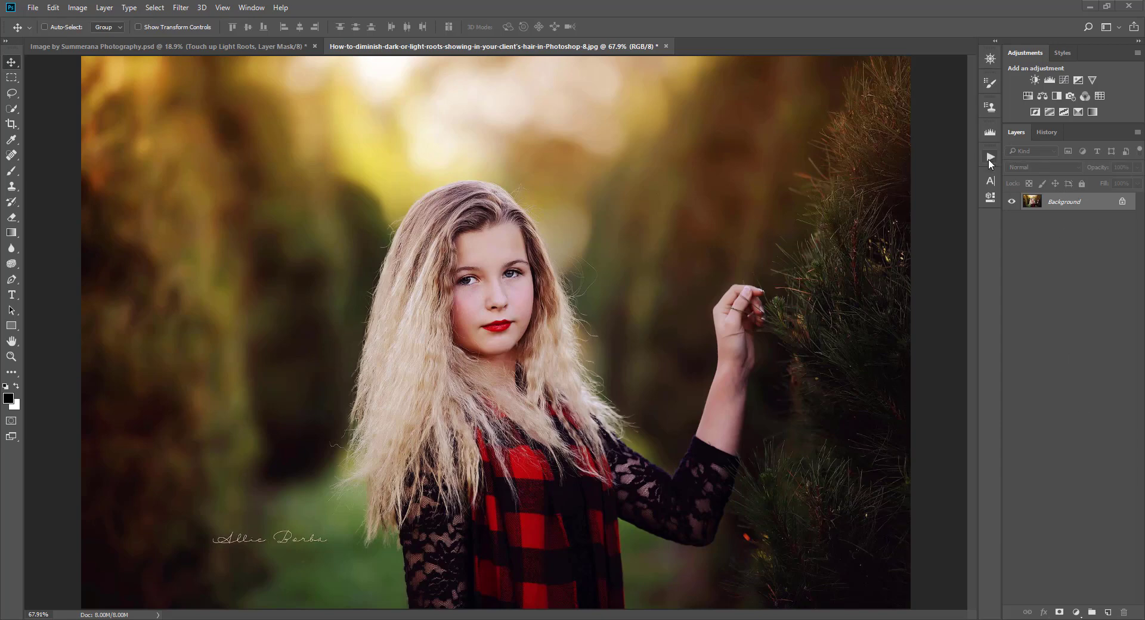
Step: Close the Actions panel, then reopen it from the Window menu
{"action": "left_click", "coordinate": [989, 156]}
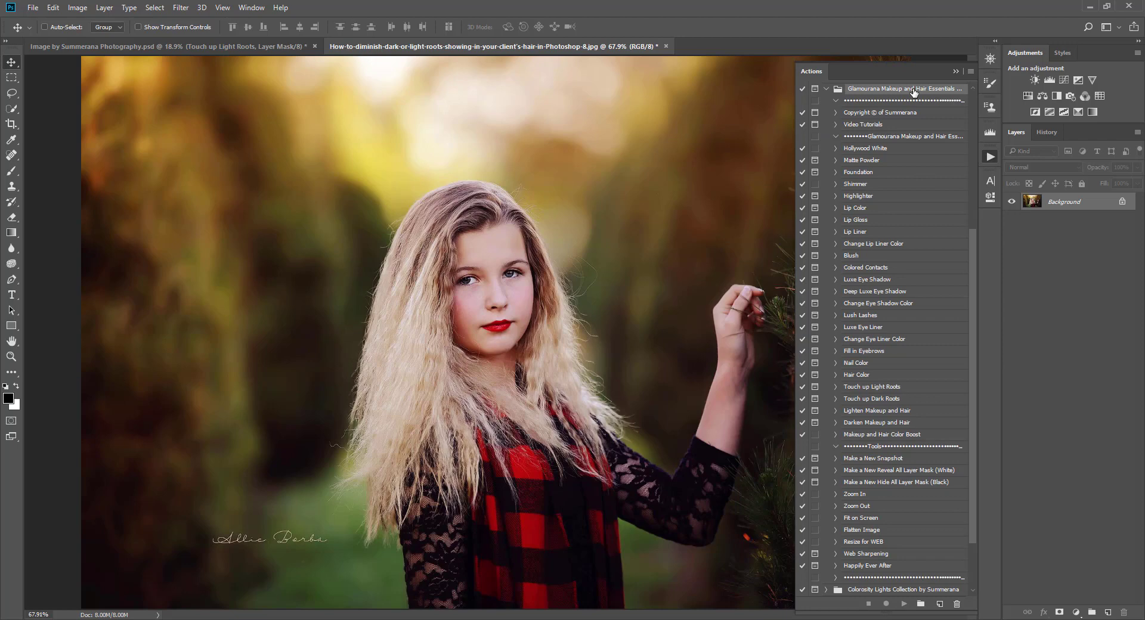
{"action": "mouse_move", "coordinate": [953, 97]}
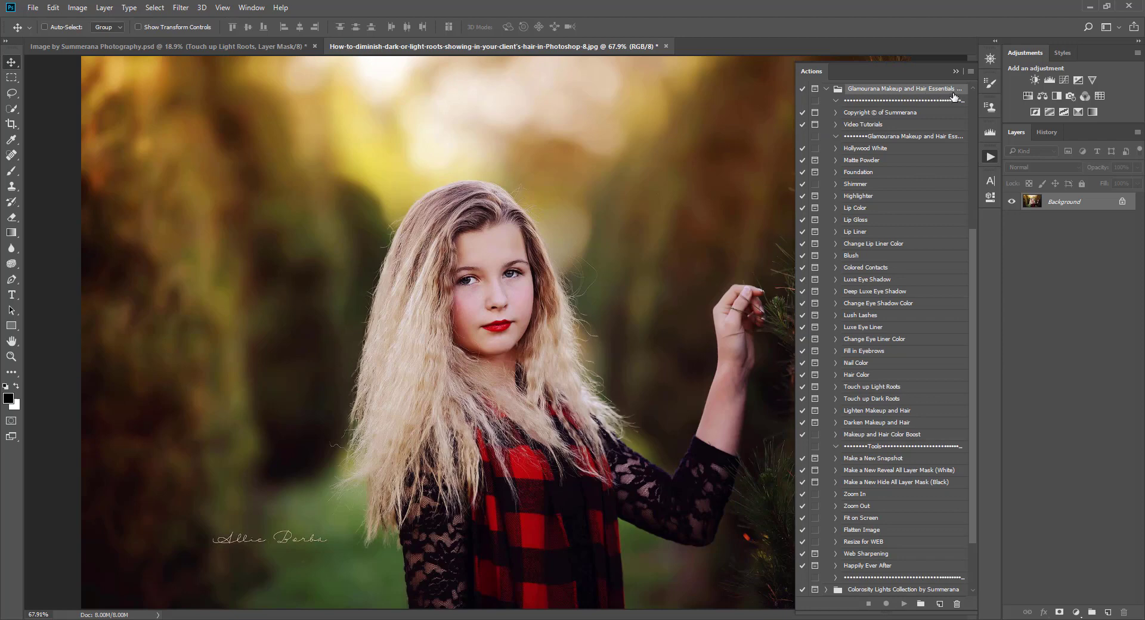
{"action": "mouse_move", "coordinate": [954, 97]}
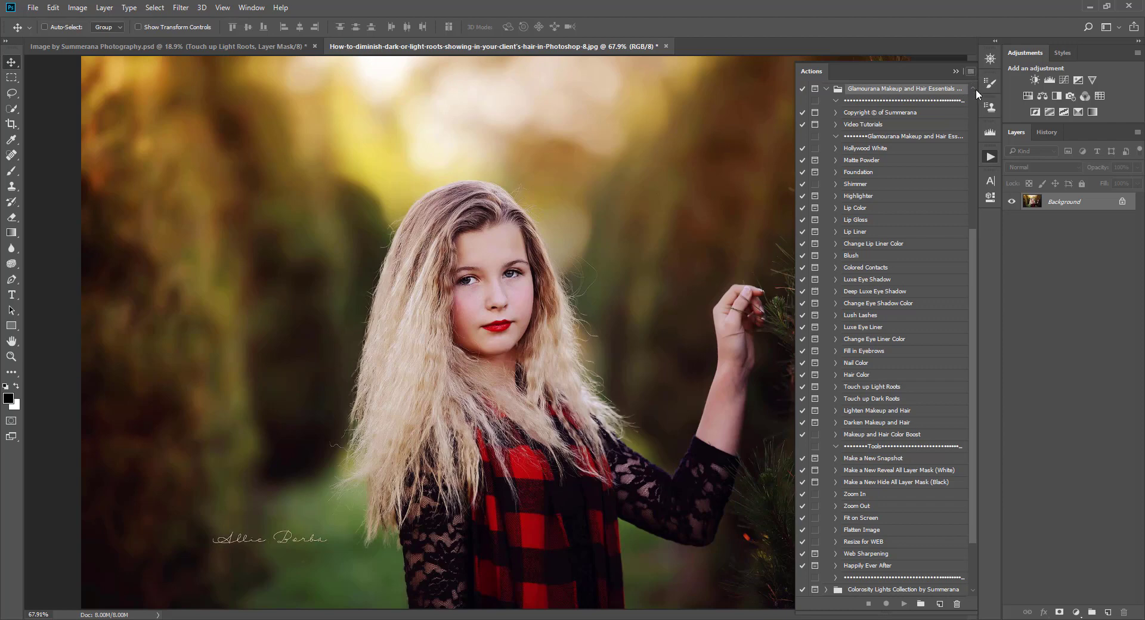
{"action": "mouse_move", "coordinate": [966, 79]}
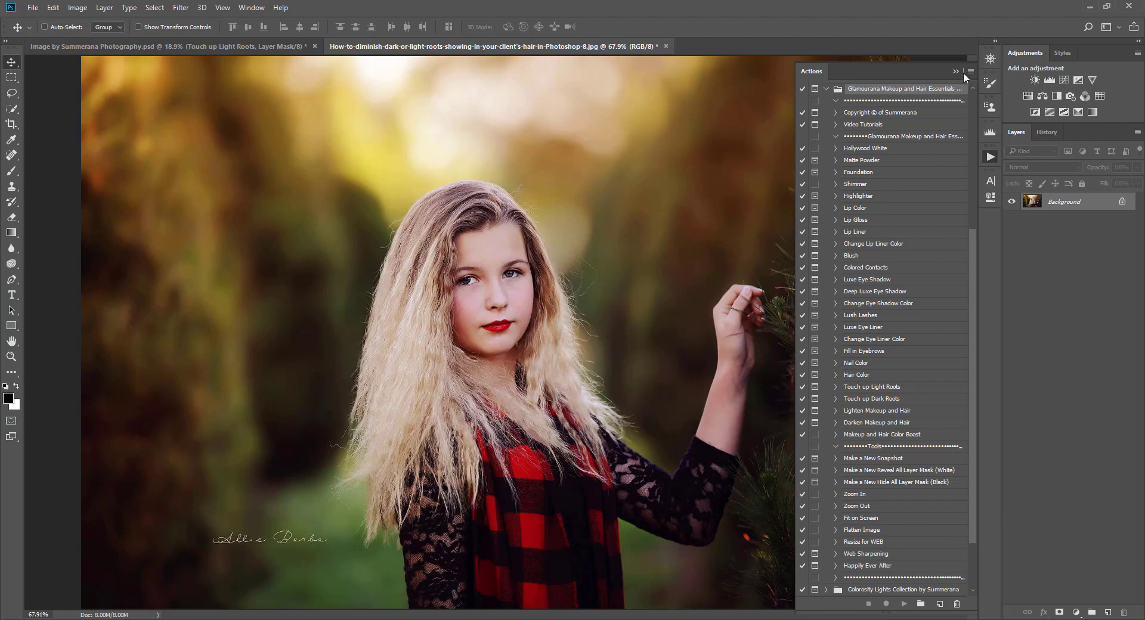
{"action": "left_click", "coordinate": [970, 71]}
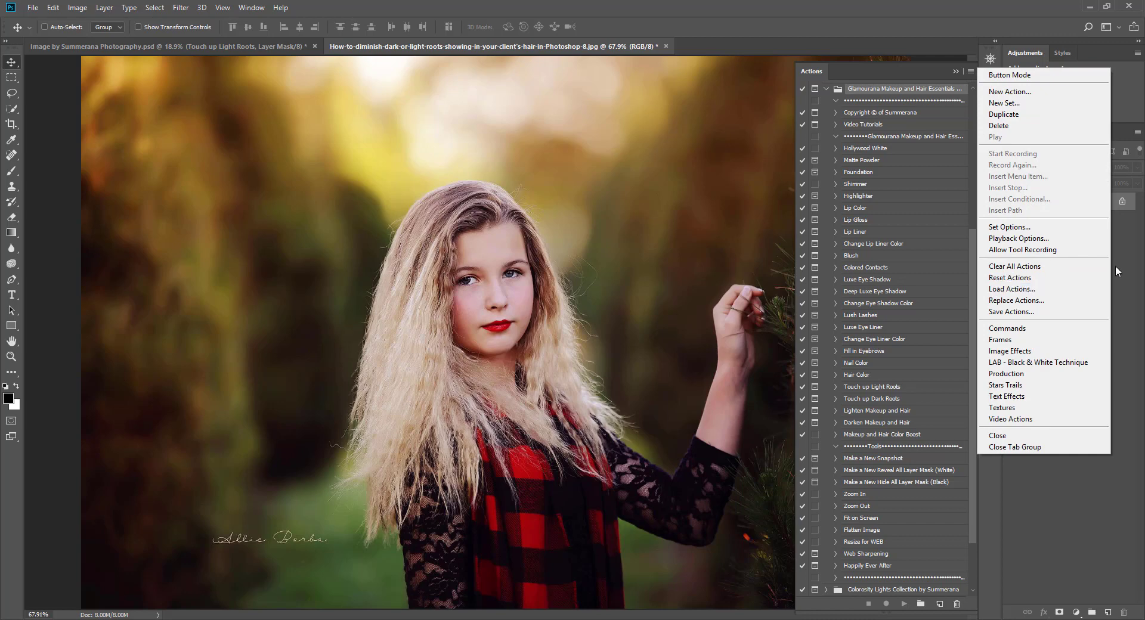
{"action": "left_click", "coordinate": [866, 399]}
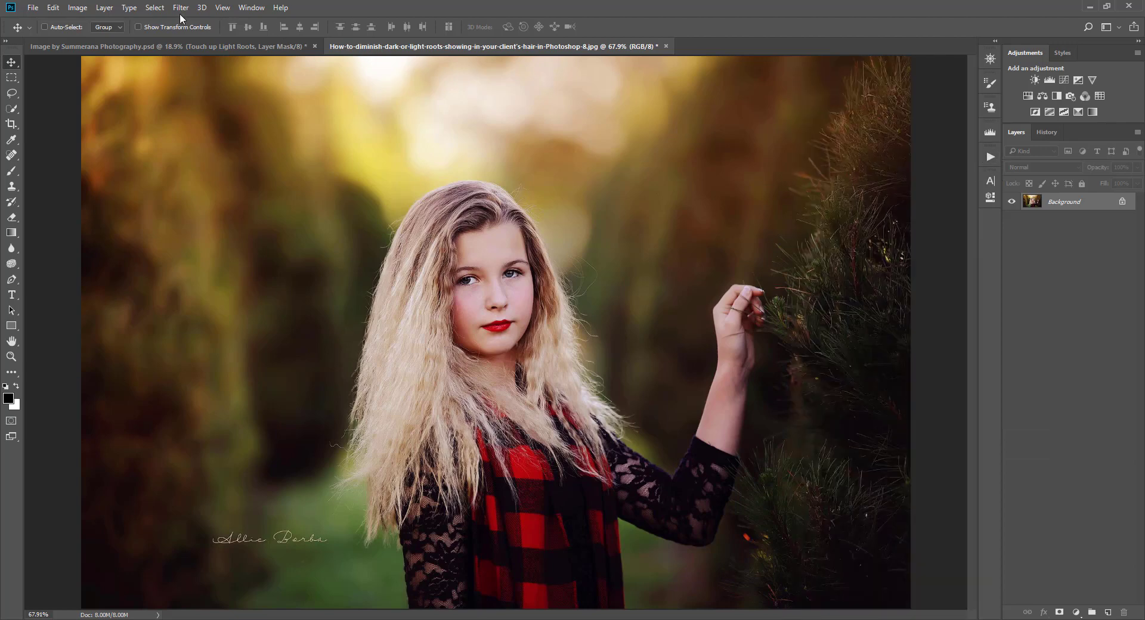
{"action": "left_click", "coordinate": [252, 7]}
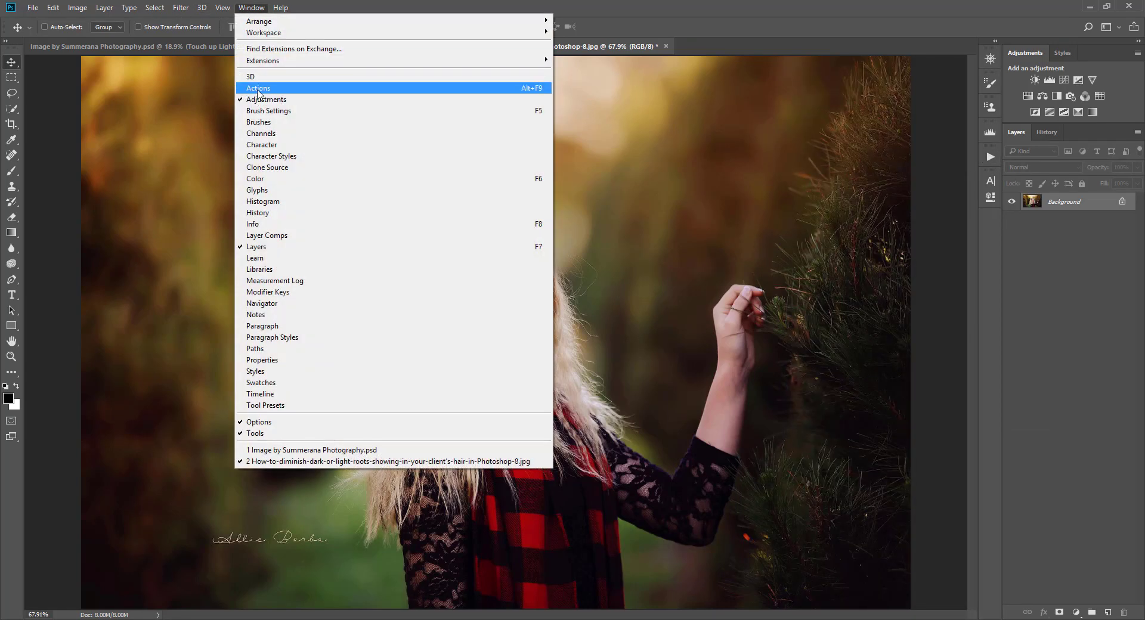
{"action": "left_click", "coordinate": [258, 88]}
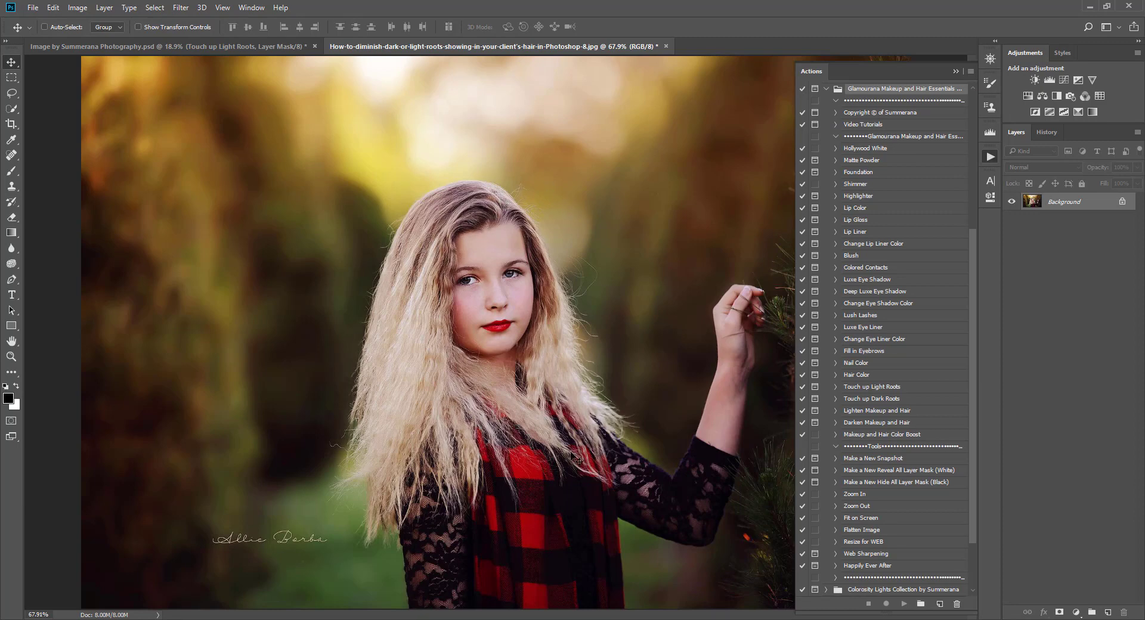
{"action": "mouse_move", "coordinate": [445, 202]}
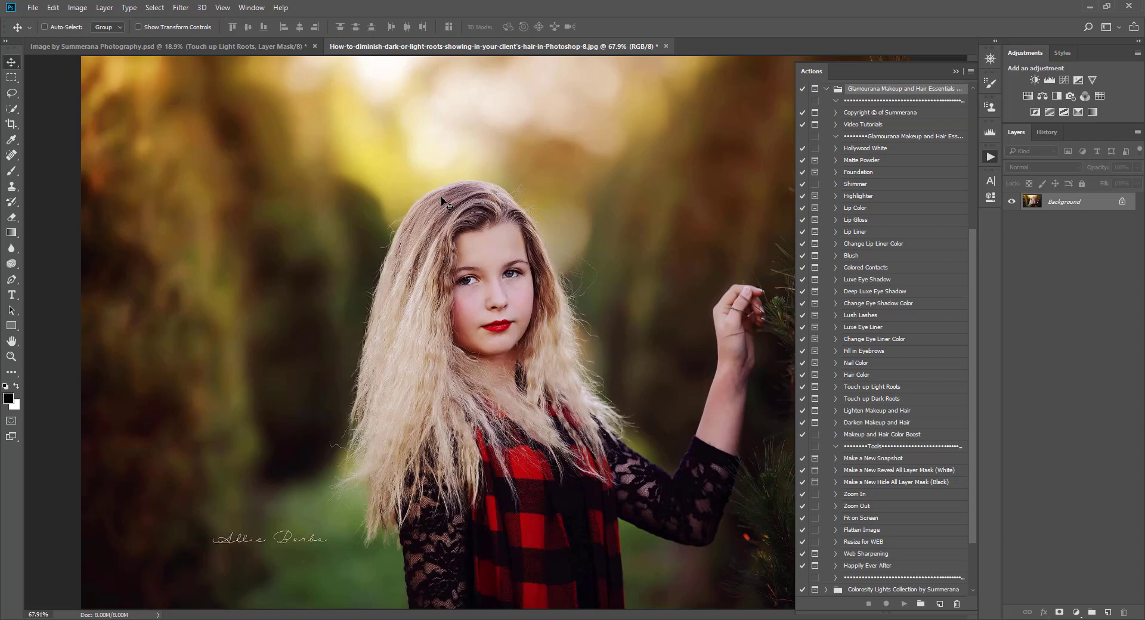
{"action": "mouse_move", "coordinate": [431, 274]}
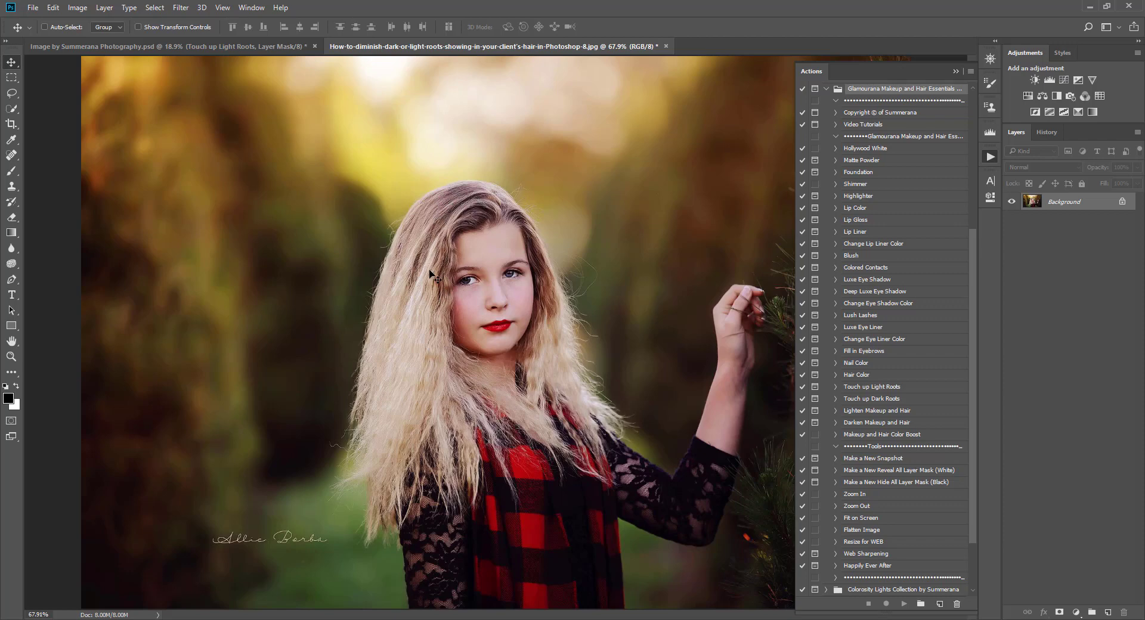
{"action": "mouse_move", "coordinate": [508, 412]}
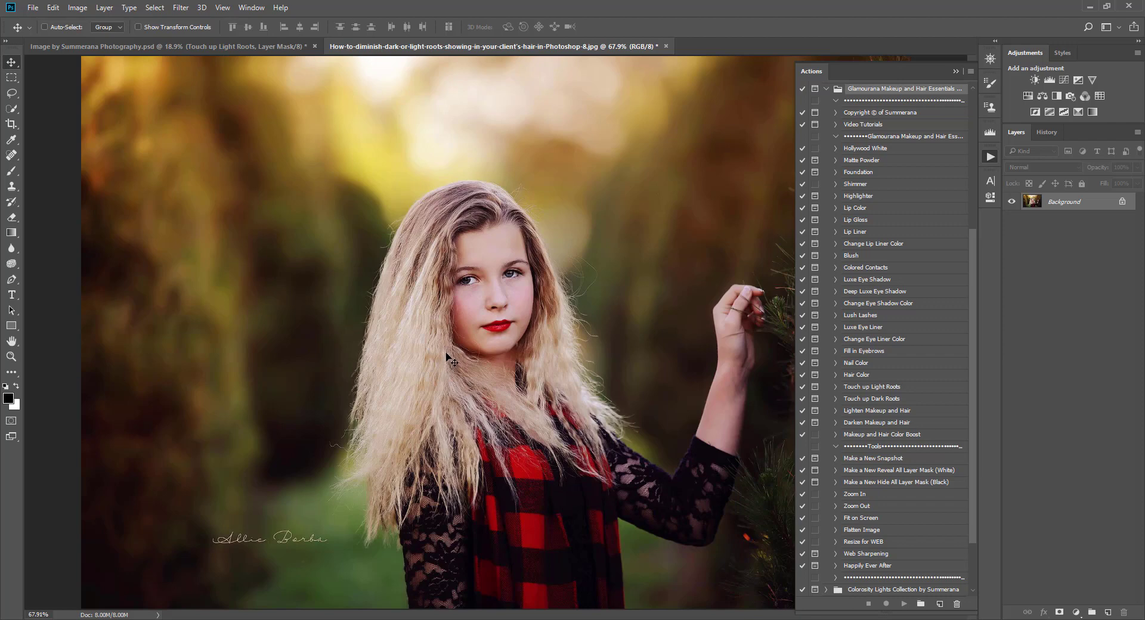
{"action": "mouse_move", "coordinate": [618, 251]}
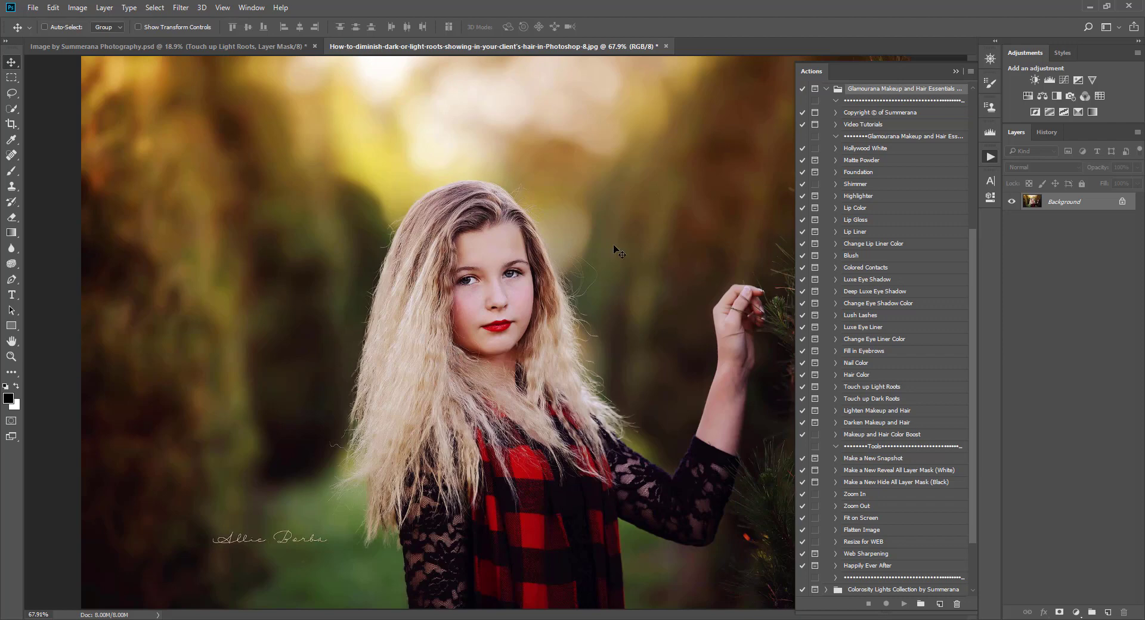
{"action": "mouse_move", "coordinate": [755, 385]}
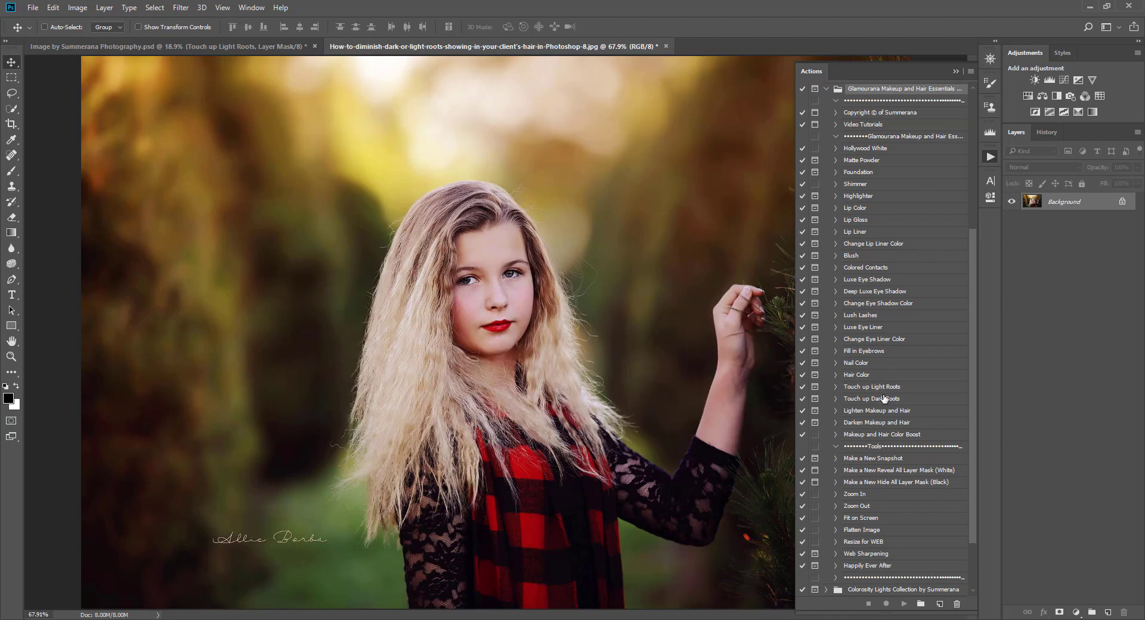
Step: Play Touch up Dark Roots past its colour-choosing message to the sampling reminder
{"action": "left_click", "coordinate": [871, 399]}
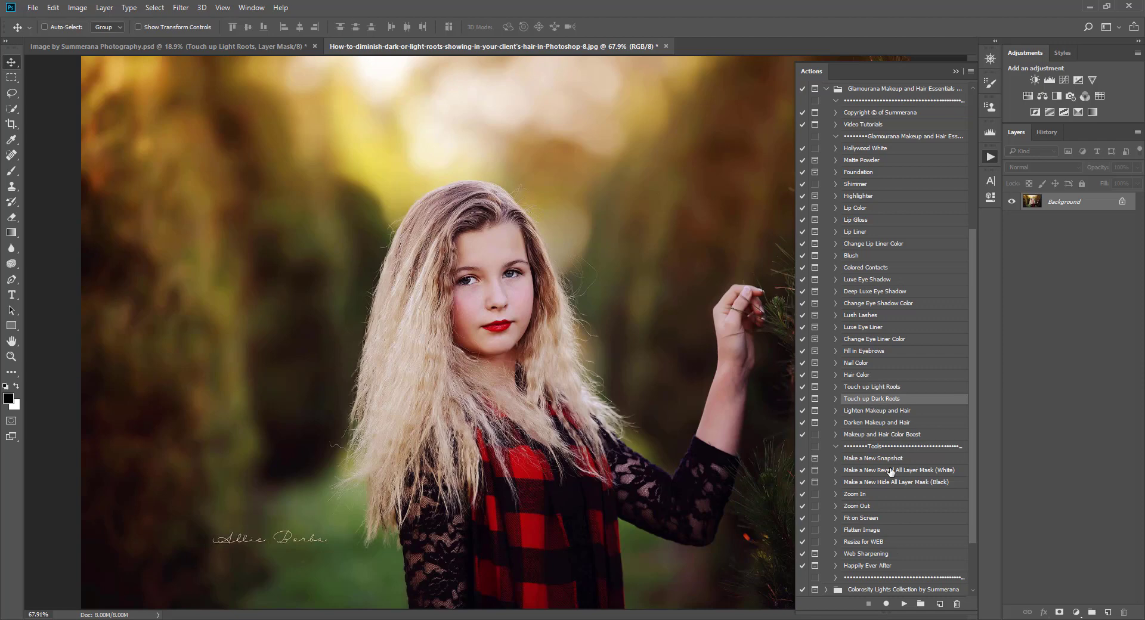
{"action": "left_click", "coordinate": [903, 399]}
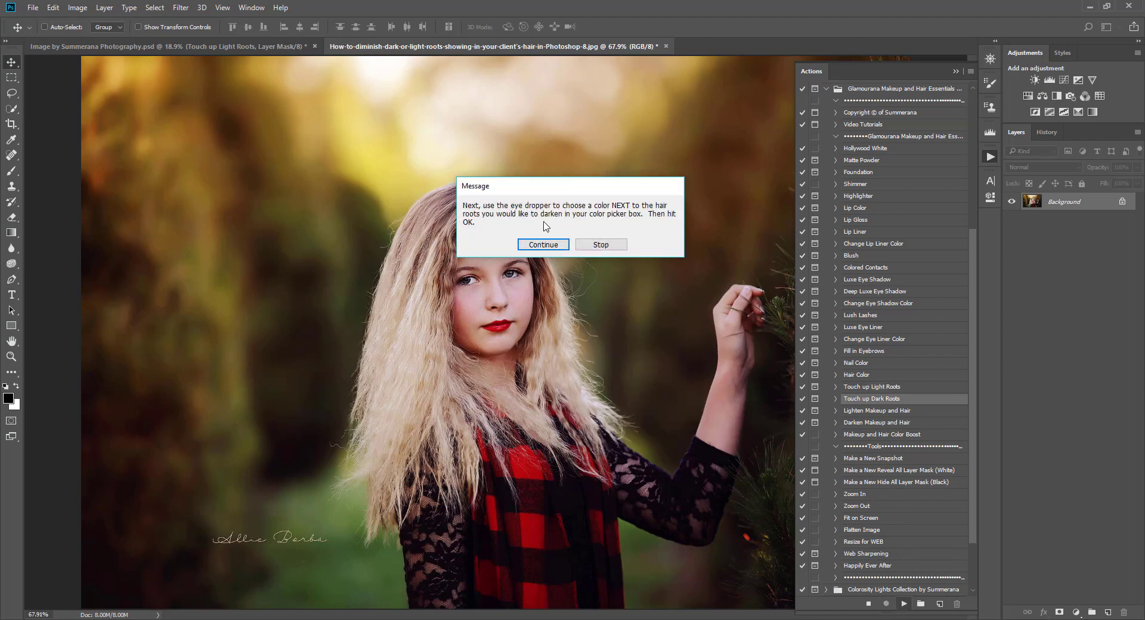
{"action": "left_click", "coordinate": [543, 244]}
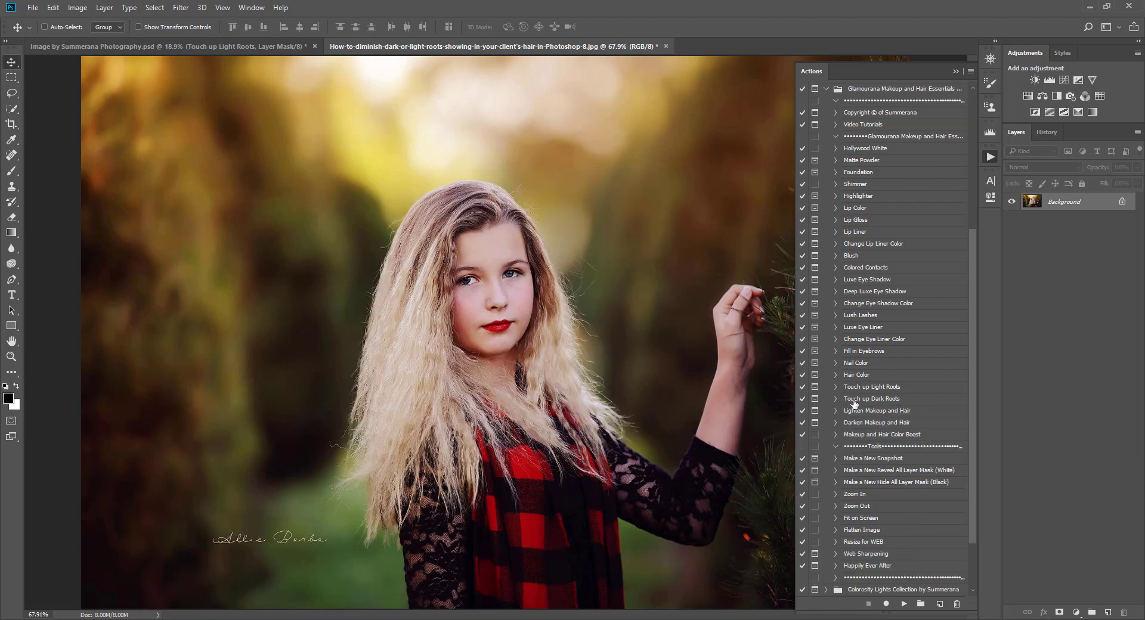
{"action": "double_click", "coordinate": [872, 398]}
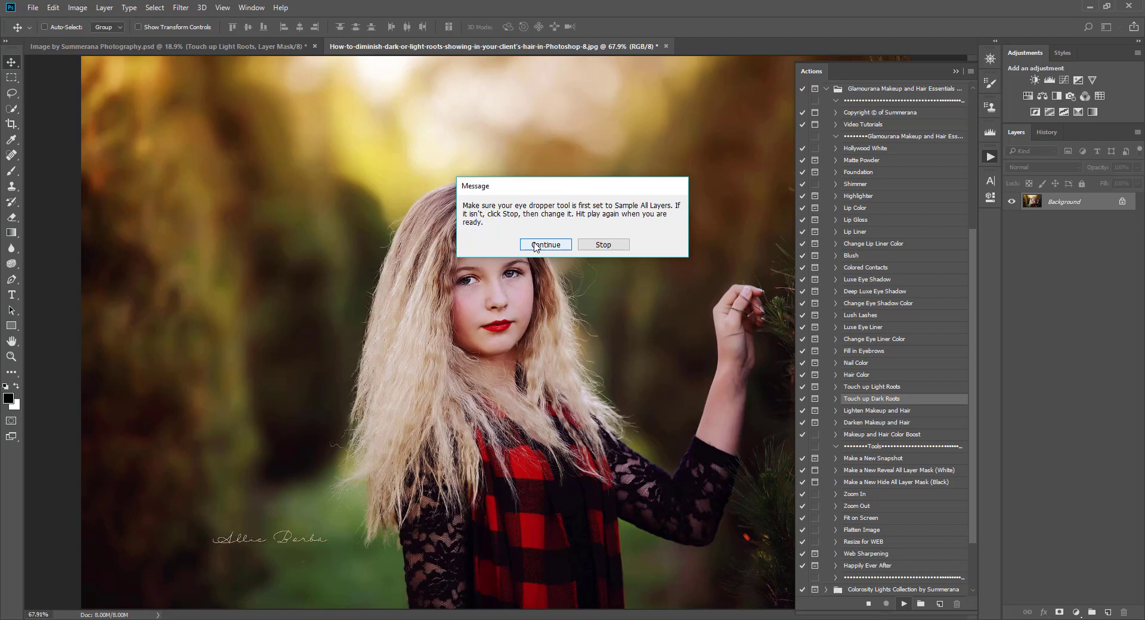
Step: Keep eyedropper sampling on All Layers and sample light hair shades beside the roots
{"action": "left_click", "coordinate": [545, 244]}
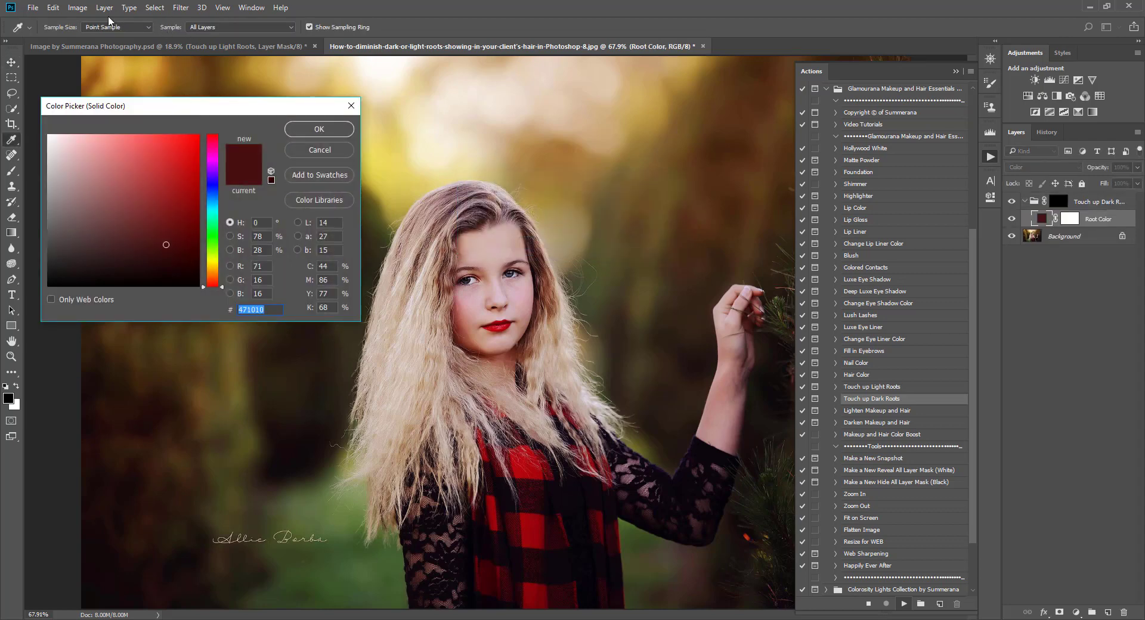
{"action": "mouse_move", "coordinate": [10, 144]}
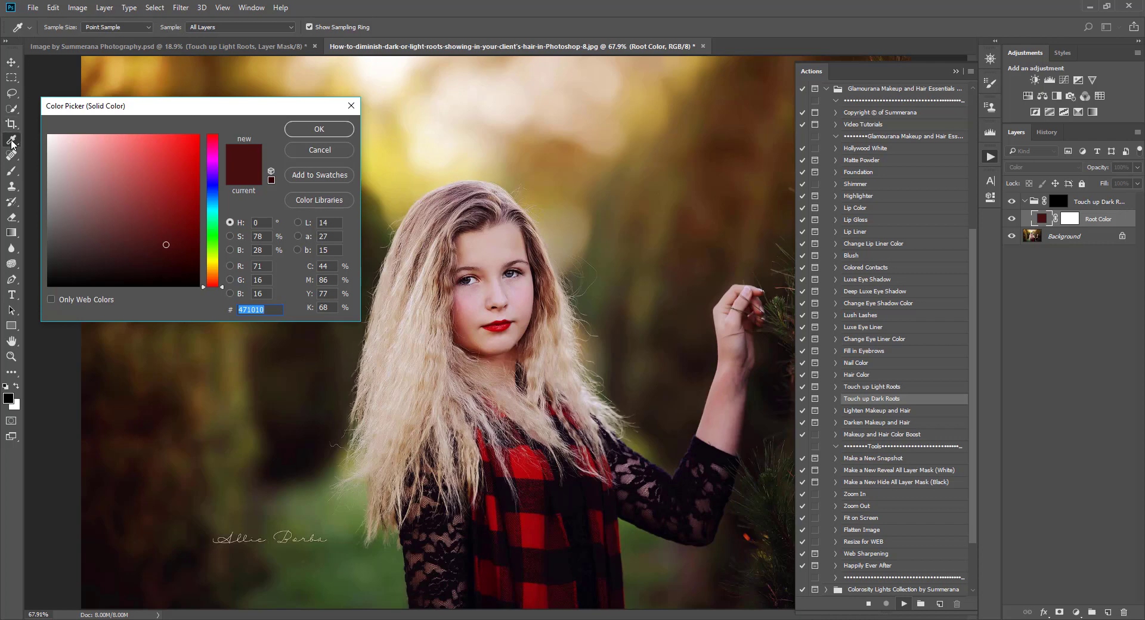
{"action": "left_click", "coordinate": [241, 27]}
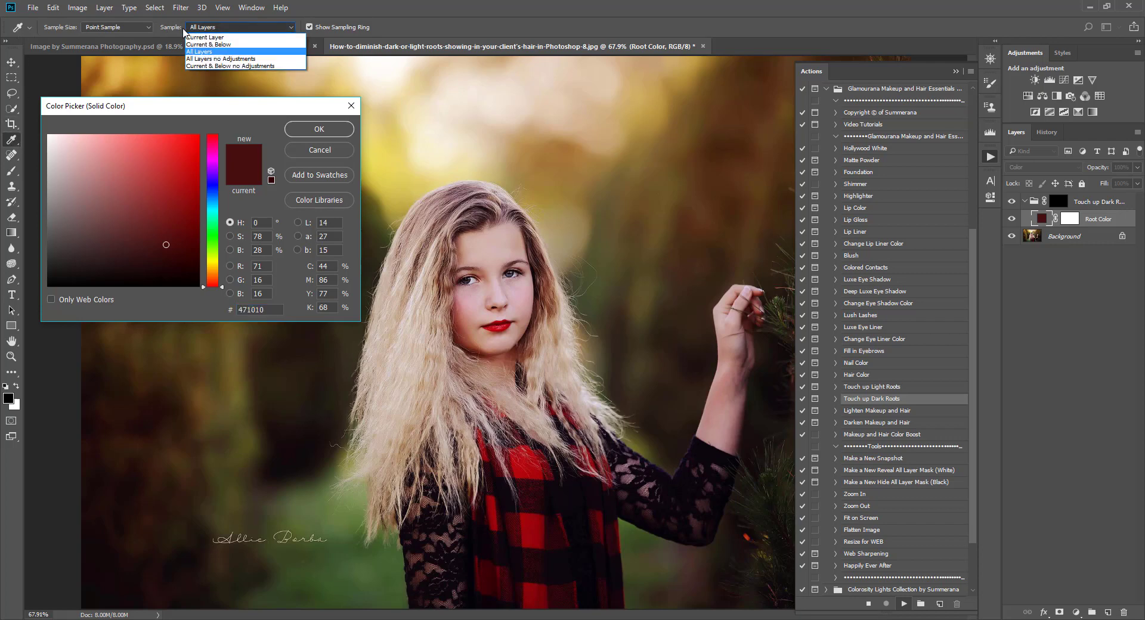
{"action": "left_click", "coordinate": [199, 52]}
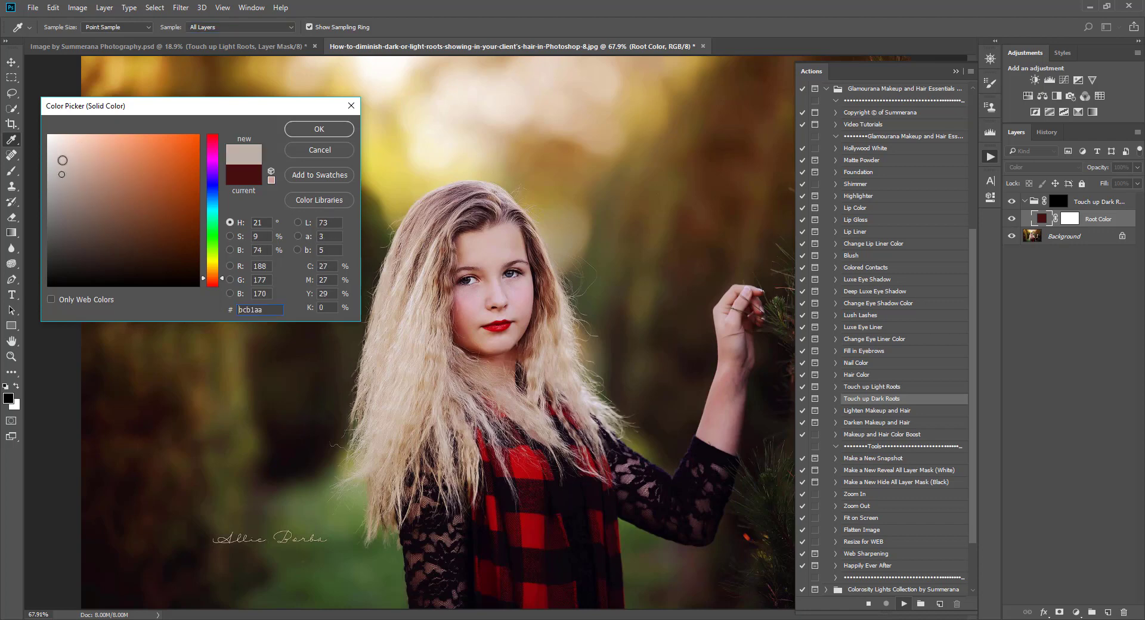
{"action": "left_click", "coordinate": [67, 161]}
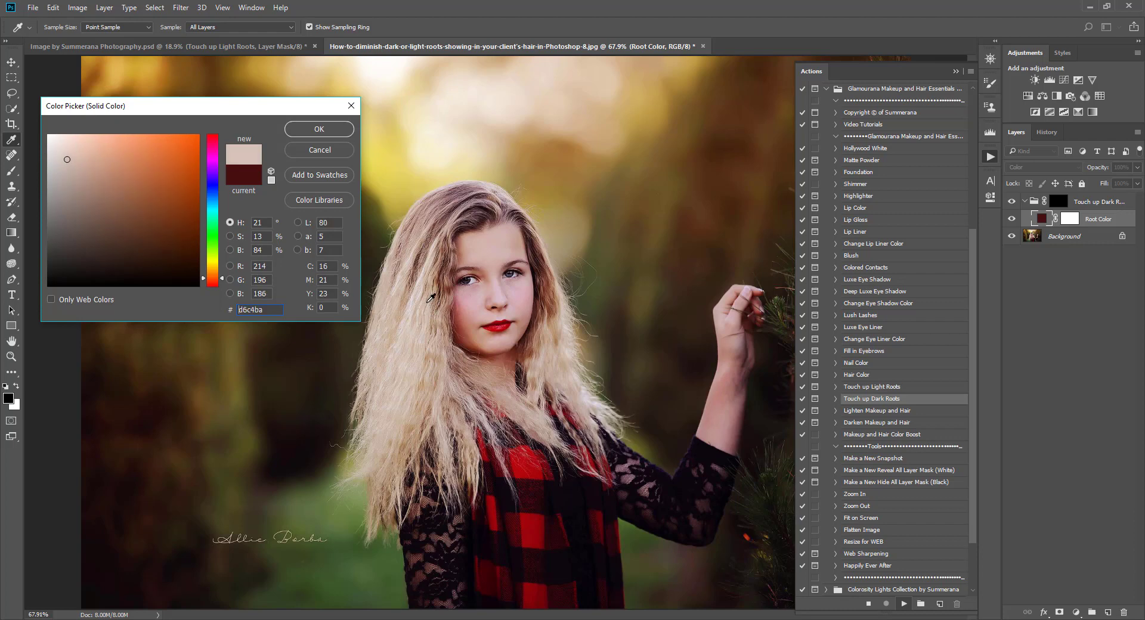
{"action": "left_click", "coordinate": [81, 178]}
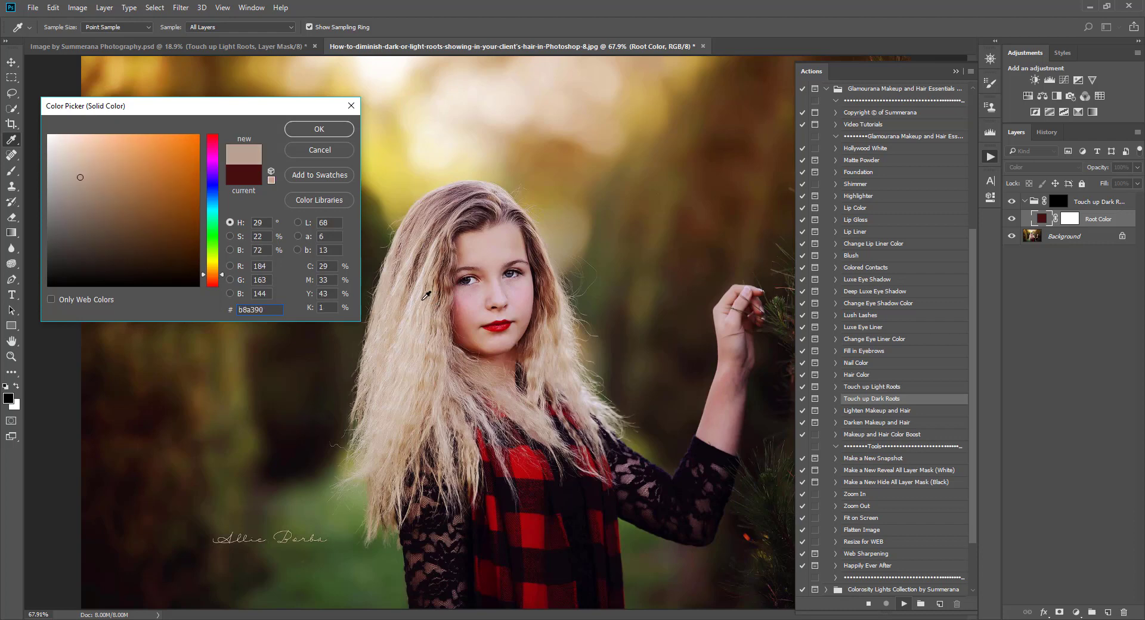
{"action": "left_click", "coordinate": [69, 159]}
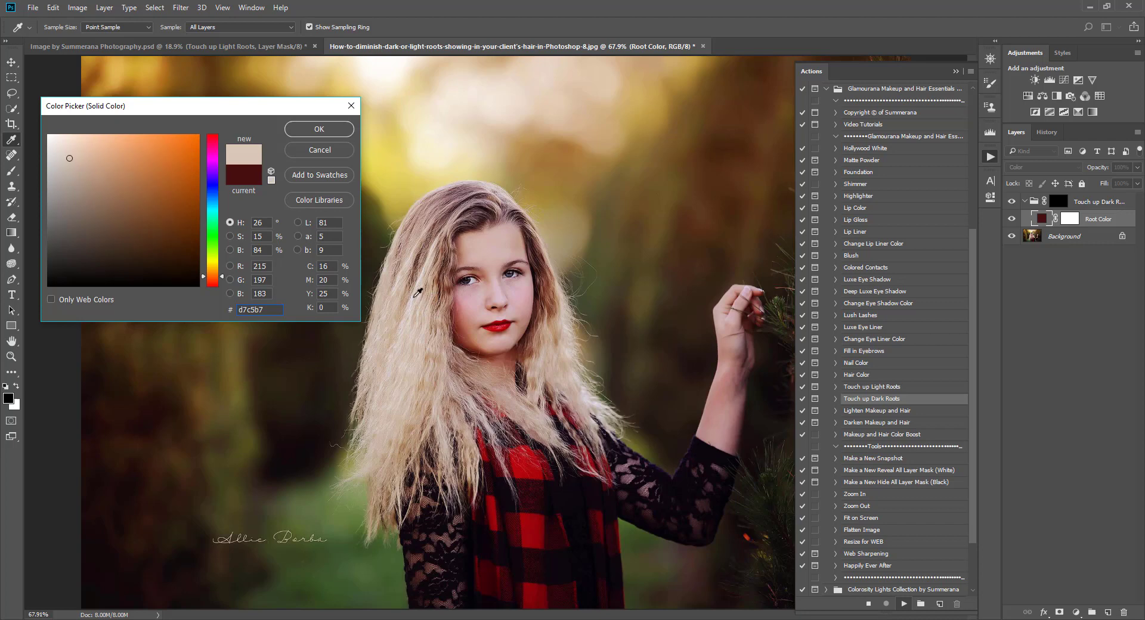
Step: Continue the dark roots action, cancel the Color Picker, and set brush opacity to 100%
{"action": "left_click", "coordinate": [318, 129]}
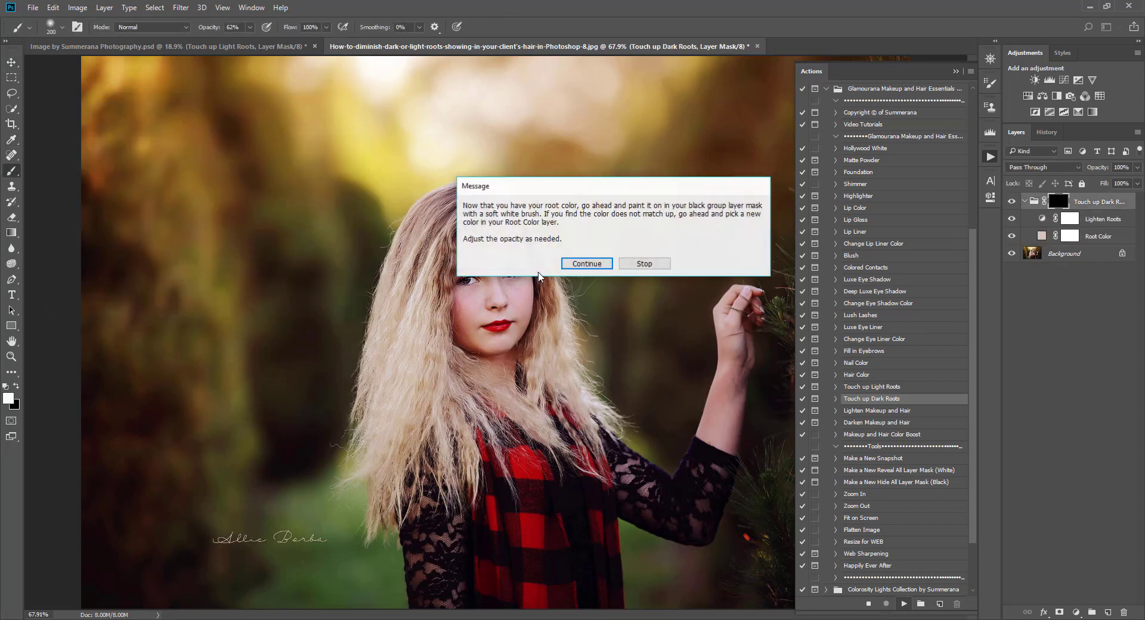
{"action": "left_click", "coordinate": [586, 264]}
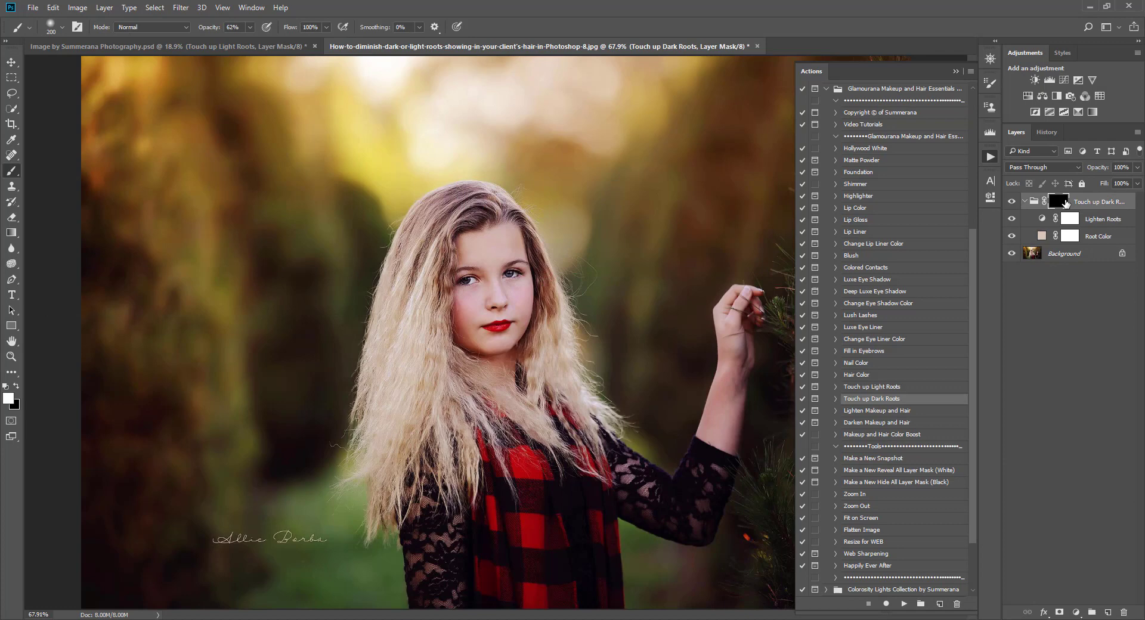
{"action": "mouse_move", "coordinate": [1063, 202]}
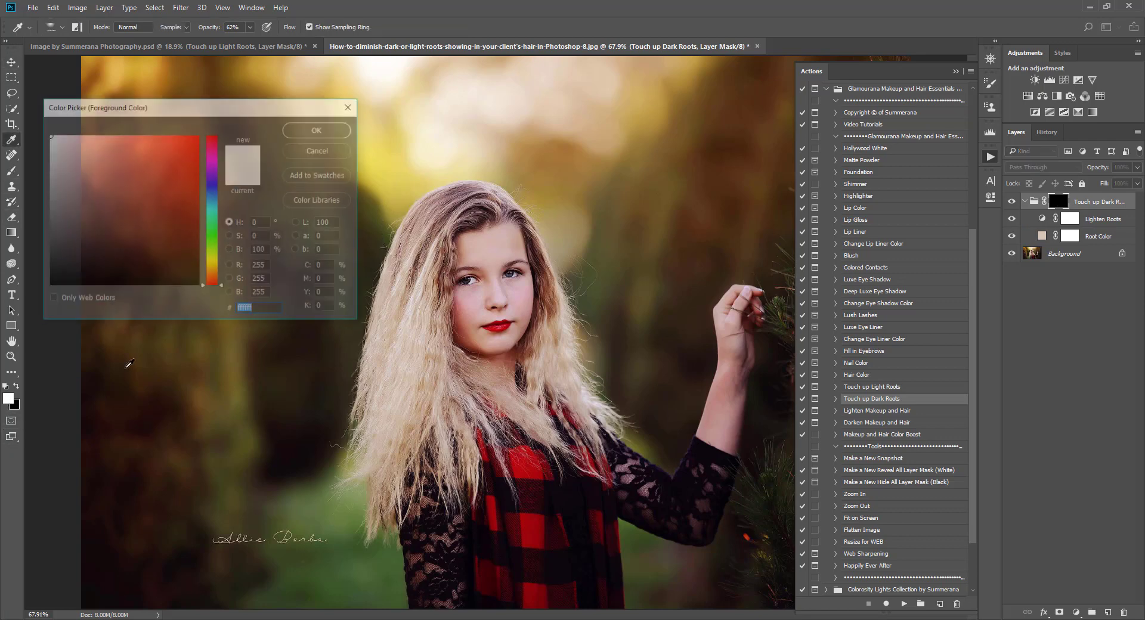
{"action": "left_click", "coordinate": [316, 130]}
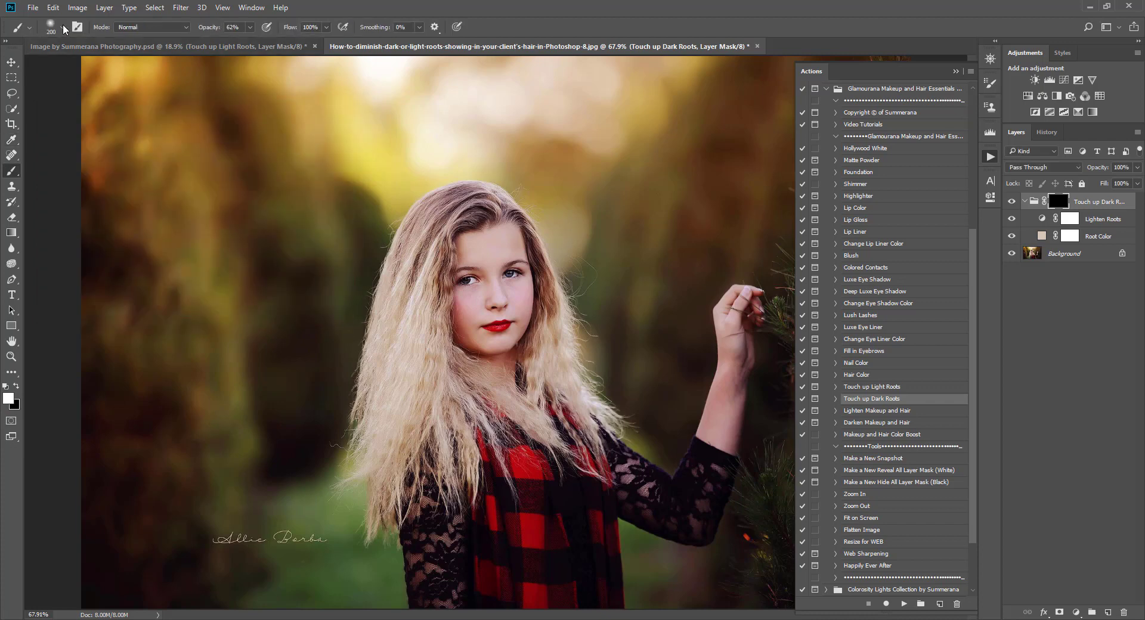
{"action": "left_click", "coordinate": [61, 27]}
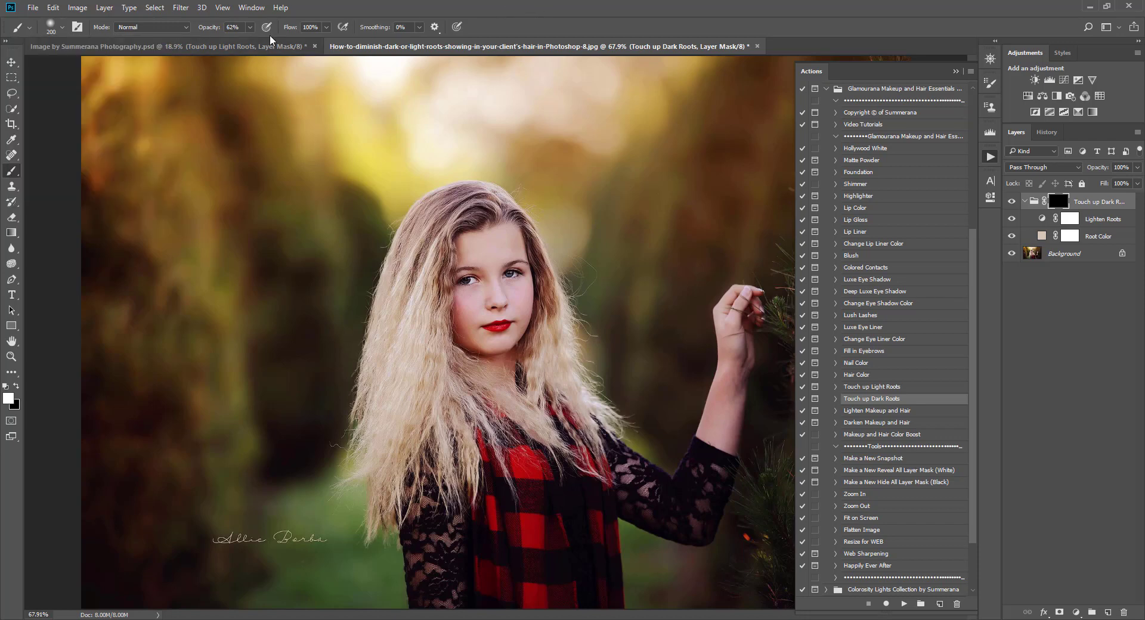
{"action": "left_click", "coordinate": [232, 27]}
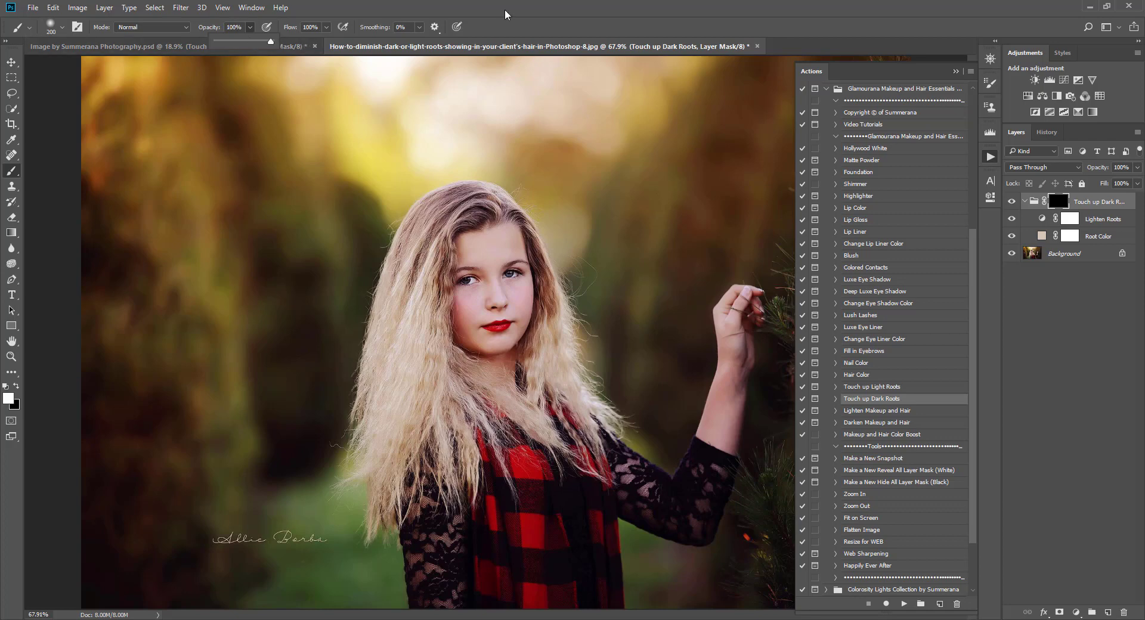
{"action": "mouse_move", "coordinate": [479, 195]}
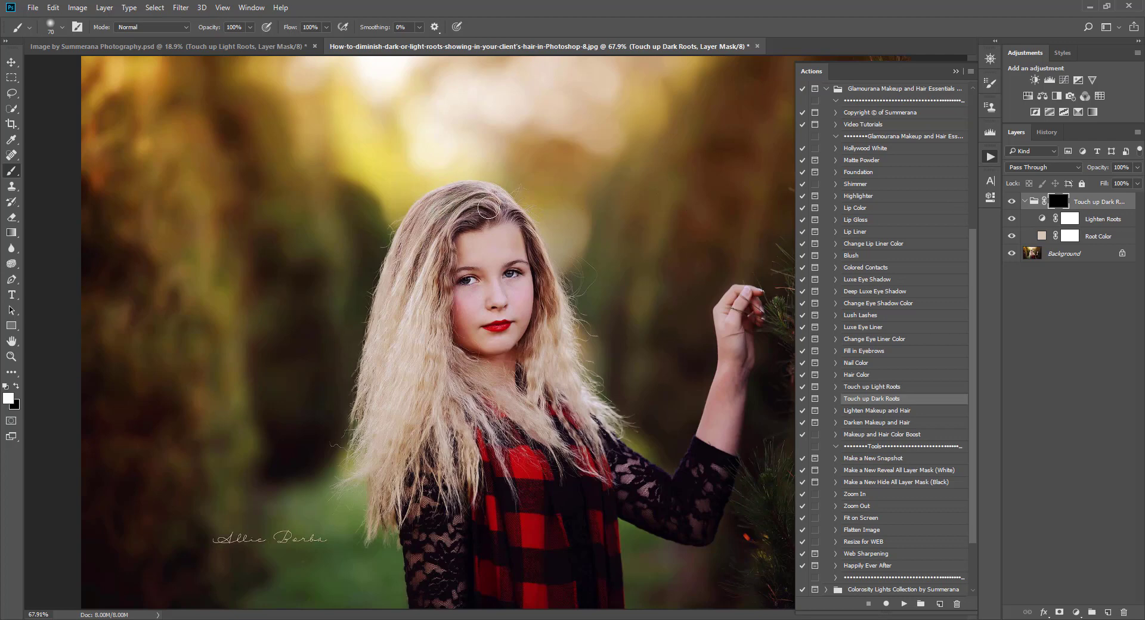
Step: Paint white onto the Touch up Dark Roots group mask over part of the hair
{"action": "left_click_drag", "start_coordinate": [489, 210], "coordinate": [444, 277]}
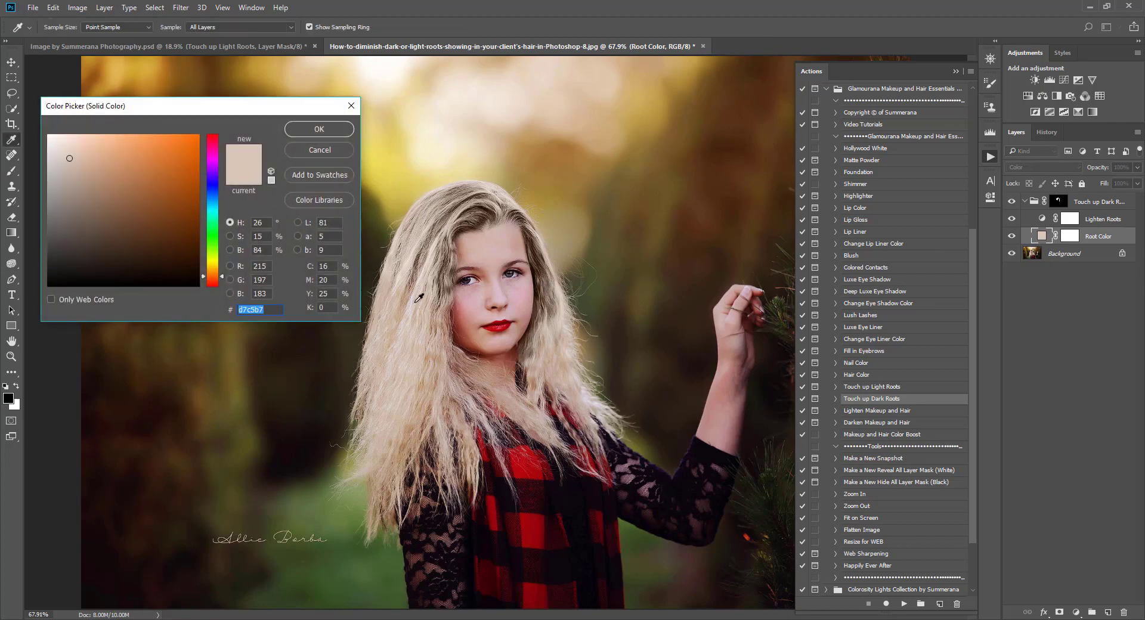
Step: Resample a darker hair tone as the root colour and lower Root Color opacity to 83%
{"action": "left_click", "coordinate": [73, 171]}
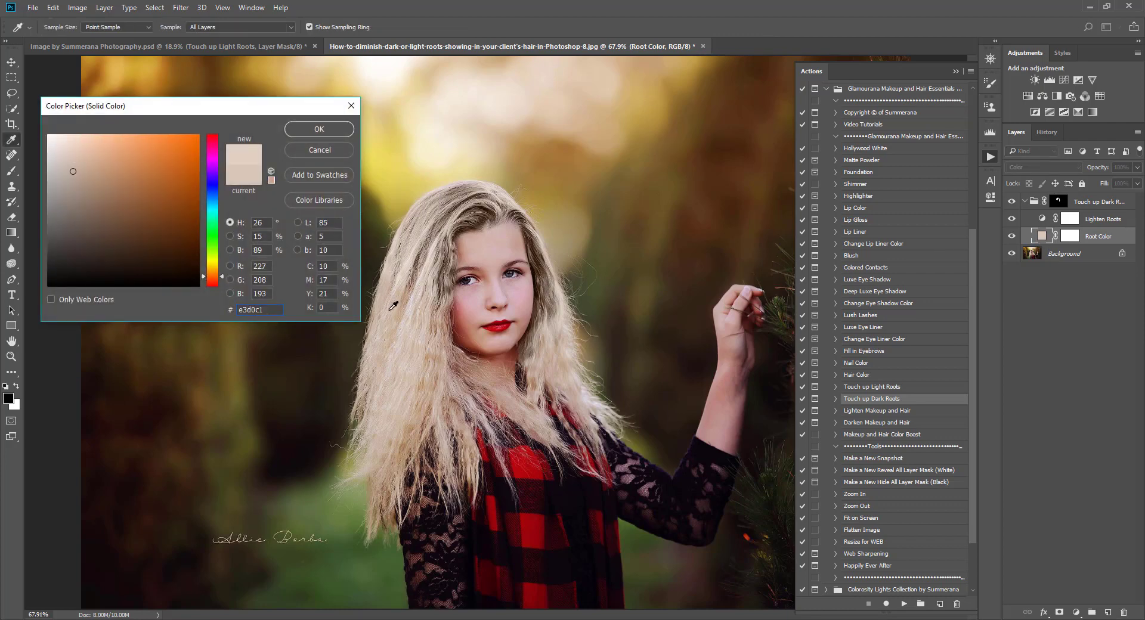
{"action": "left_click", "coordinate": [78, 169]}
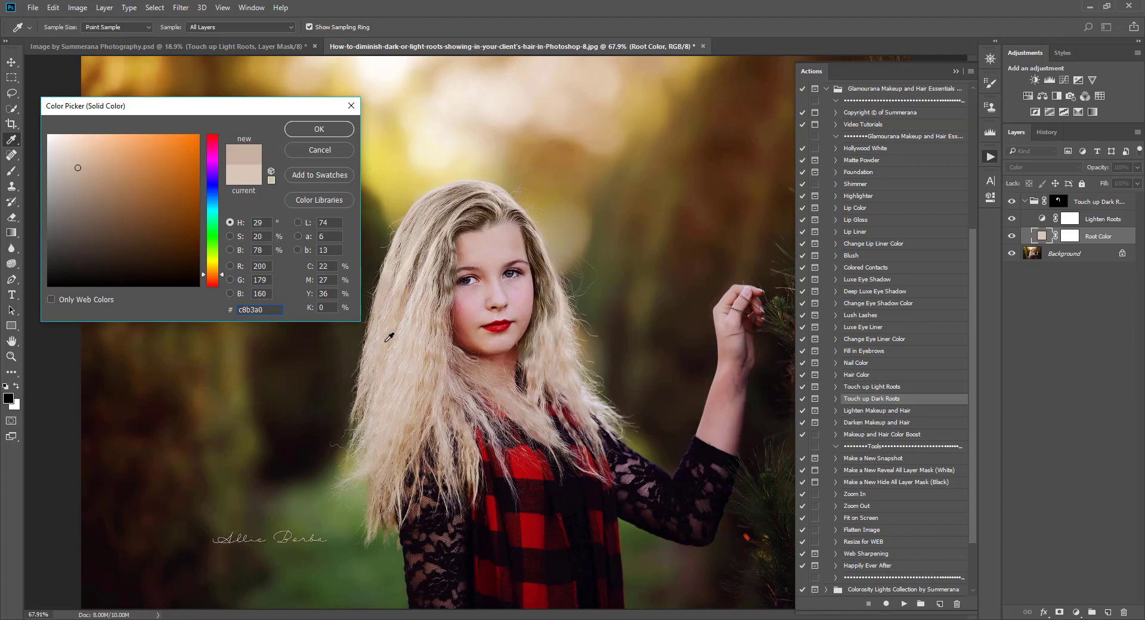
{"action": "left_click", "coordinate": [318, 129]}
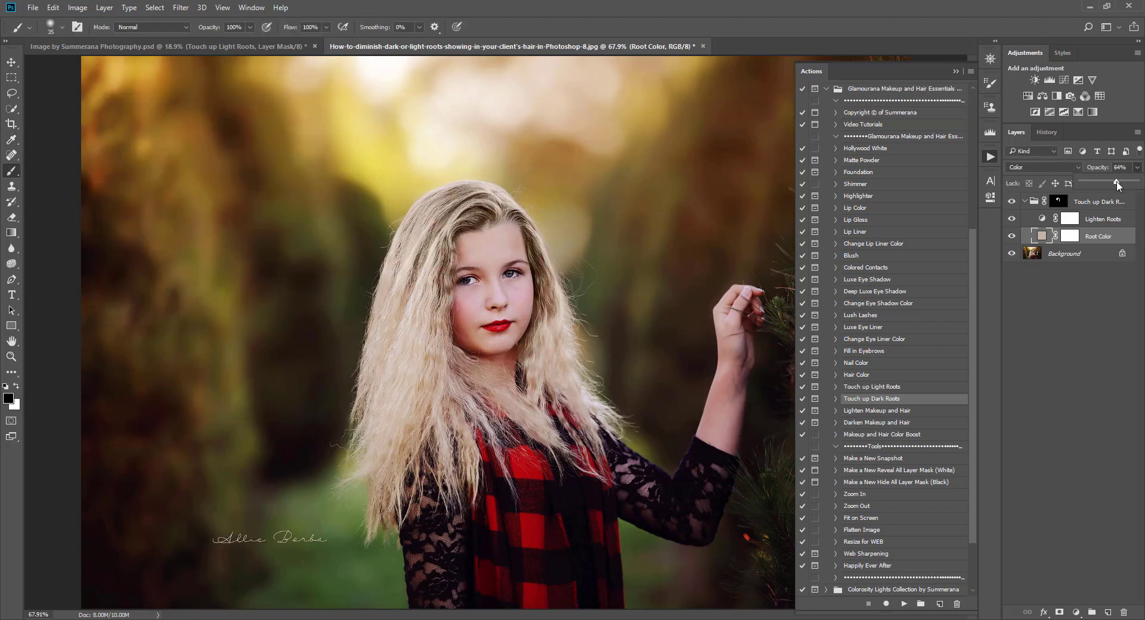
{"action": "left_click_drag", "start_coordinate": [1115, 182], "coordinate": [1120, 183]}
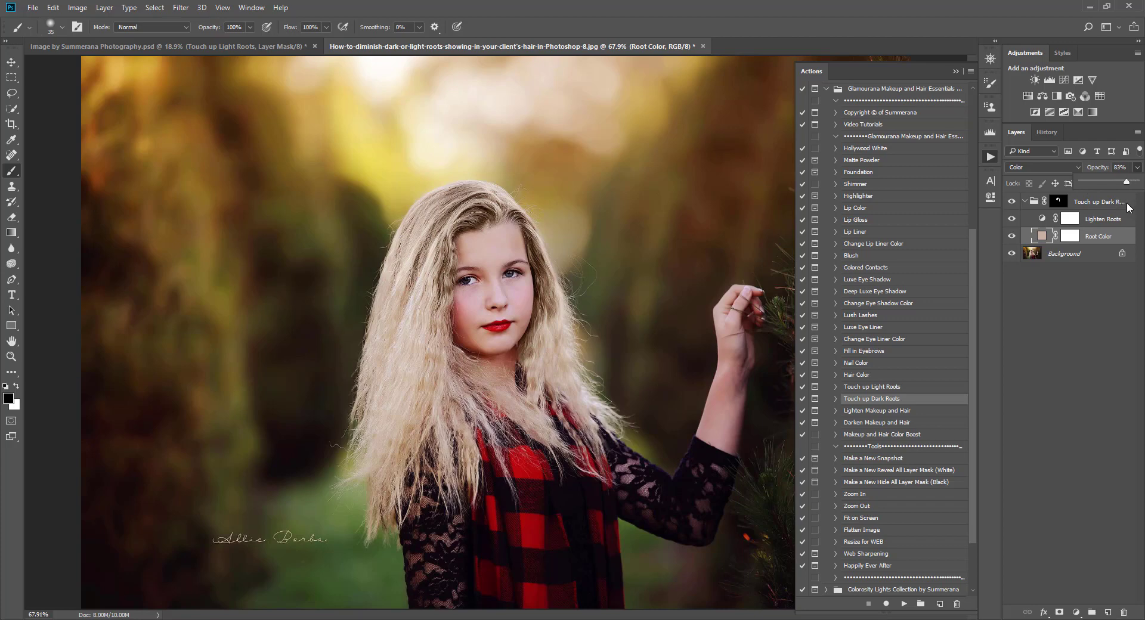
{"action": "left_click", "coordinate": [1102, 219]}
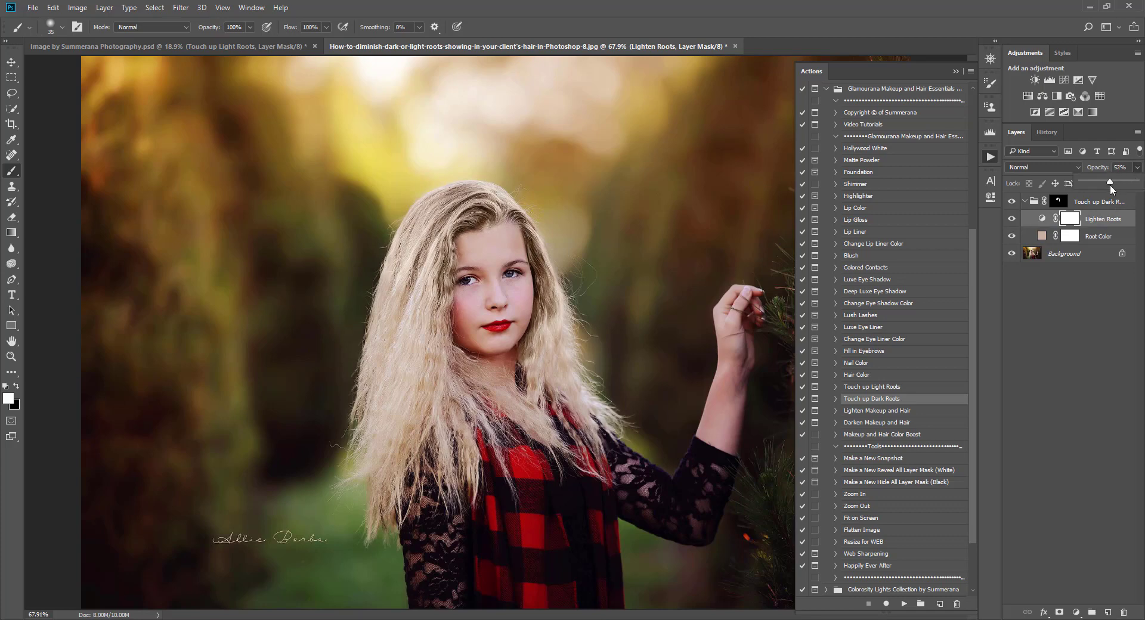
Step: Adjust the Lighten Roots layer opacity down to about 43%
{"action": "left_click_drag", "start_coordinate": [1110, 182], "coordinate": [1104, 181]}
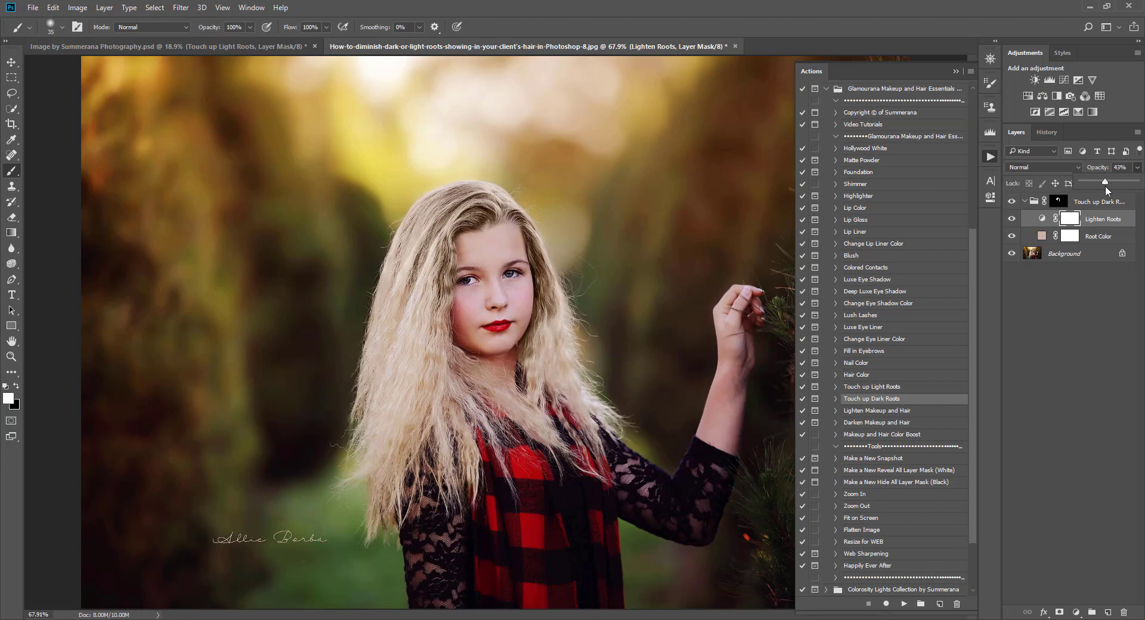
{"action": "left_click_drag", "start_coordinate": [1104, 181], "coordinate": [1112, 181]}
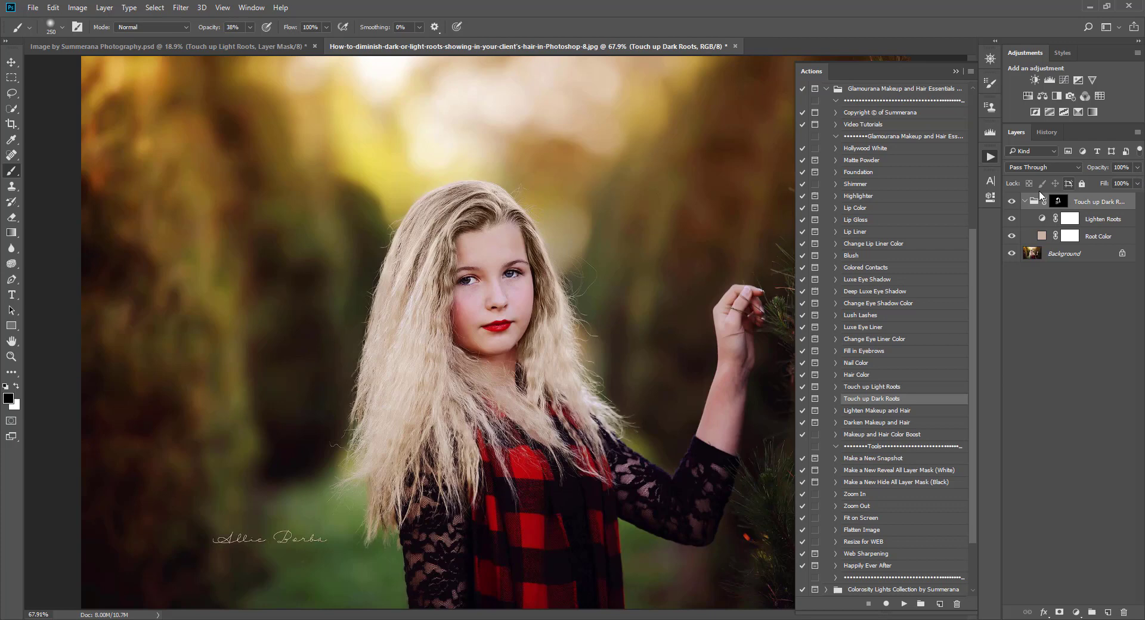
Step: Drop the touch-up group's opacity to about 59% to compare, then restore 100%
{"action": "left_click_drag", "start_coordinate": [1128, 177], "coordinate": [1113, 183]}
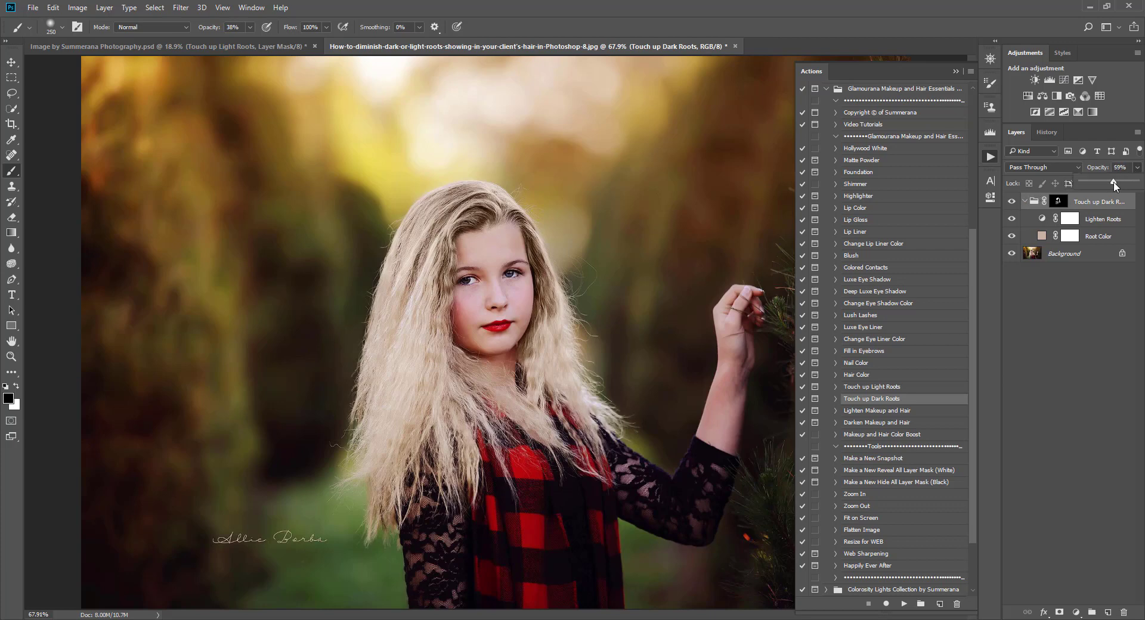
{"action": "left_click_drag", "start_coordinate": [1112, 182], "coordinate": [1131, 182]}
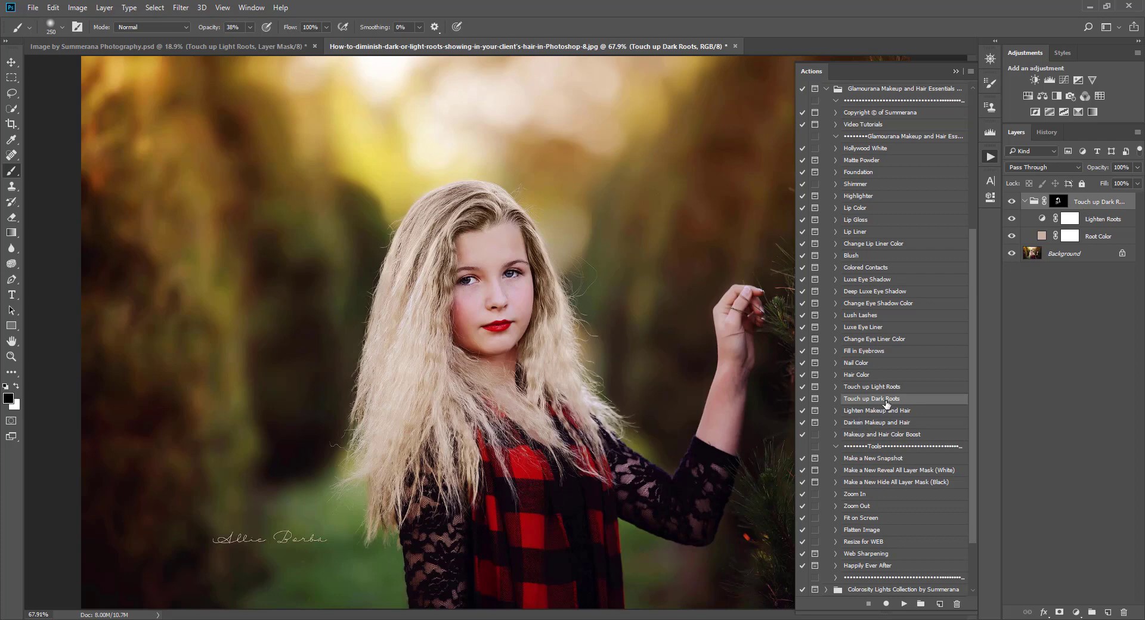
{"action": "mouse_move", "coordinate": [489, 228]}
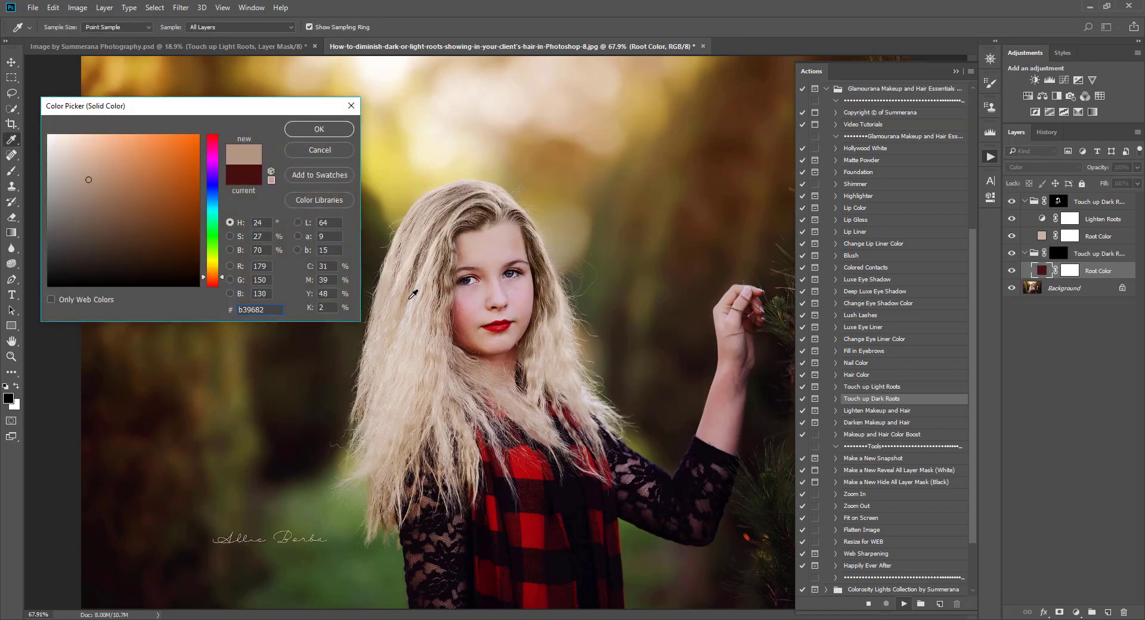
Step: Resample the second group's Root Color to a light beige and target its mask
{"action": "left_click", "coordinate": [319, 128]}
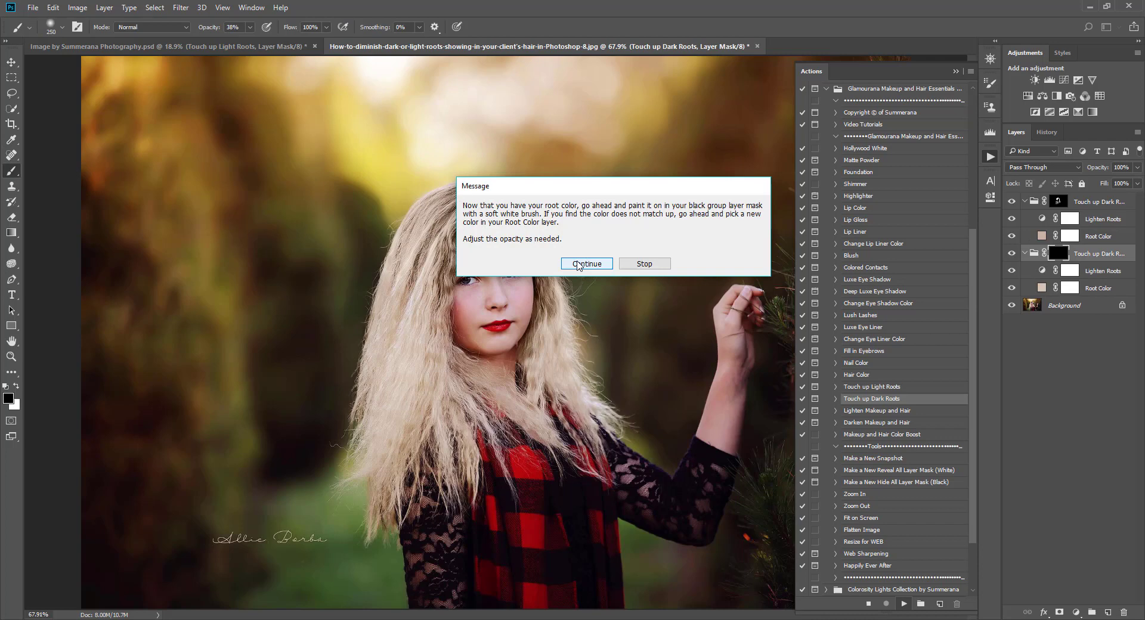
{"action": "left_click", "coordinate": [586, 263]}
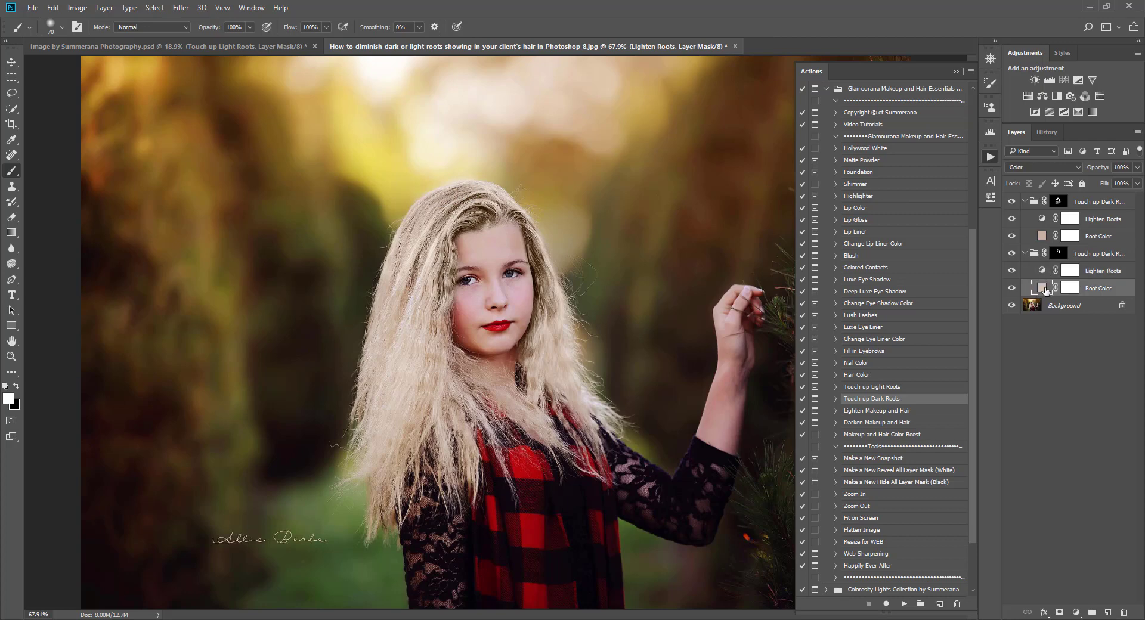
{"action": "double_click", "coordinate": [1032, 288]}
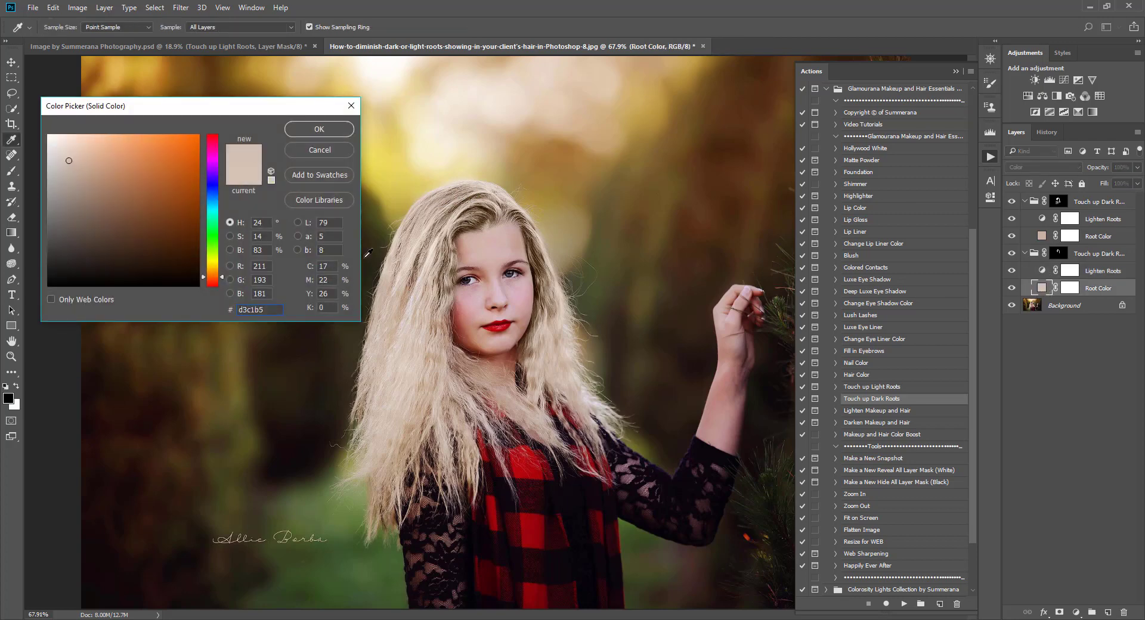
{"action": "left_click", "coordinate": [318, 129]}
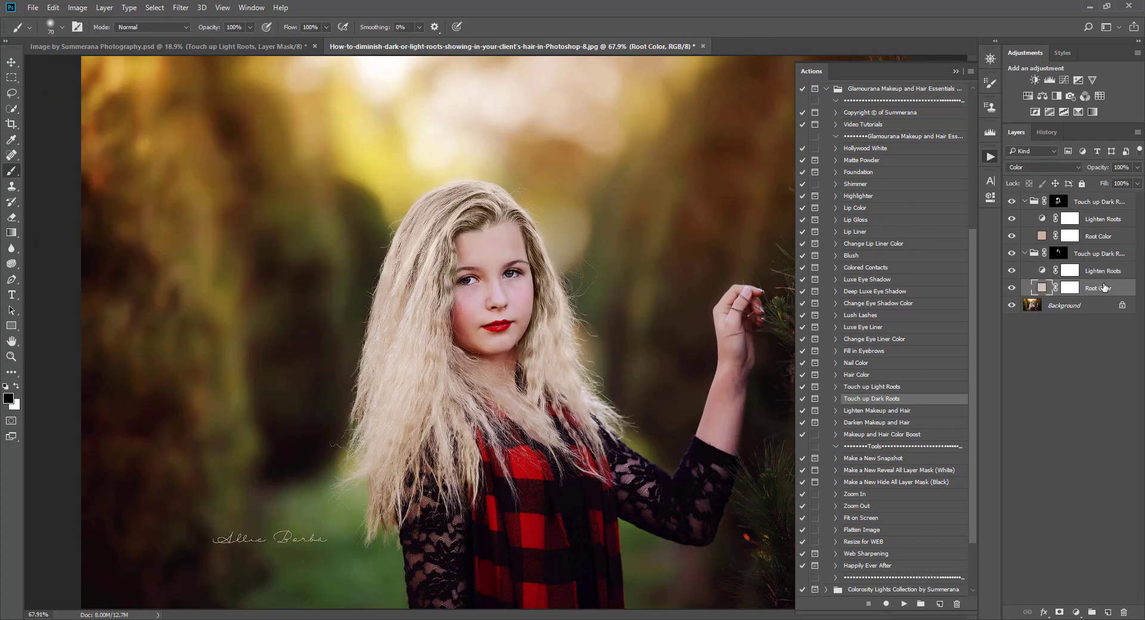
{"action": "left_click", "coordinate": [1099, 254]}
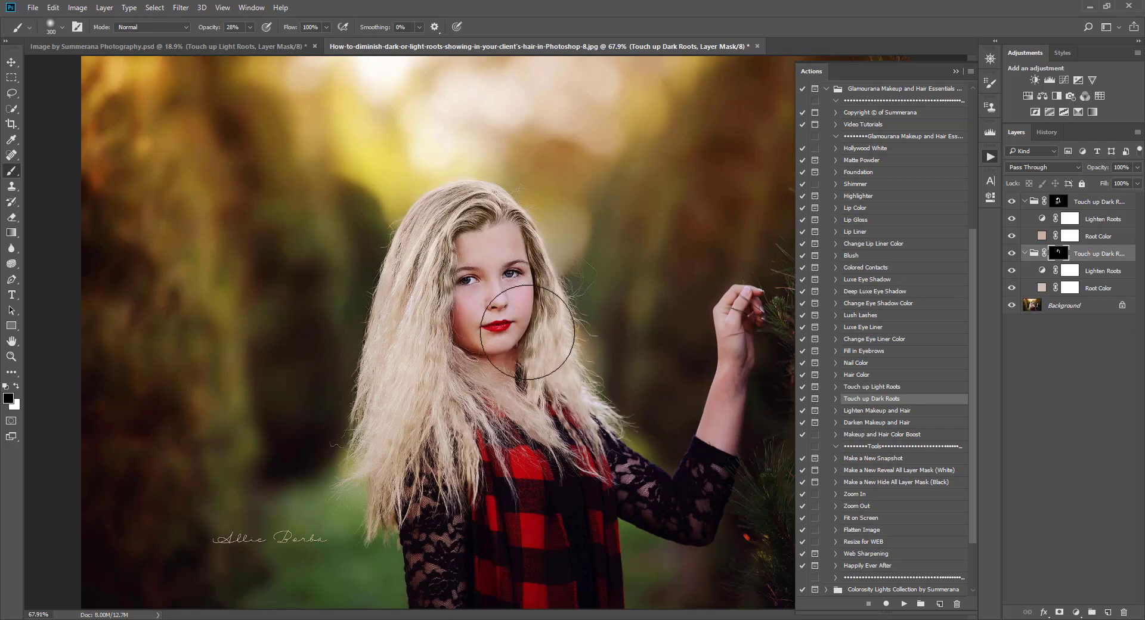
Step: Paint the second group's mask over the hair beside her face and the lower left hair
{"action": "left_click_drag", "start_coordinate": [519, 332], "coordinate": [350, 377]}
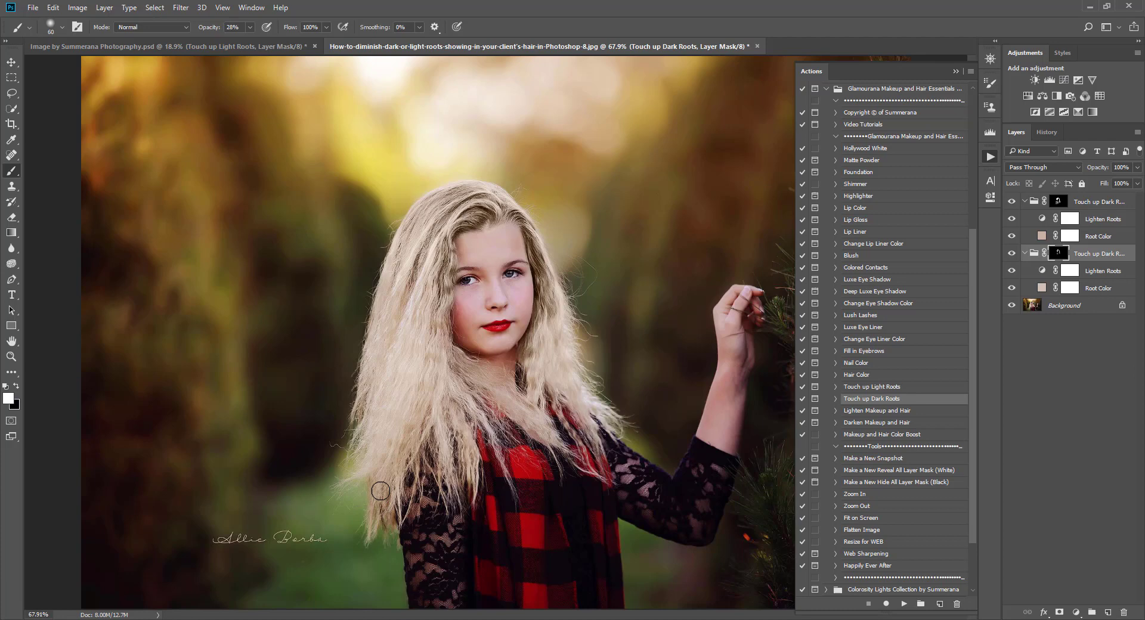
{"action": "left_click_drag", "start_coordinate": [380, 491], "coordinate": [415, 431]}
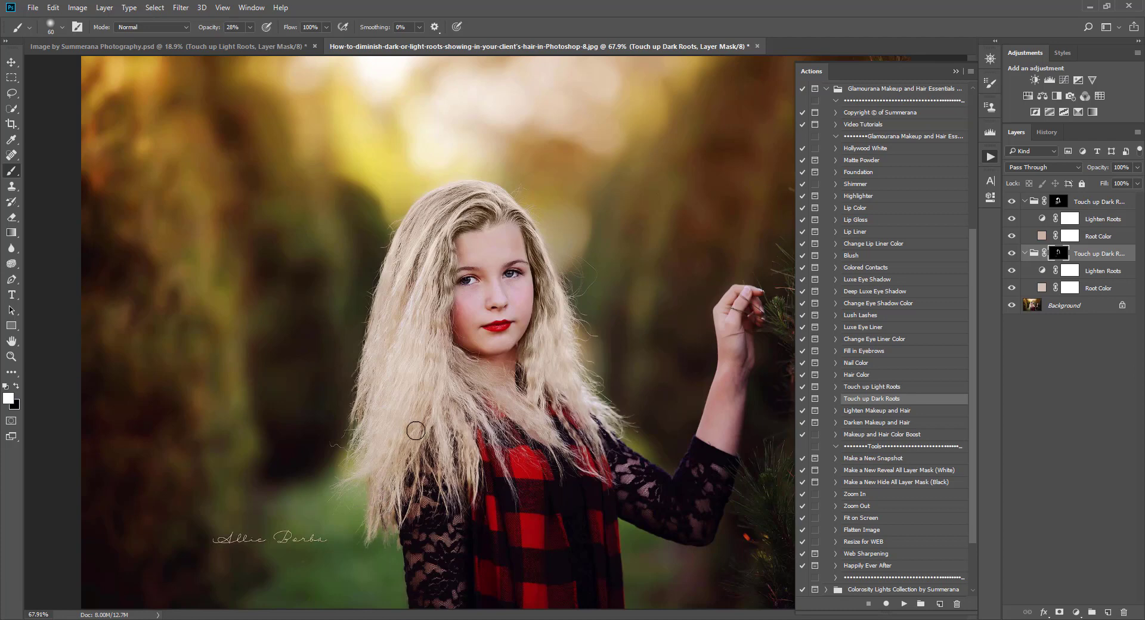
{"action": "left_click_drag", "start_coordinate": [416, 430], "coordinate": [521, 421]}
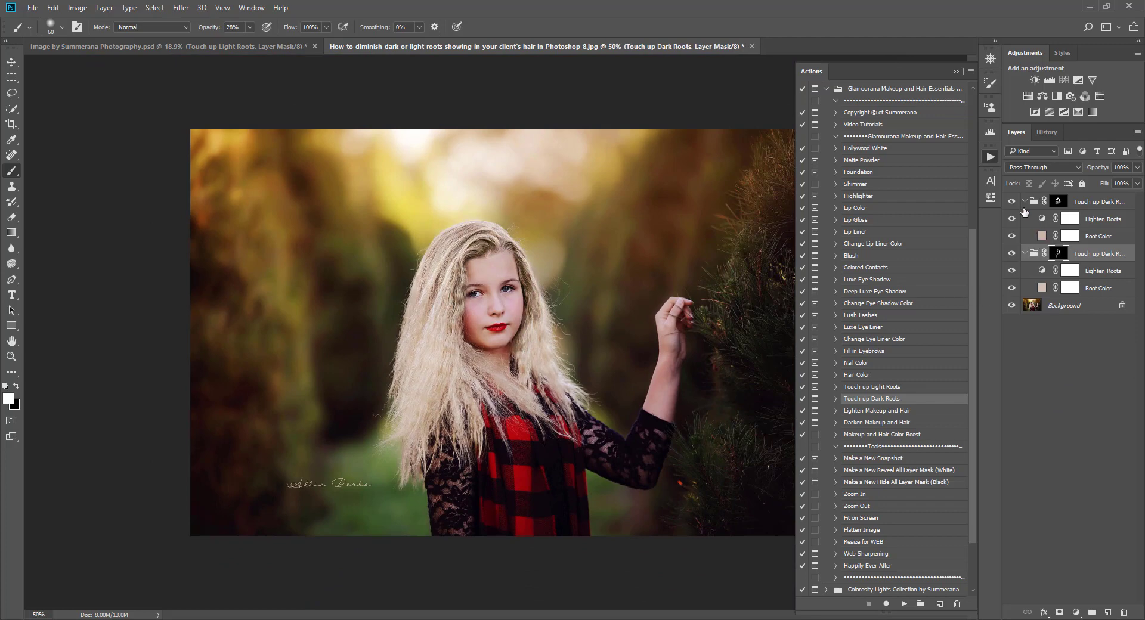
Step: Collapse the Touch up Dark Roots groups and add a drop-shadowed inset of the original photo
{"action": "left_click", "coordinate": [1025, 202]}
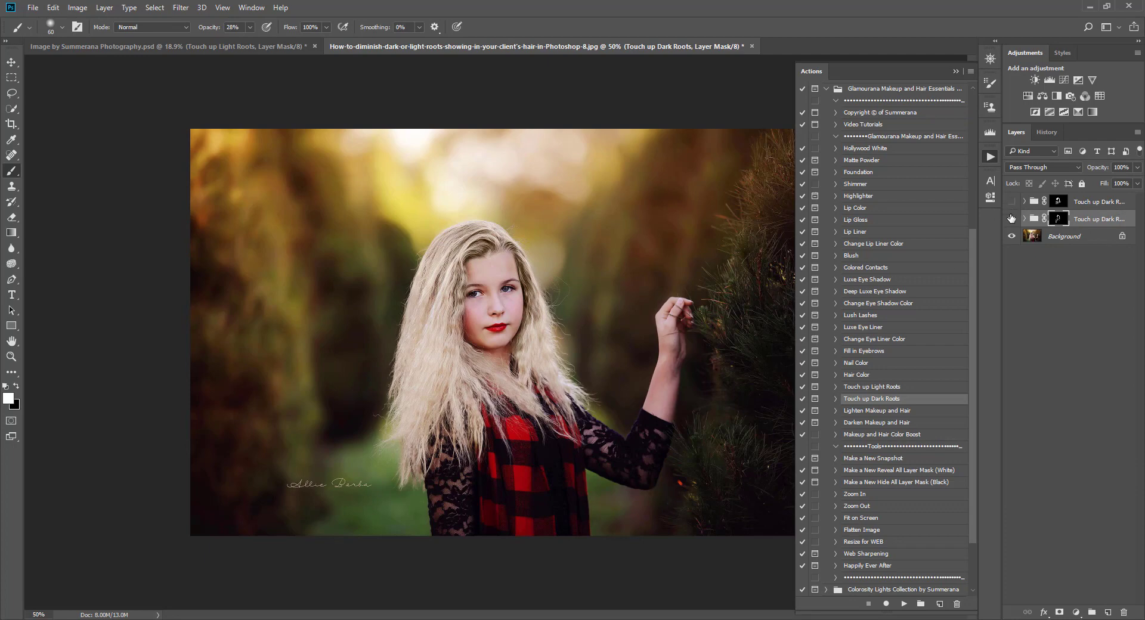
{"action": "left_click", "coordinate": [1012, 201]}
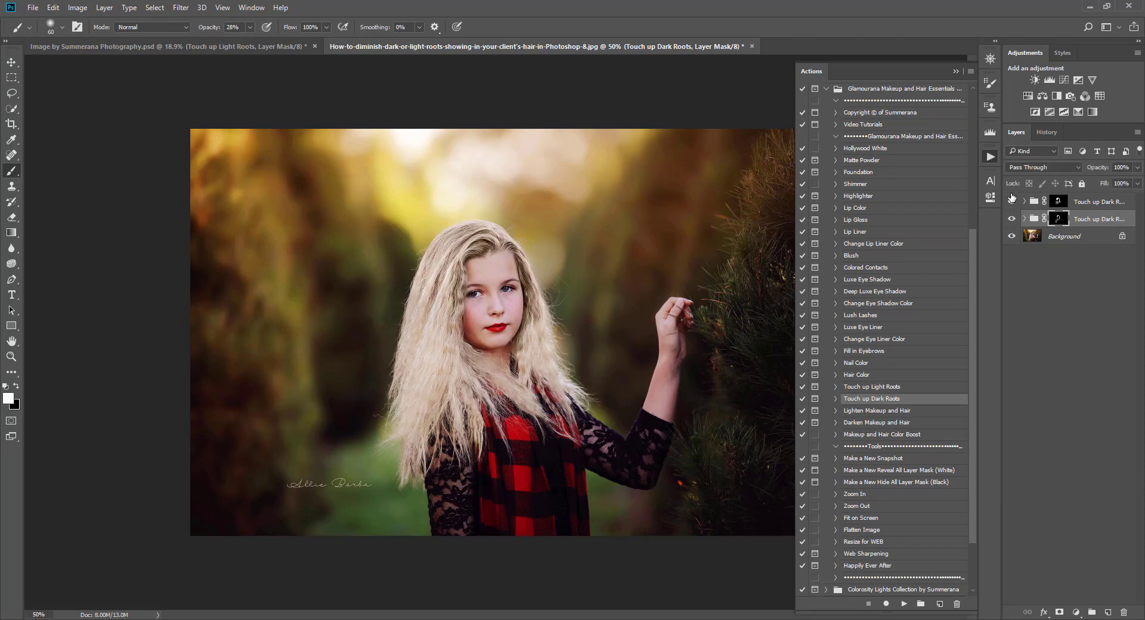
{"action": "left_click", "coordinate": [1047, 132]}
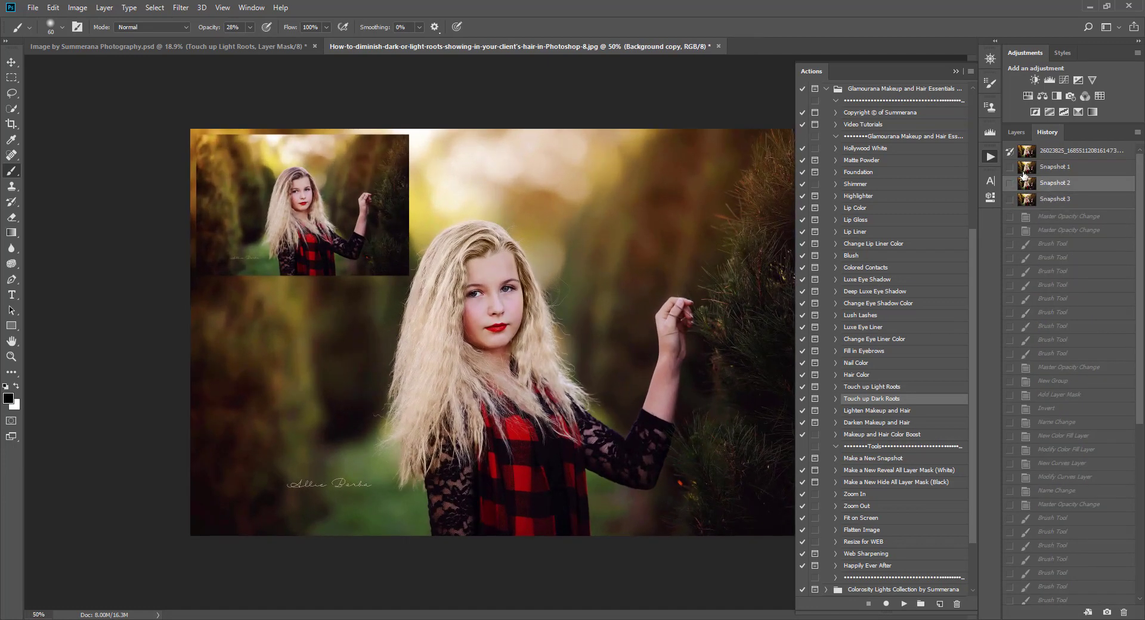
{"action": "left_click", "coordinate": [1016, 131]}
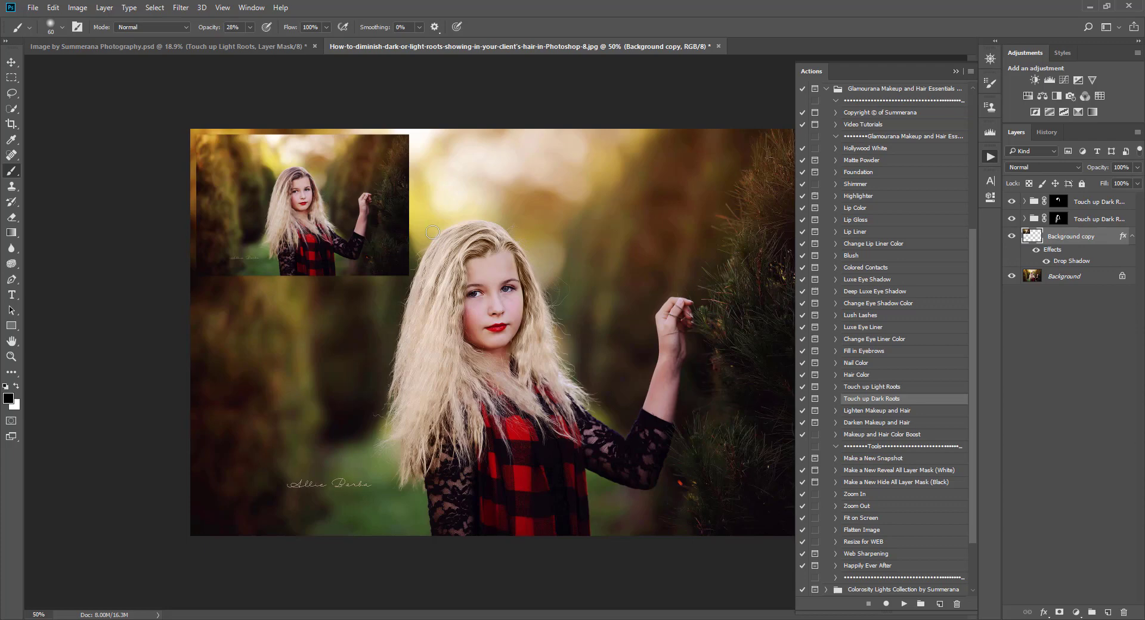
Step: Switch to the couple photo with the Move tool and play the Touch up Light Roots action
{"action": "left_click", "coordinate": [12, 62]}
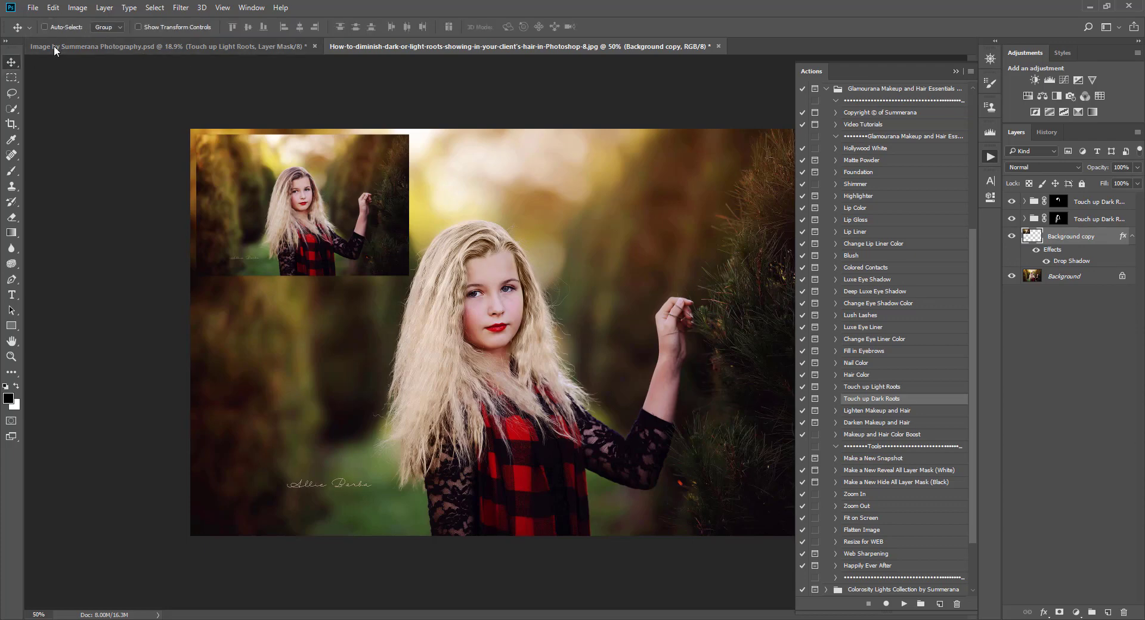
{"action": "left_click", "coordinate": [168, 46]}
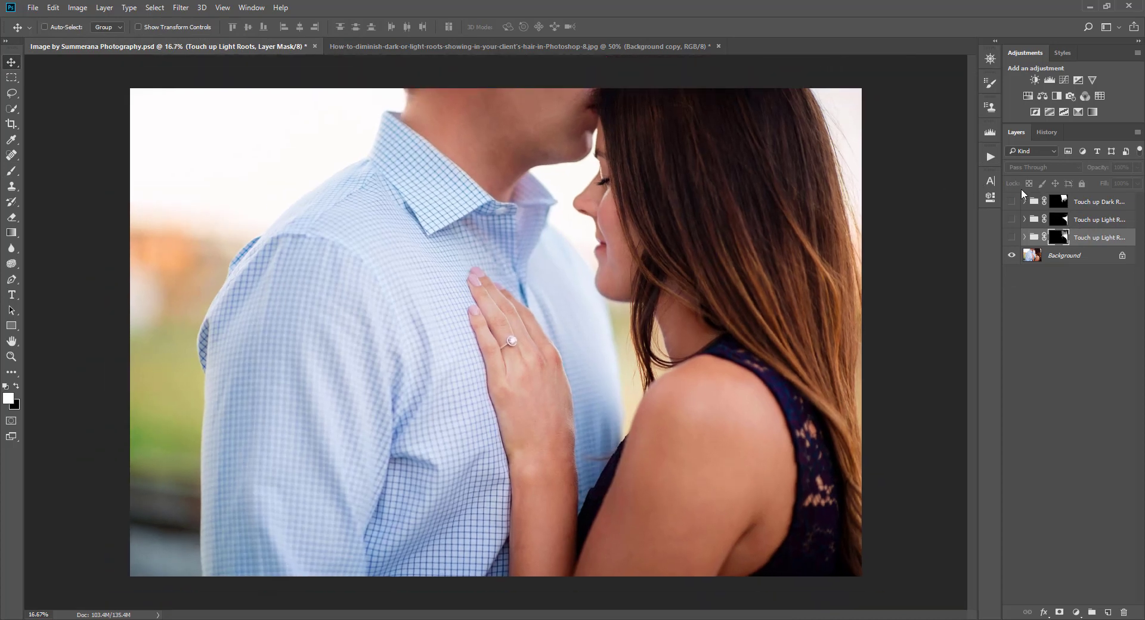
{"action": "mouse_move", "coordinate": [917, 215]}
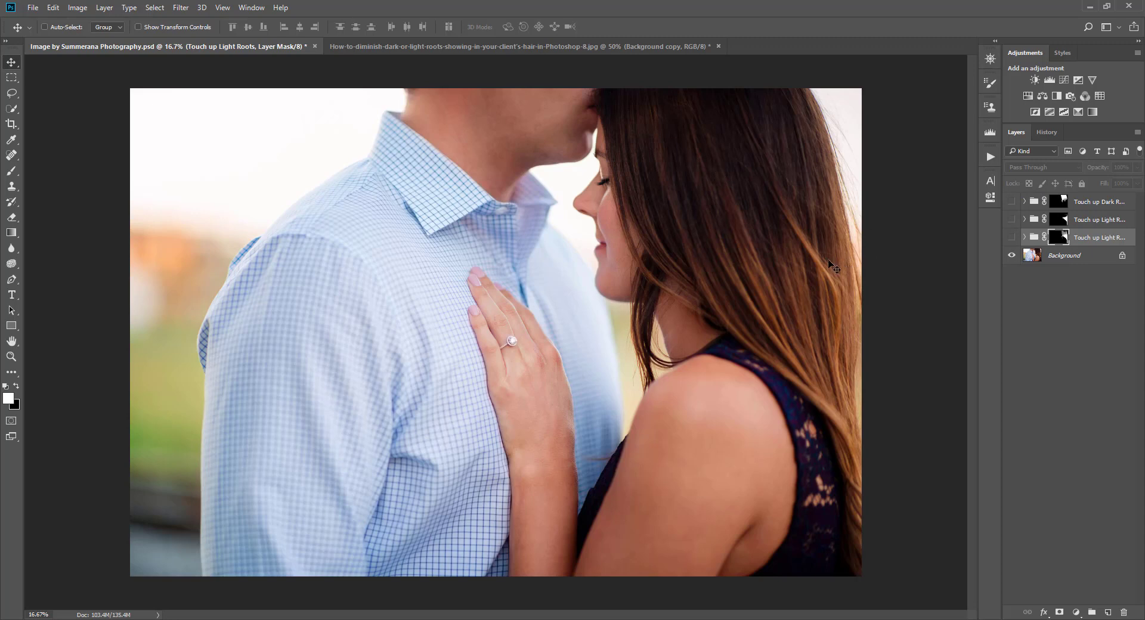
{"action": "mouse_move", "coordinate": [796, 308]}
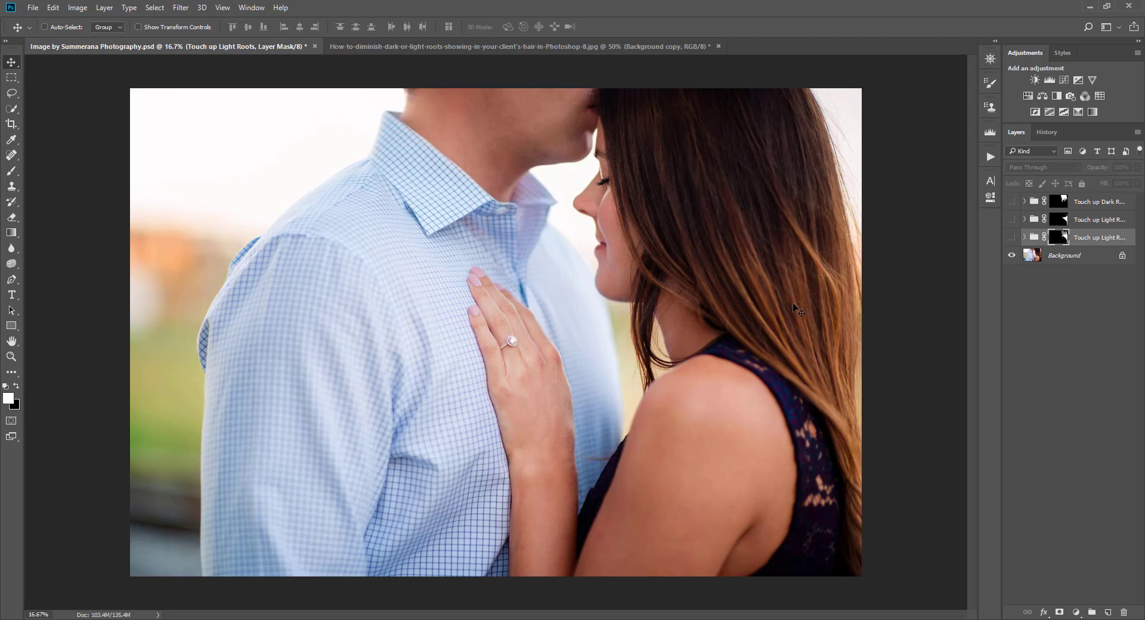
{"action": "mouse_move", "coordinate": [873, 309]}
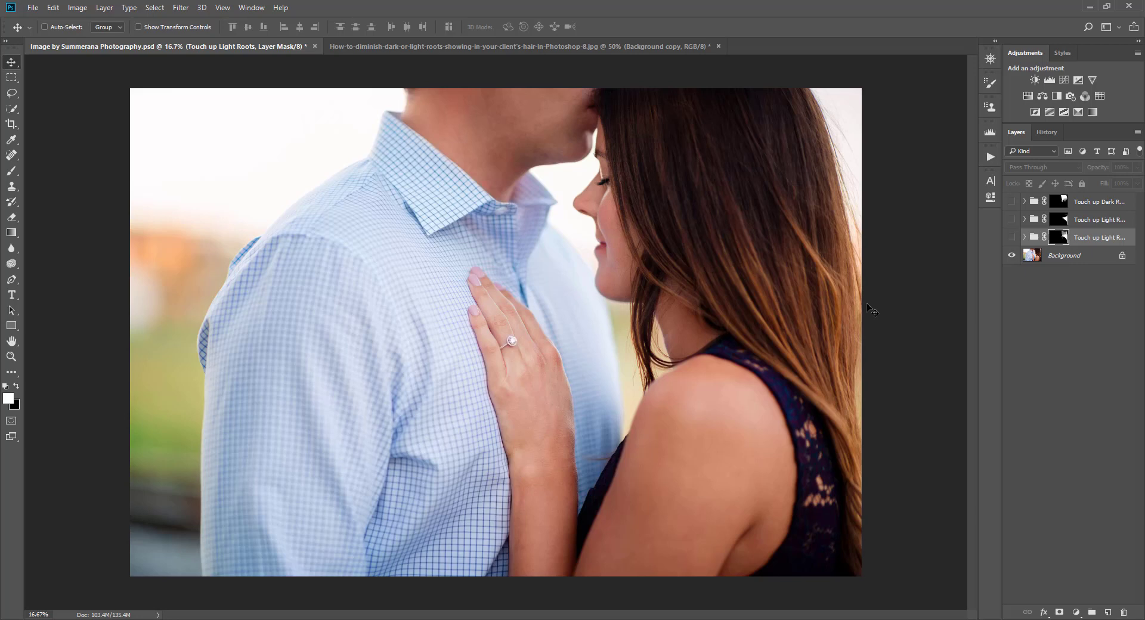
{"action": "mouse_move", "coordinate": [701, 162]}
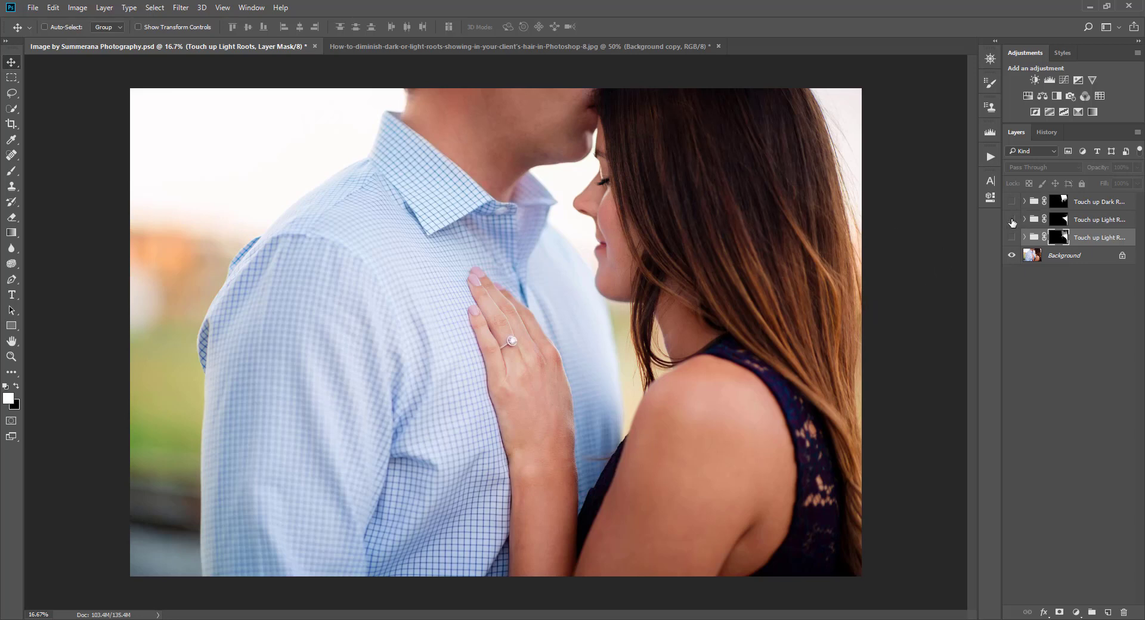
{"action": "left_click", "coordinate": [1012, 202]}
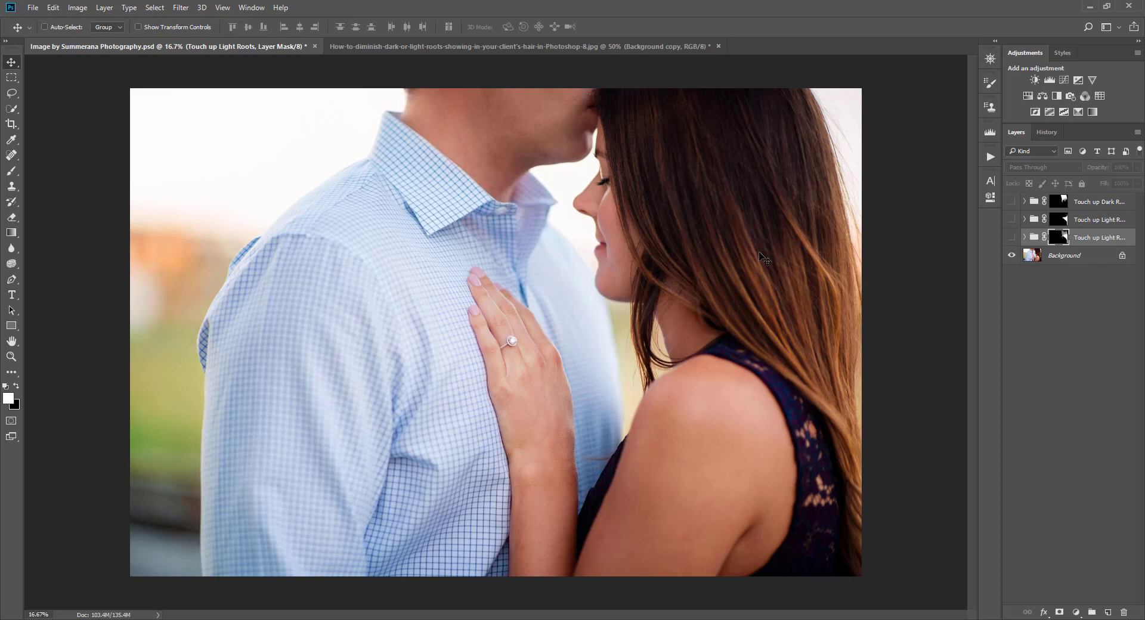
{"action": "mouse_move", "coordinate": [836, 322]}
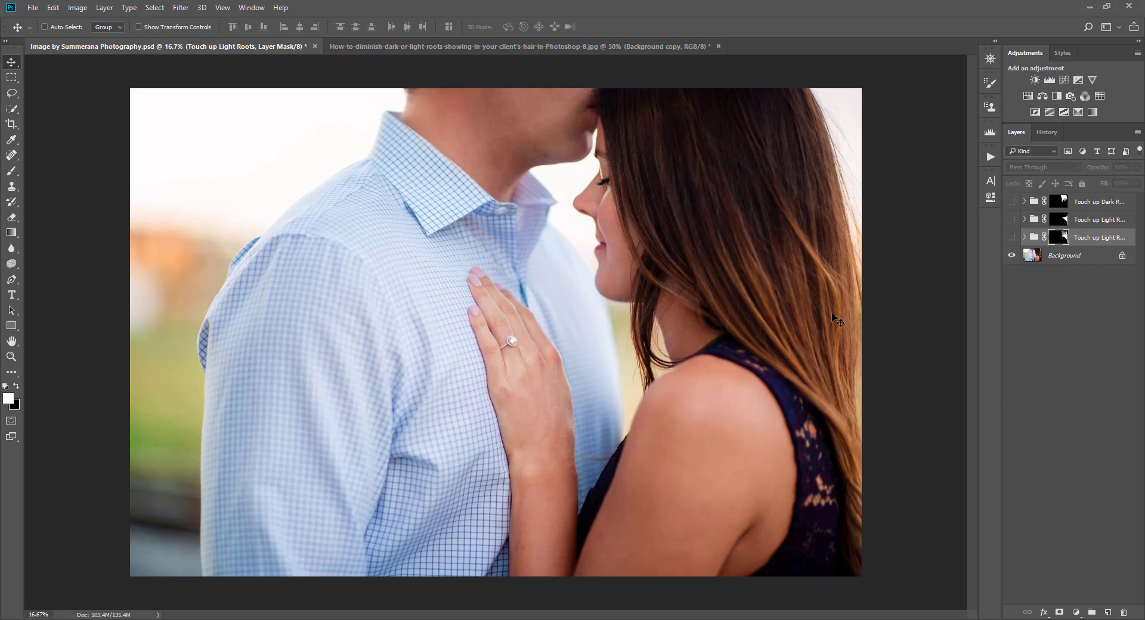
{"action": "mouse_move", "coordinate": [677, 105]}
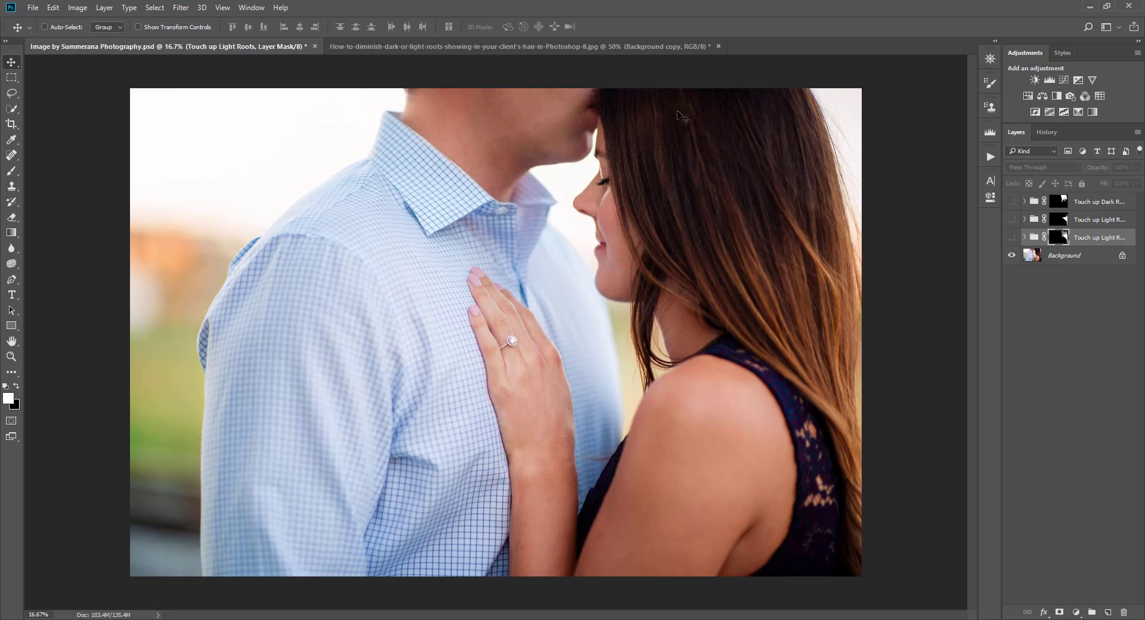
{"action": "mouse_move", "coordinate": [681, 120]}
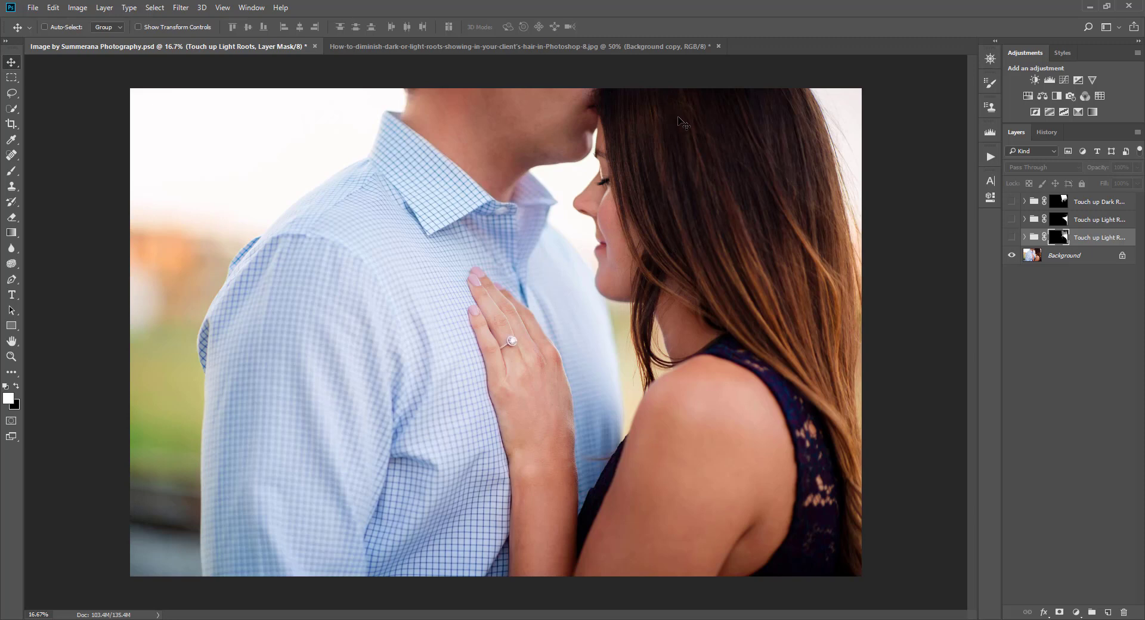
{"action": "mouse_move", "coordinate": [933, 204]}
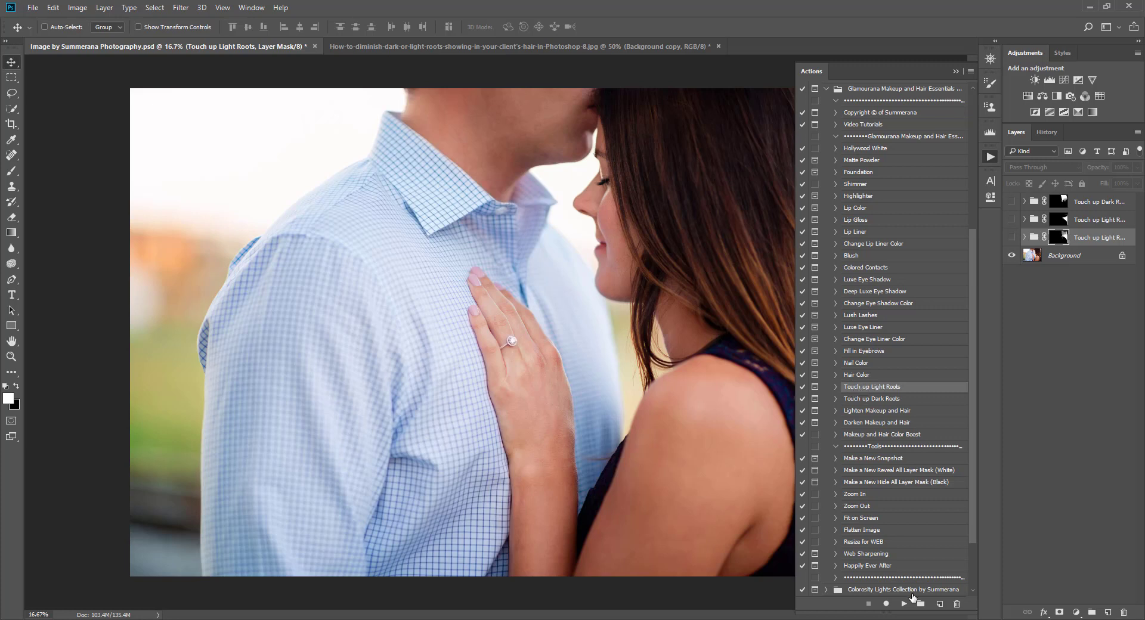
{"action": "left_click", "coordinate": [903, 604]}
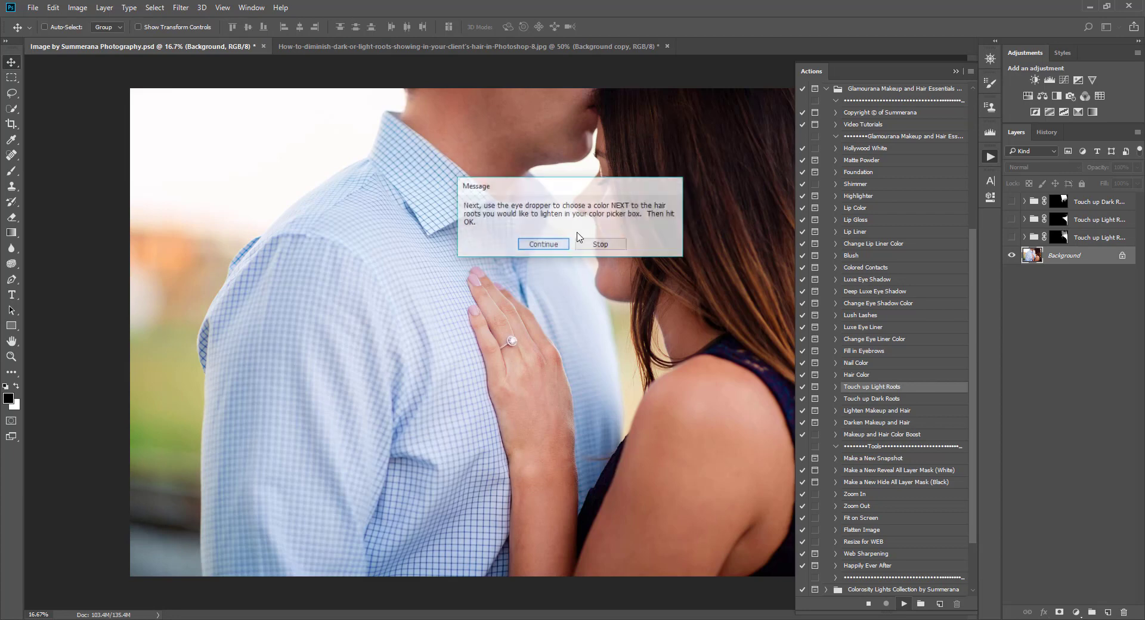
Step: Continue the action and confirm her sampled dark hair colour as the Root Color
{"action": "left_click", "coordinate": [543, 243]}
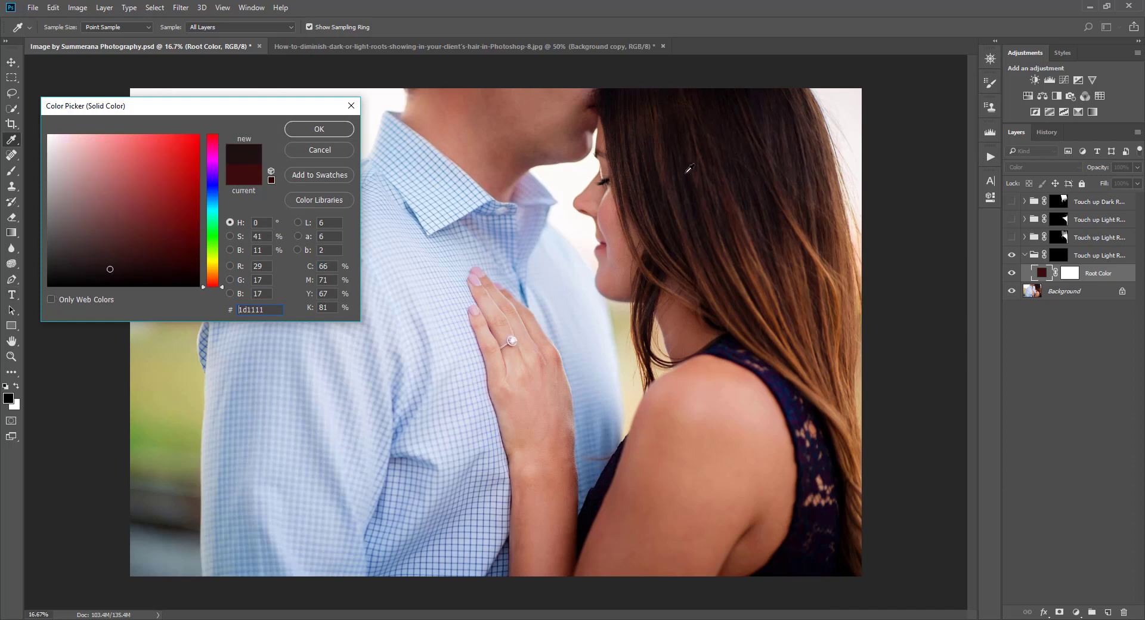
{"action": "left_click", "coordinate": [96, 270]}
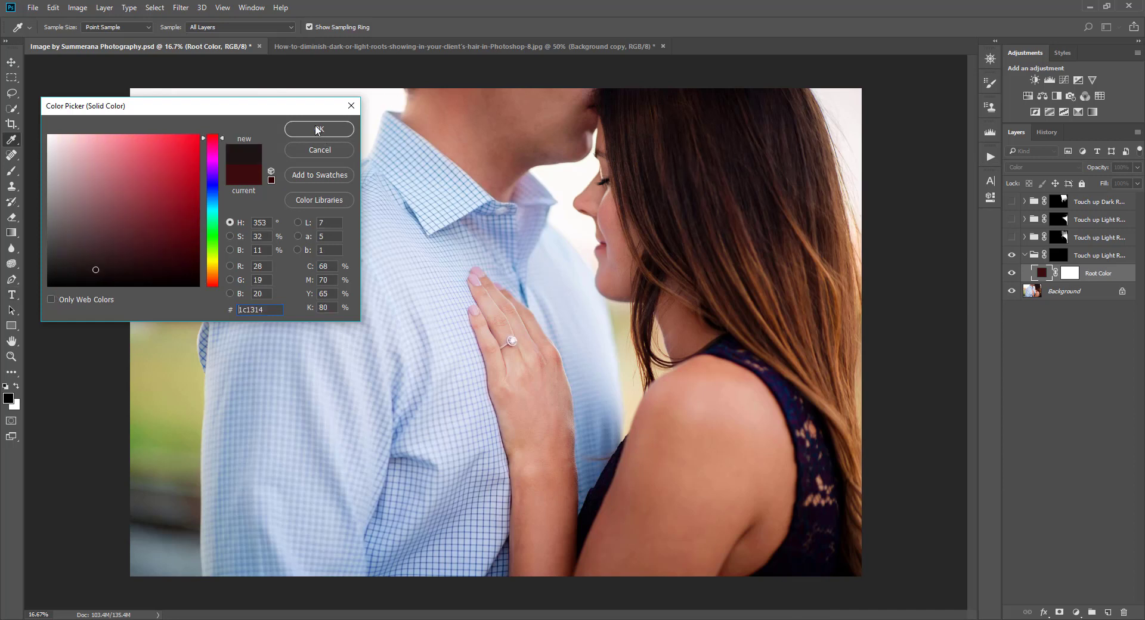
{"action": "left_click", "coordinate": [318, 130]}
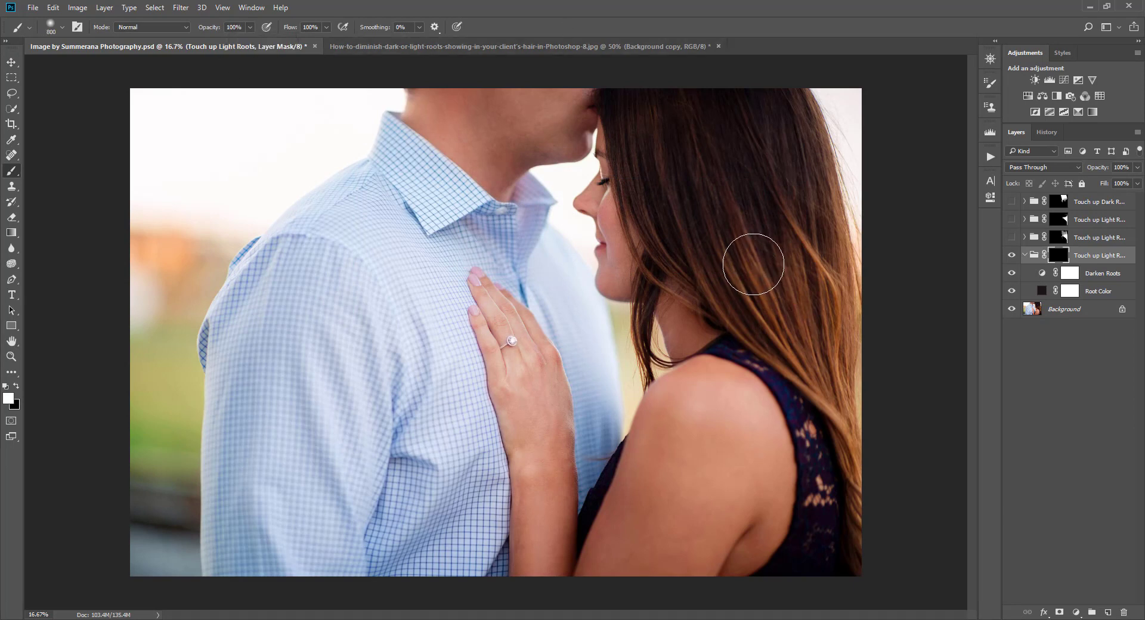
Step: Paint darkening over her light hair ends near the cheek, neck, shoulder and right edge
{"action": "left_click_drag", "start_coordinate": [752, 265], "coordinate": [794, 287]}
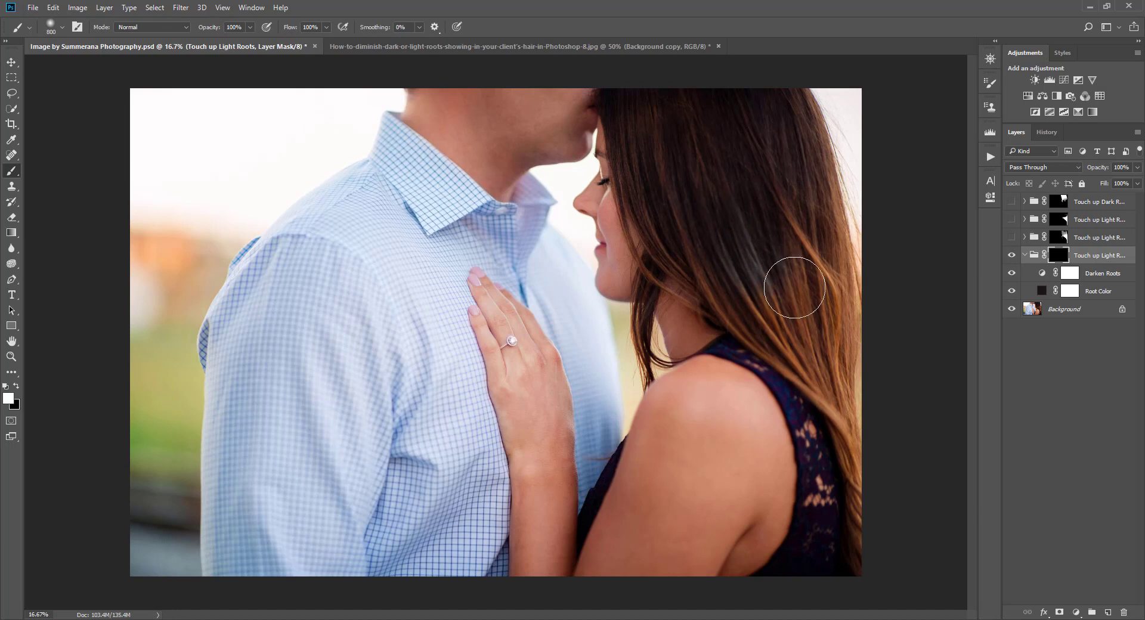
{"action": "left_click_drag", "start_coordinate": [794, 287], "coordinate": [830, 310]}
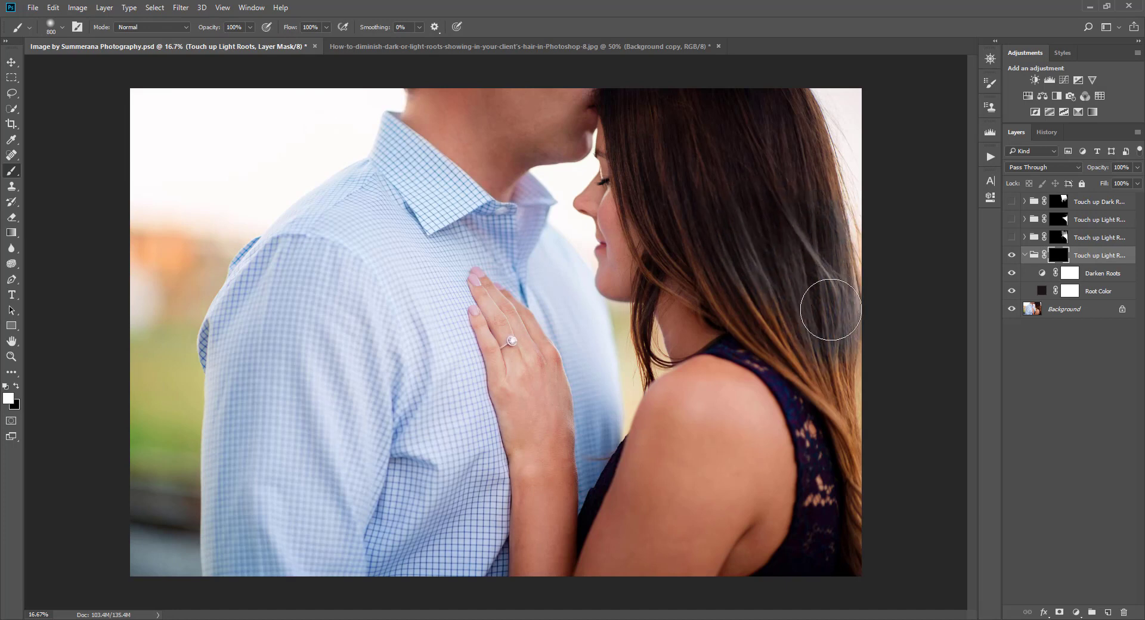
{"action": "left_click_drag", "start_coordinate": [831, 309], "coordinate": [691, 227]}
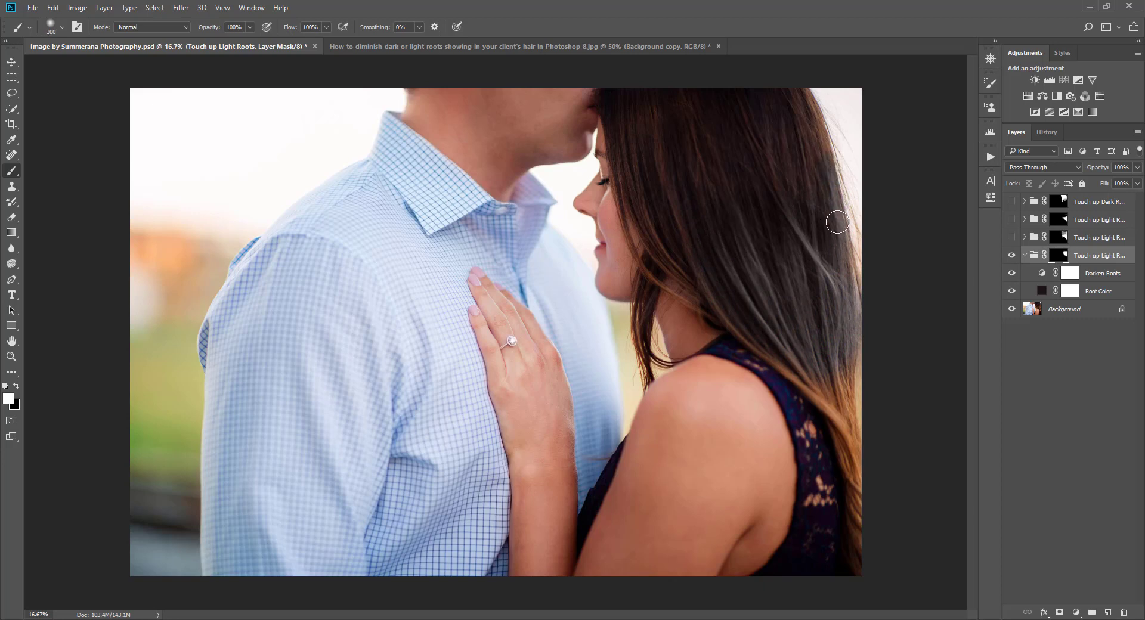
{"action": "left_click_drag", "start_coordinate": [837, 223], "coordinate": [826, 396]}
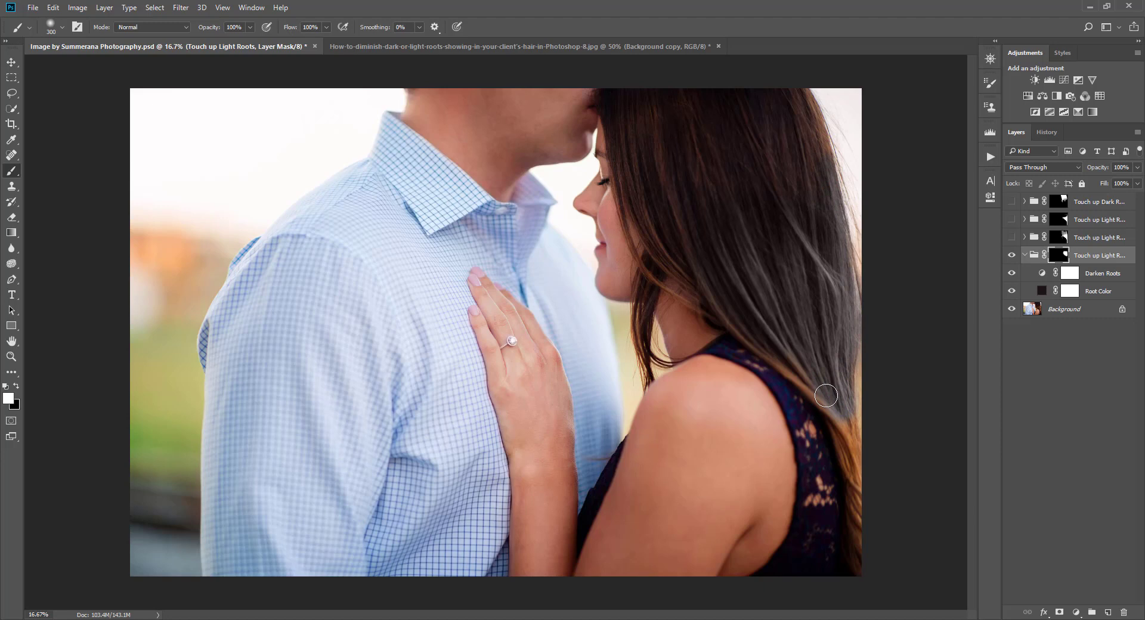
{"action": "left_click_drag", "start_coordinate": [826, 396], "coordinate": [768, 348]}
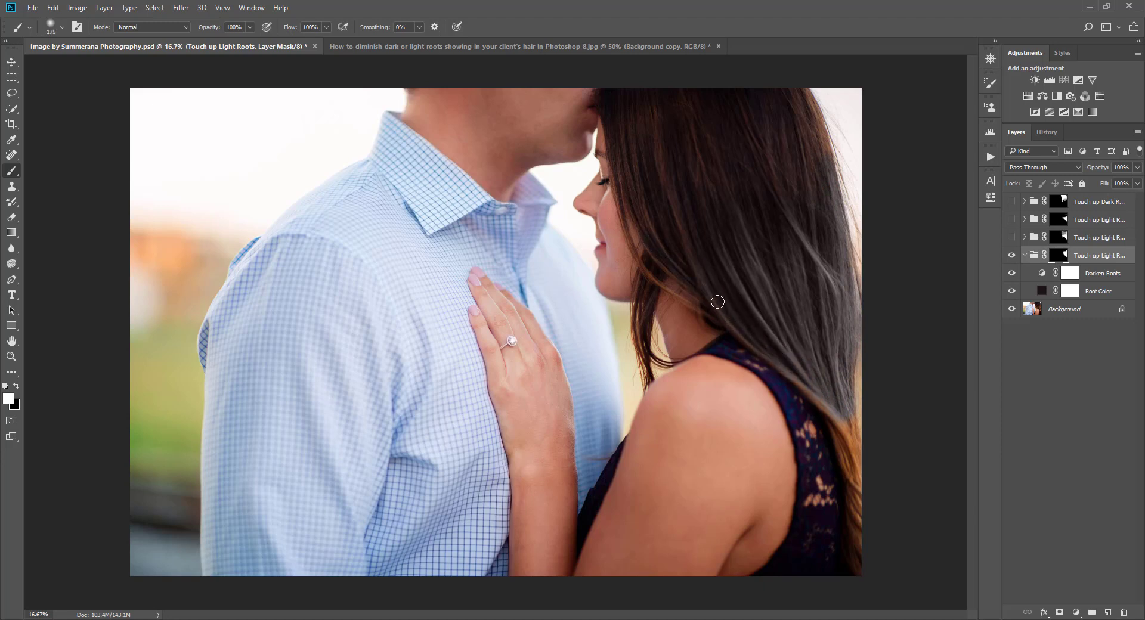
{"action": "left_click_drag", "start_coordinate": [717, 302], "coordinate": [641, 263]}
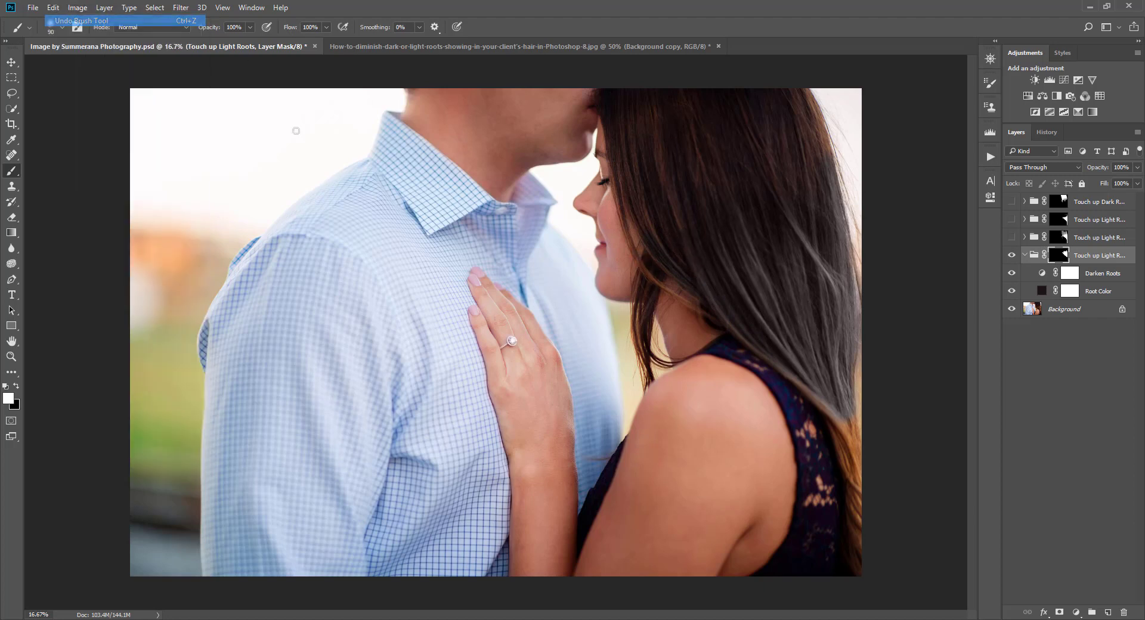
{"action": "mouse_move", "coordinate": [13, 391]}
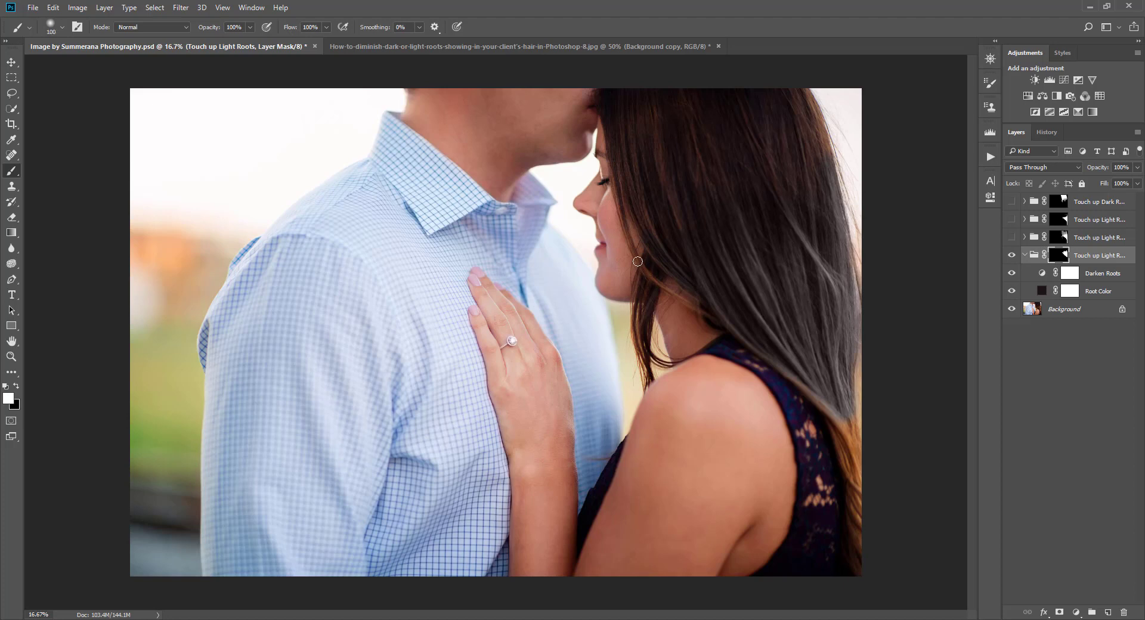
{"action": "left_click_drag", "start_coordinate": [637, 262], "coordinate": [687, 301]}
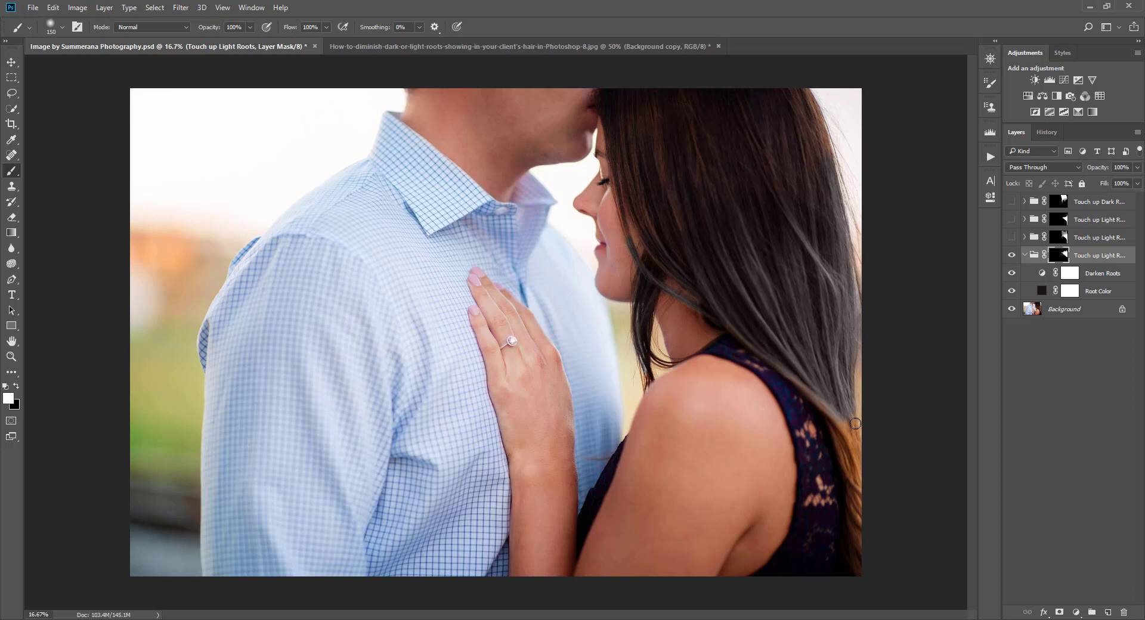
{"action": "left_click_drag", "start_coordinate": [855, 424], "coordinate": [860, 470]}
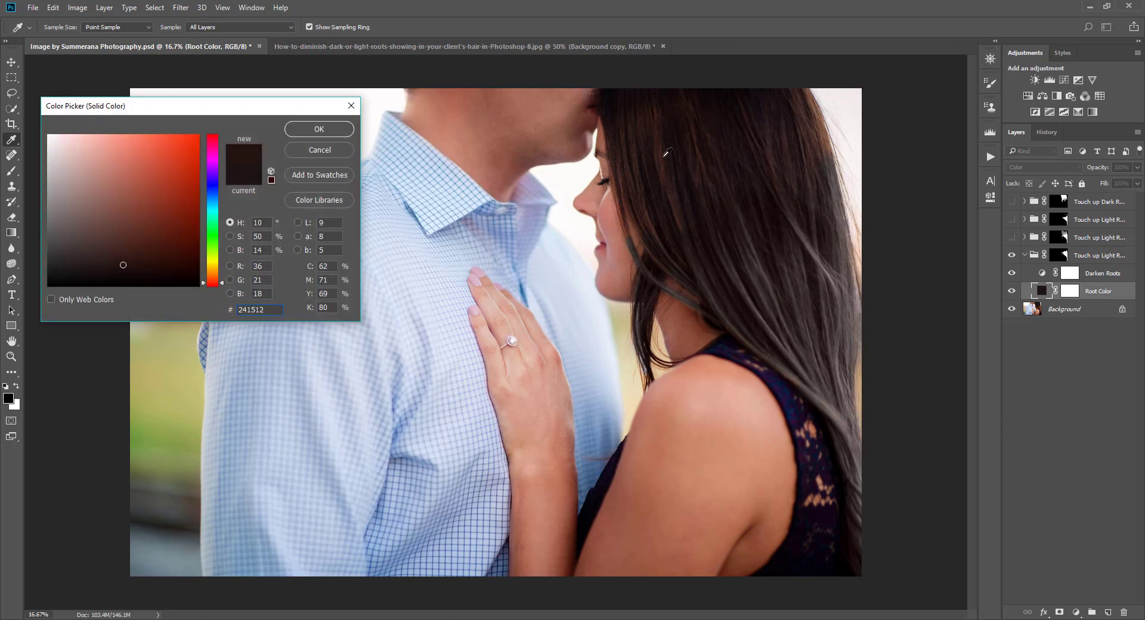
Step: Confirm the dark brown root colour and lower Darken Roots opacity to about 48%
{"action": "left_click", "coordinate": [319, 129]}
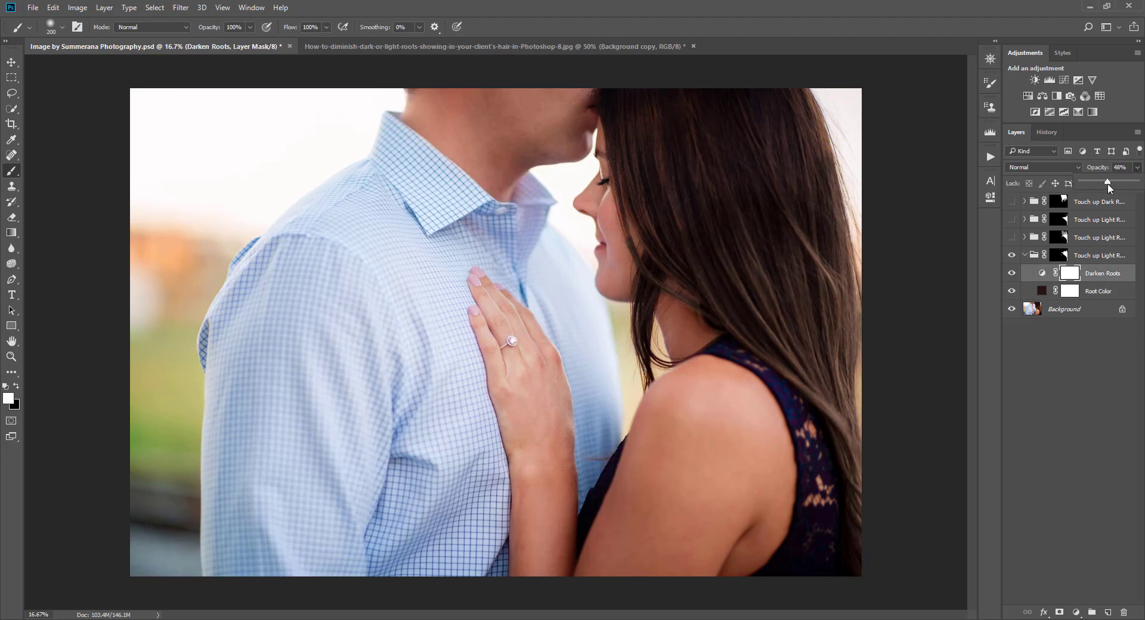
{"action": "left_click_drag", "start_coordinate": [1106, 182], "coordinate": [1115, 182]}
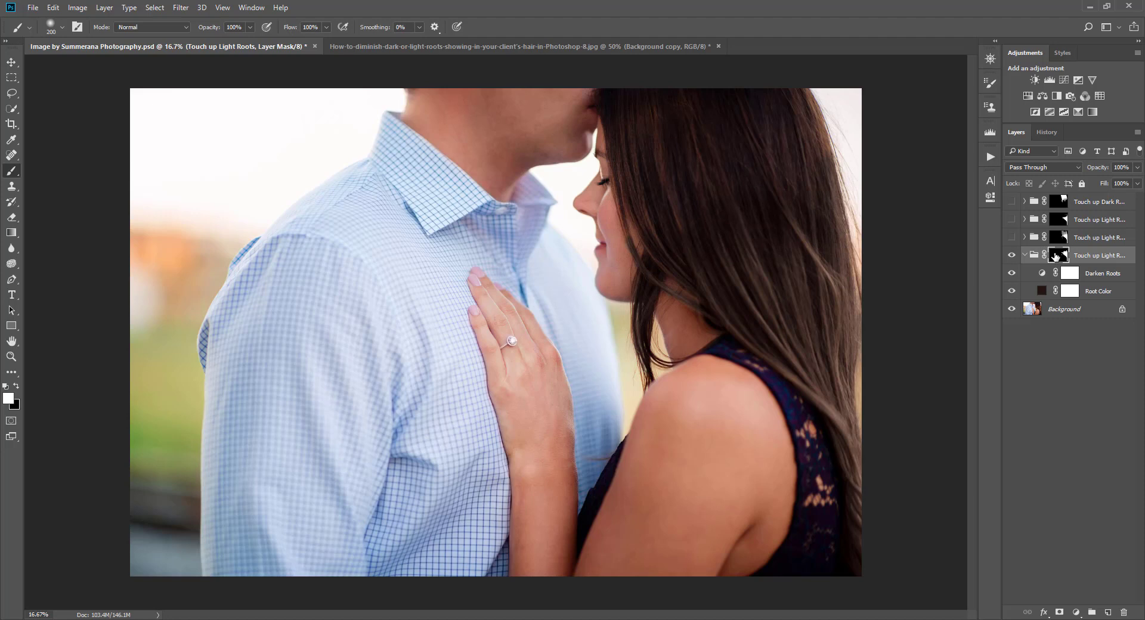
Step: Lower the brush opacity and softly paint extra darkening into her upper hair
{"action": "left_click", "coordinate": [1068, 256]}
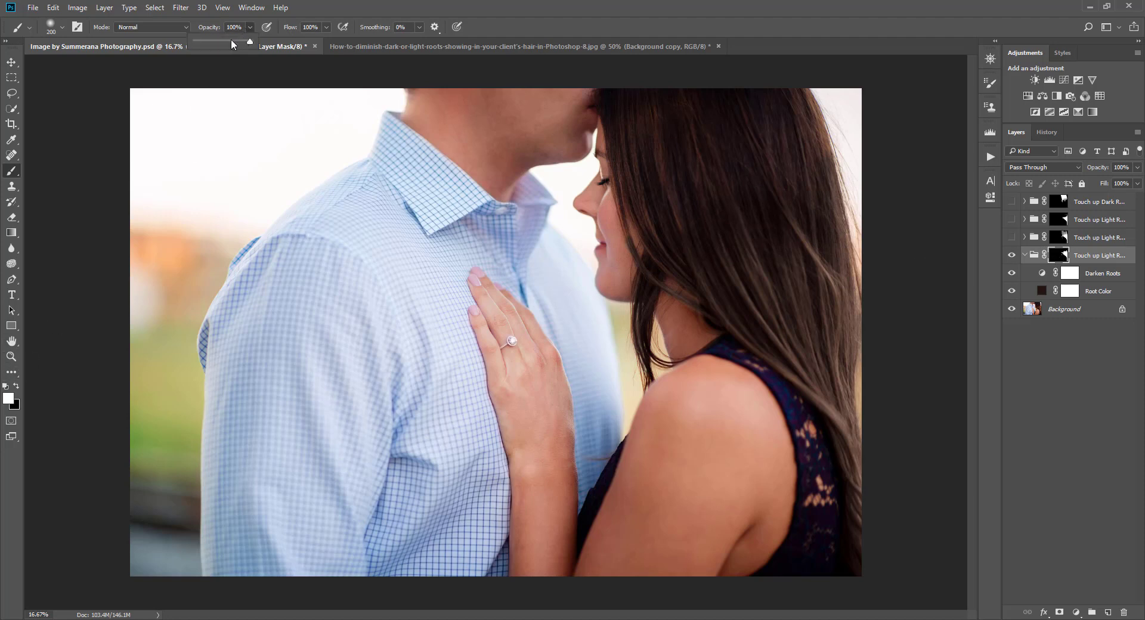
{"action": "left_click_drag", "start_coordinate": [248, 41], "coordinate": [218, 41]}
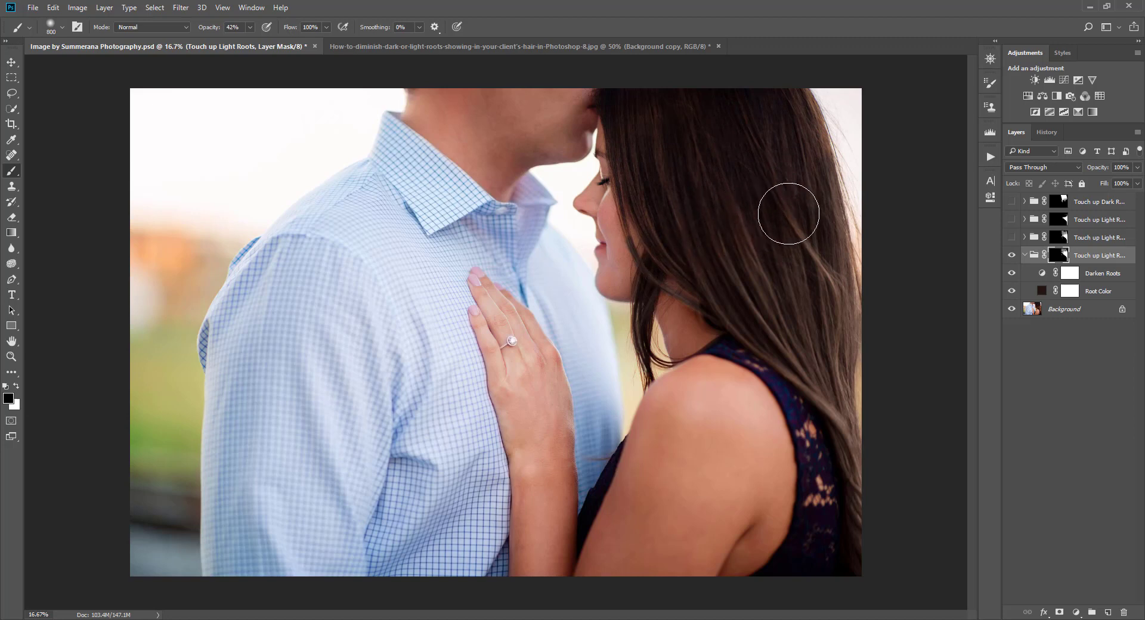
{"action": "left_click", "coordinate": [53, 7]}
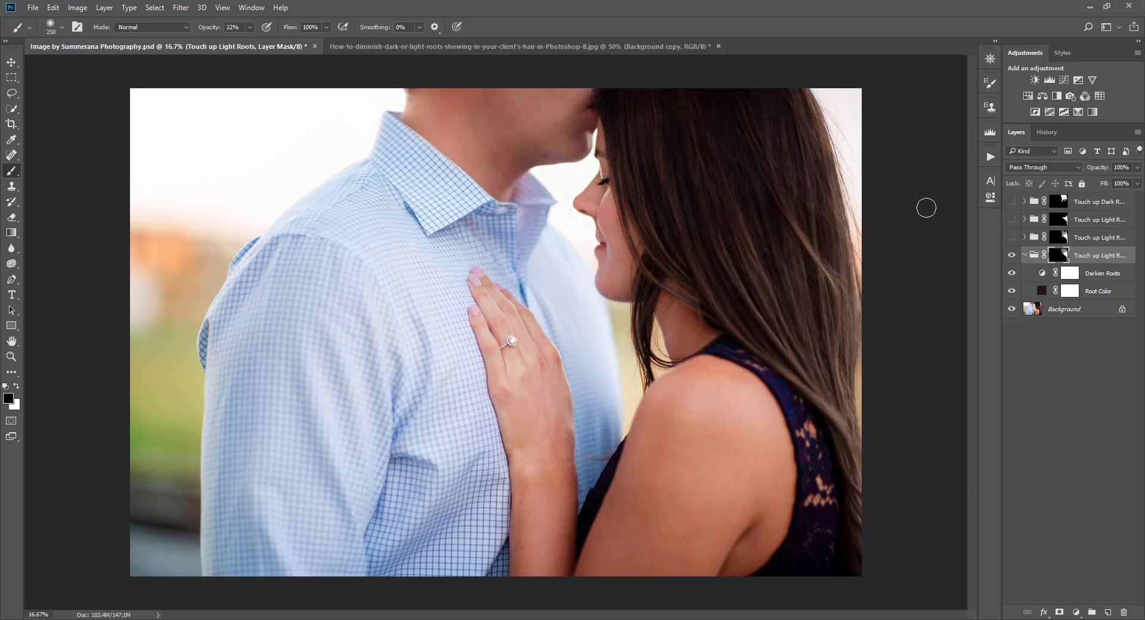
{"action": "left_click", "coordinate": [52, 7]}
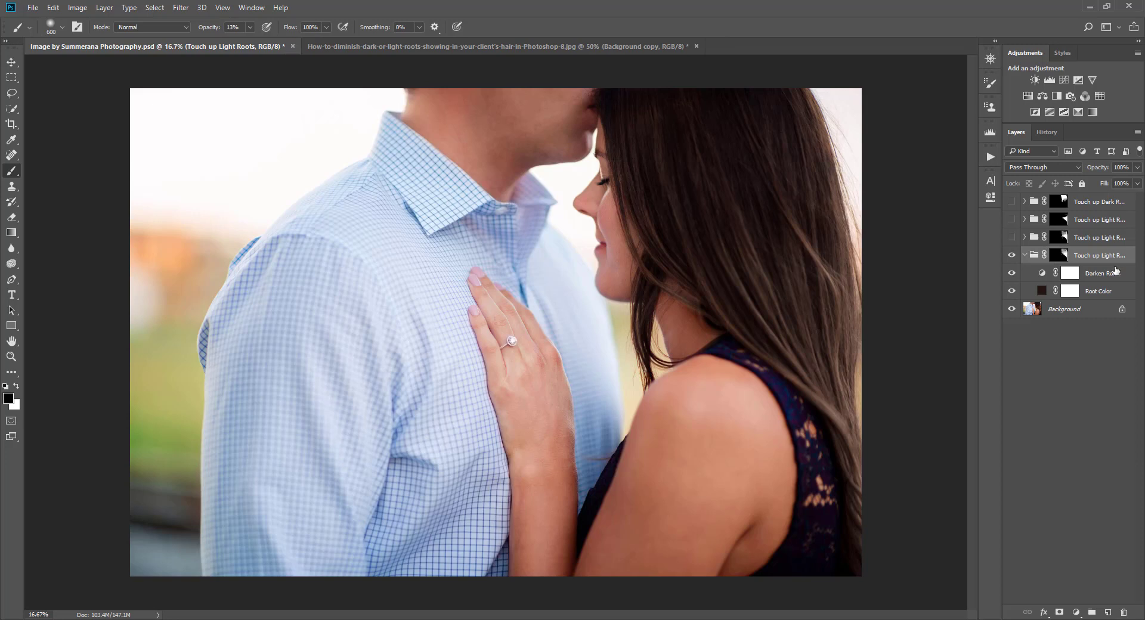
Step: Select the Darken Roots layer and set its opacity to about 58%
{"action": "left_click", "coordinate": [1099, 273]}
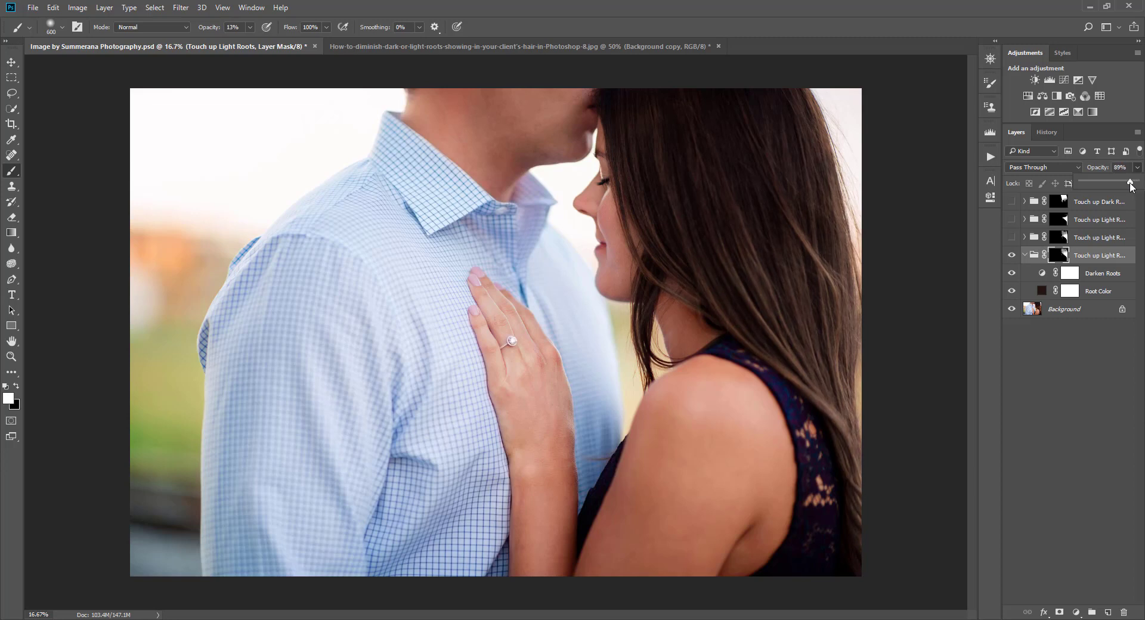
{"action": "left_click", "coordinate": [1099, 273]}
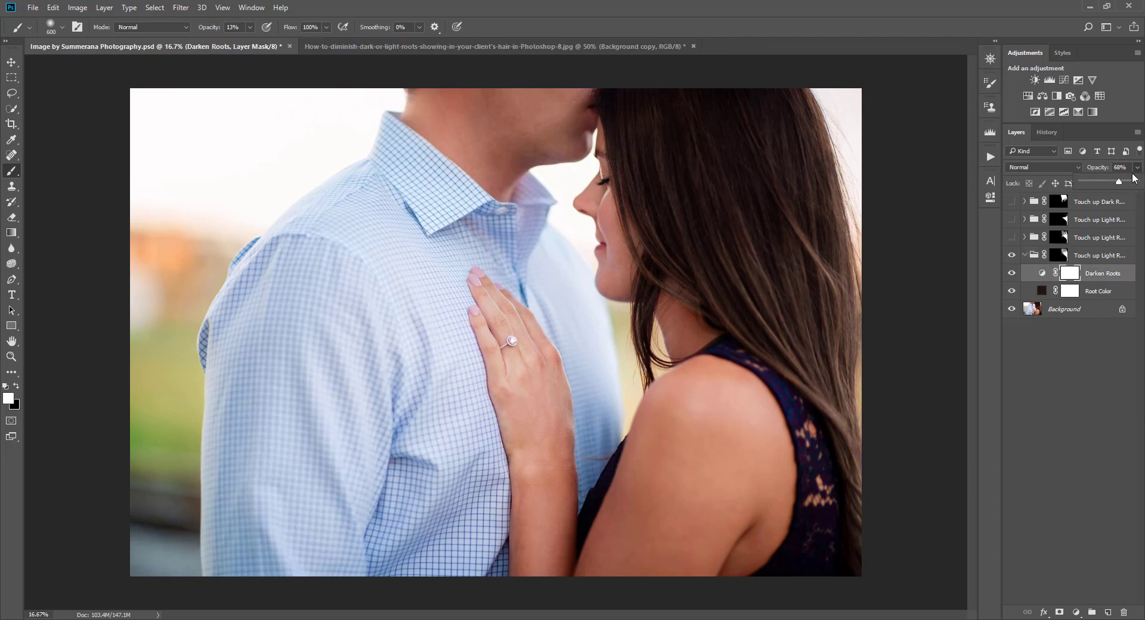
{"action": "left_click_drag", "start_coordinate": [1133, 181], "coordinate": [1114, 183]}
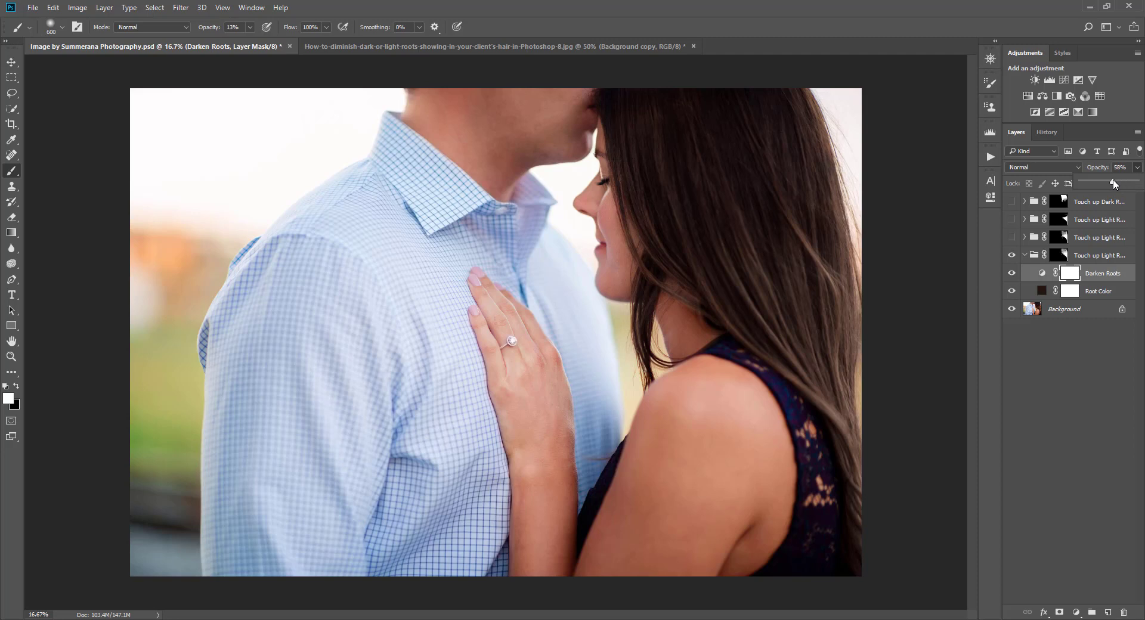
{"action": "left_click_drag", "start_coordinate": [1113, 183], "coordinate": [1125, 183]}
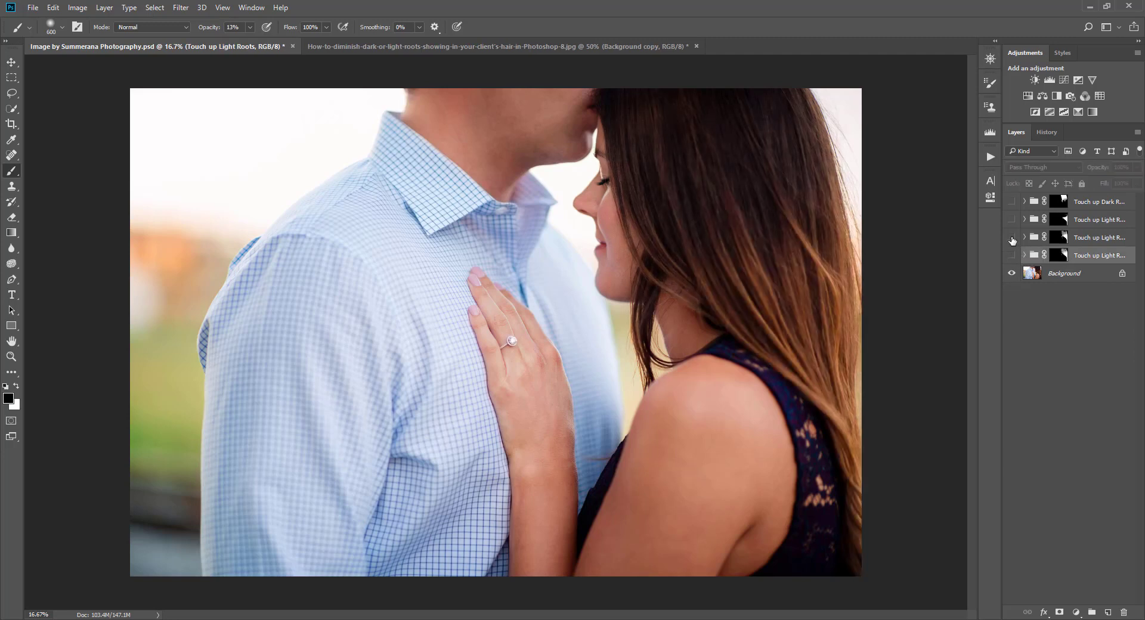
Step: Toggle the Touch up Light Roots group on and off to compare, then revisit the other document
{"action": "left_click", "coordinate": [1012, 237]}
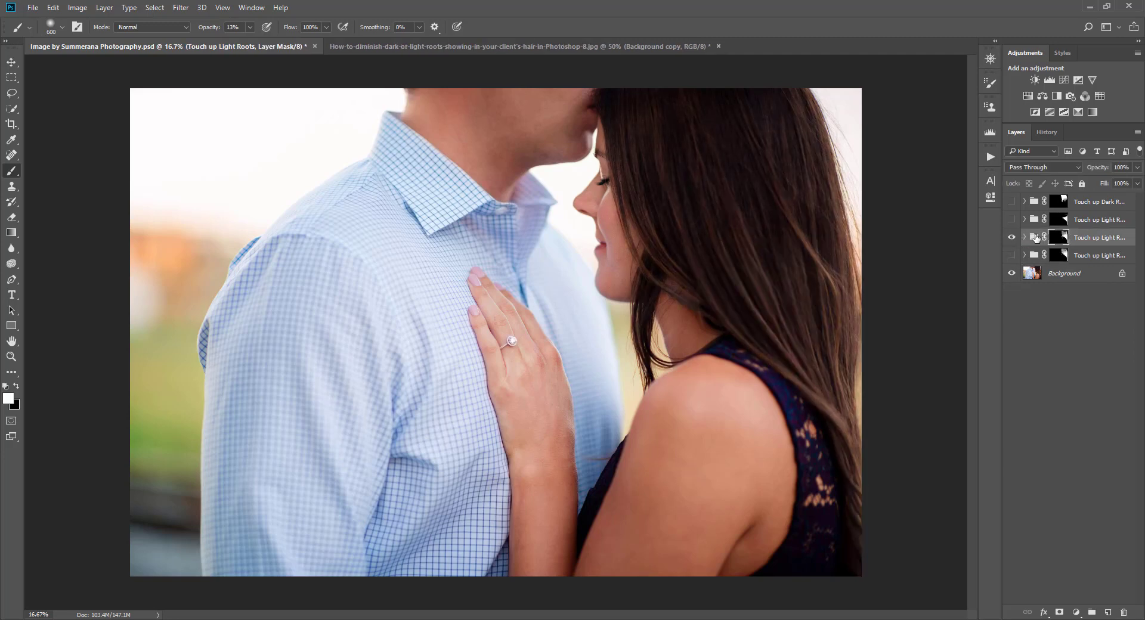
{"action": "left_click", "coordinate": [1012, 237]}
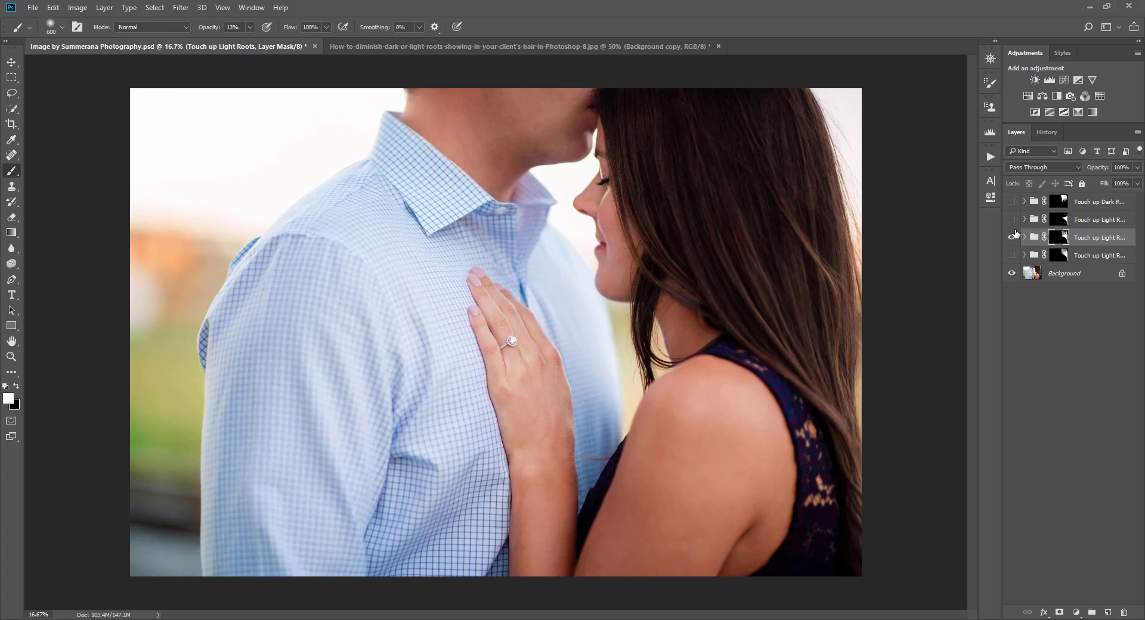
{"action": "left_click", "coordinate": [1012, 237]}
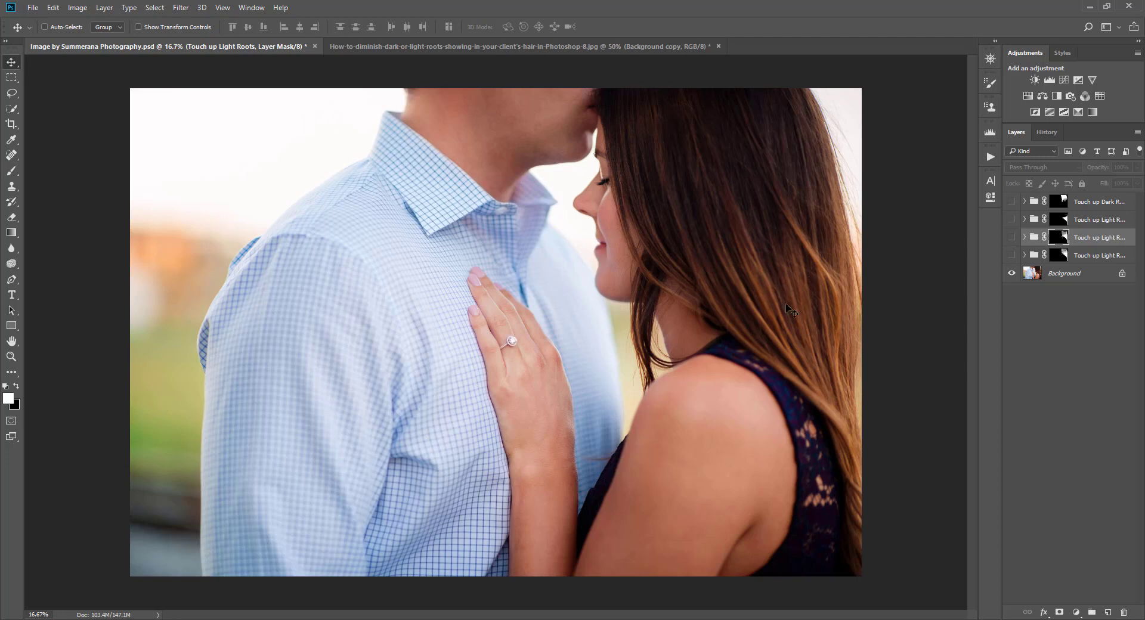
{"action": "mouse_move", "coordinate": [752, 130]}
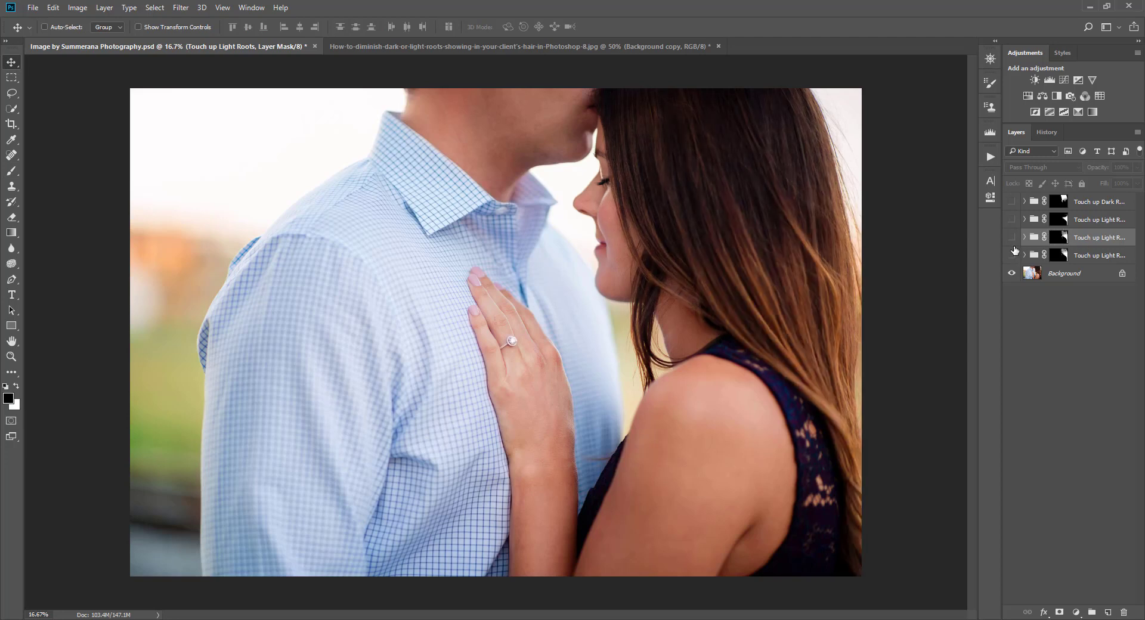
{"action": "left_click", "coordinate": [1012, 237]}
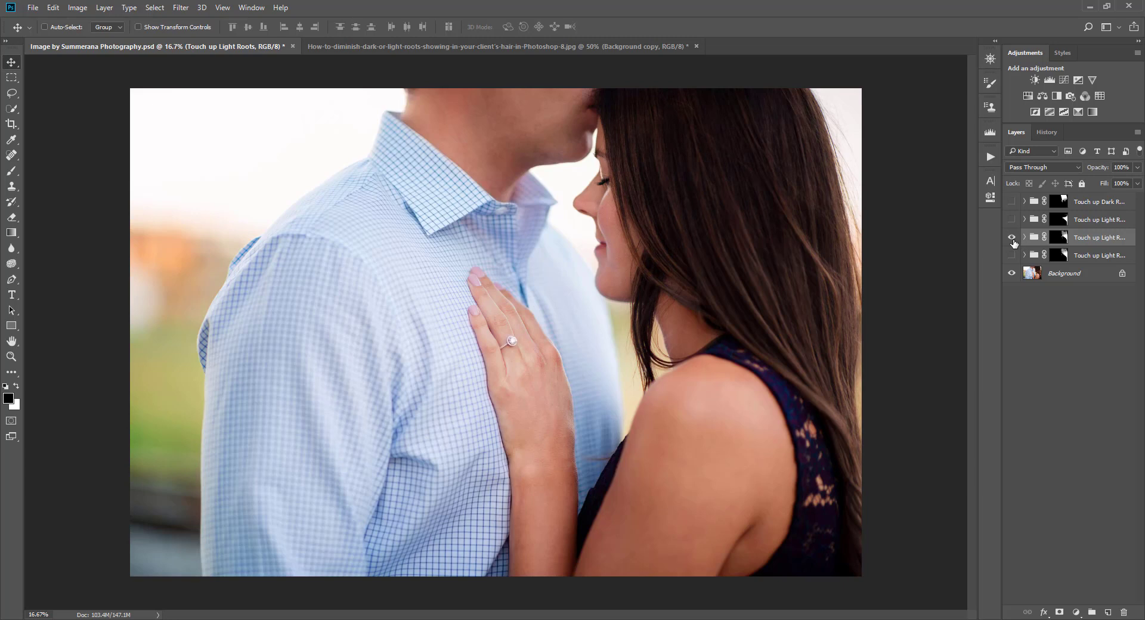
{"action": "left_click", "coordinate": [1012, 238]}
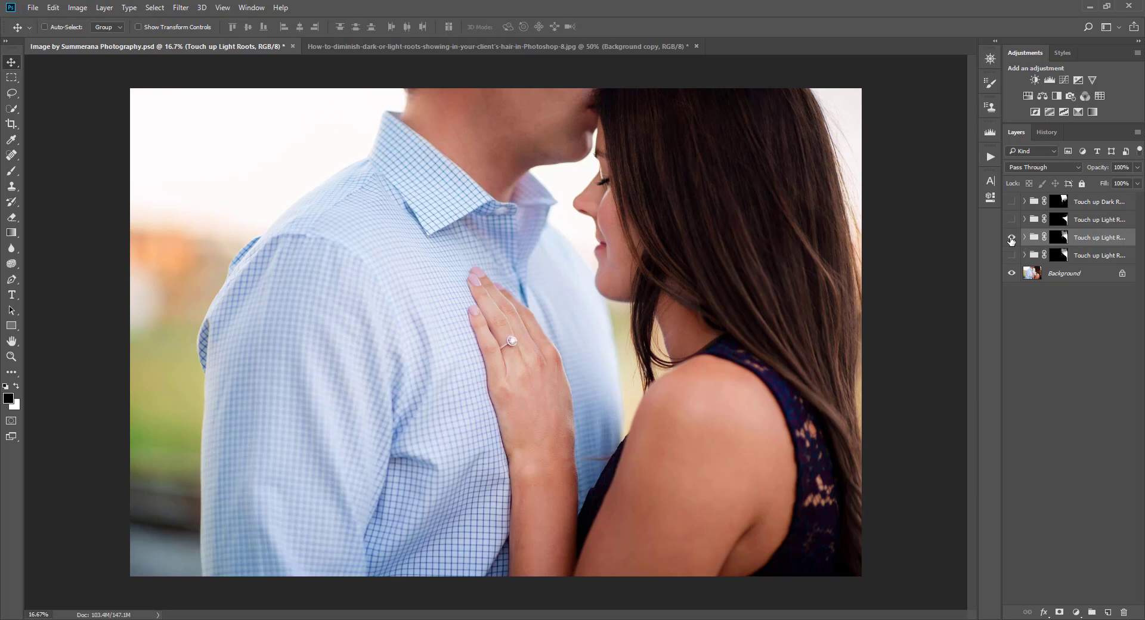
{"action": "left_click", "coordinate": [1011, 238]}
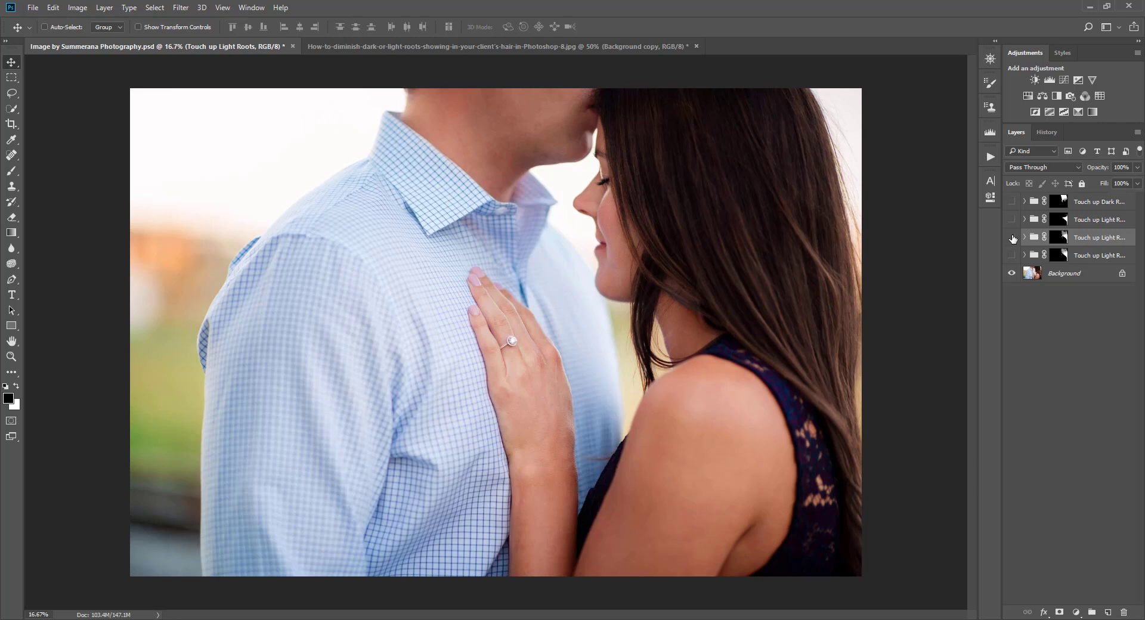
{"action": "left_click", "coordinate": [499, 46]}
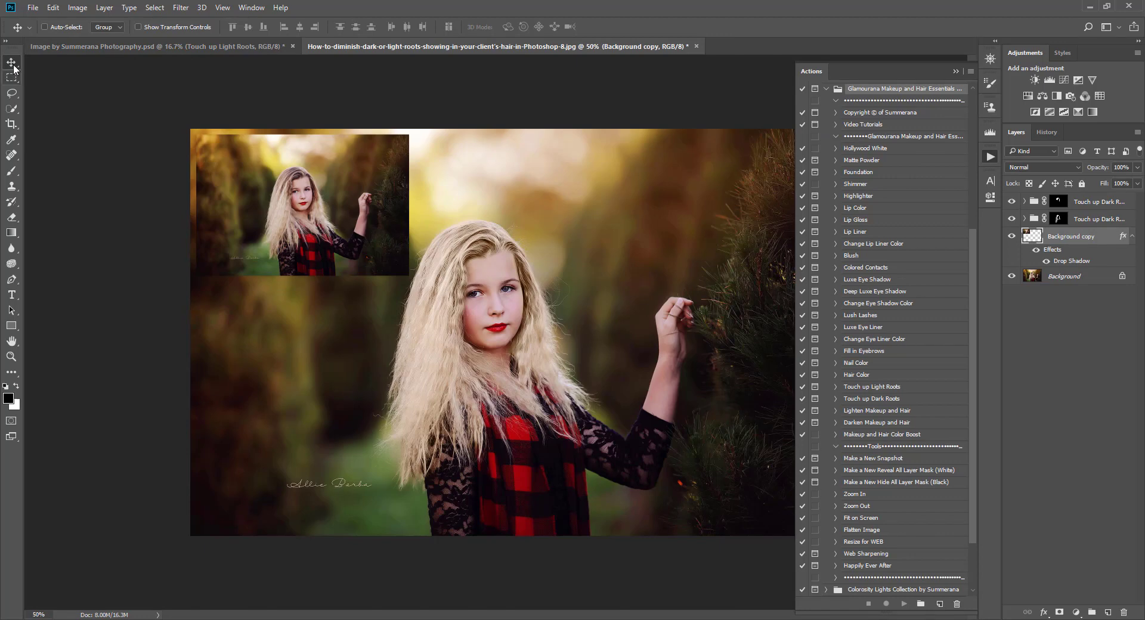
{"action": "left_click", "coordinate": [146, 46]}
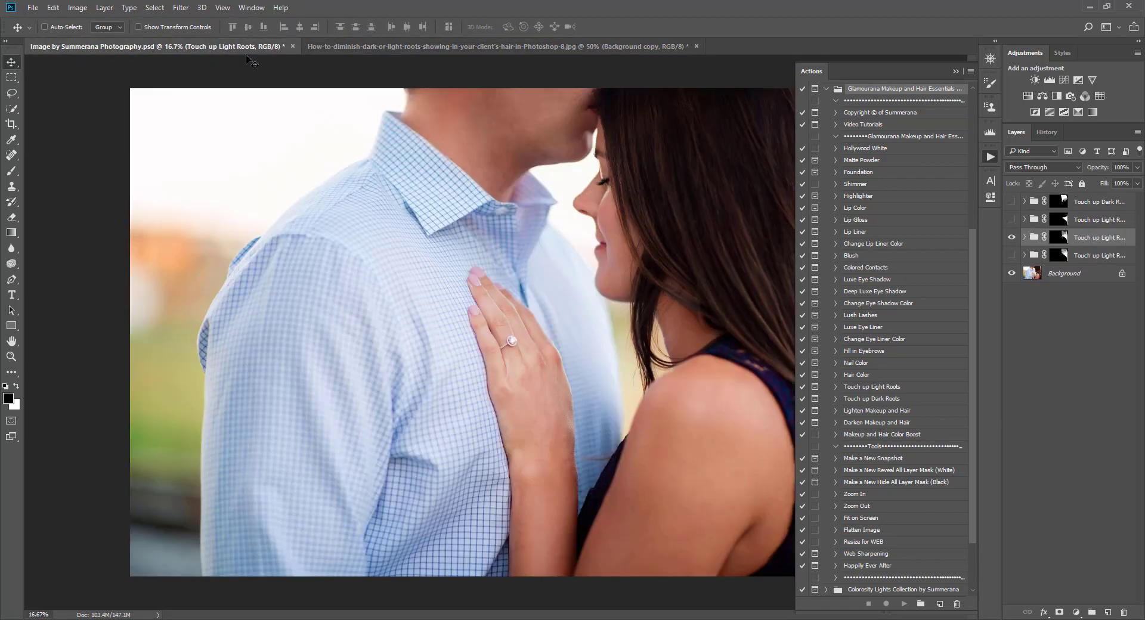